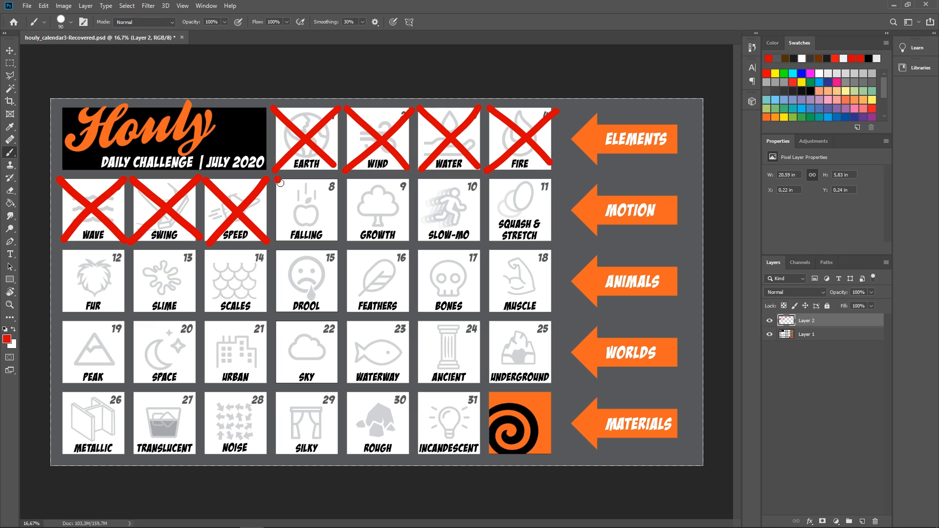
Step: Draw a red X across the FALLING (day 8) square on the July calendar
drag(282, 180, 332, 237)
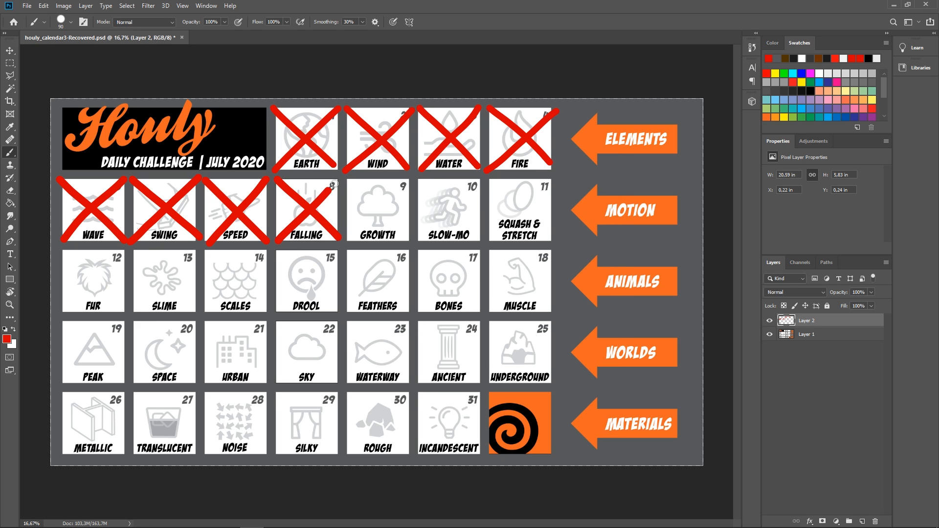
mouse_move(343, 230)
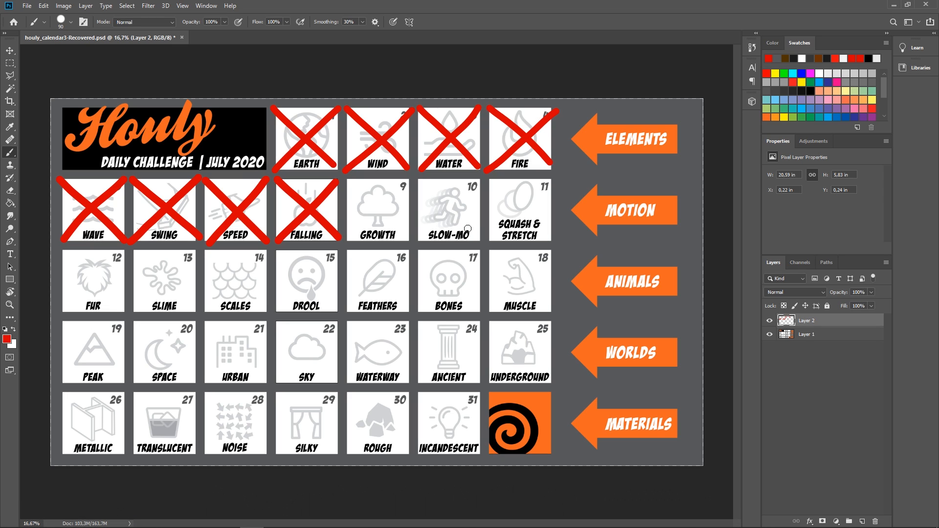
mouse_move(475, 229)
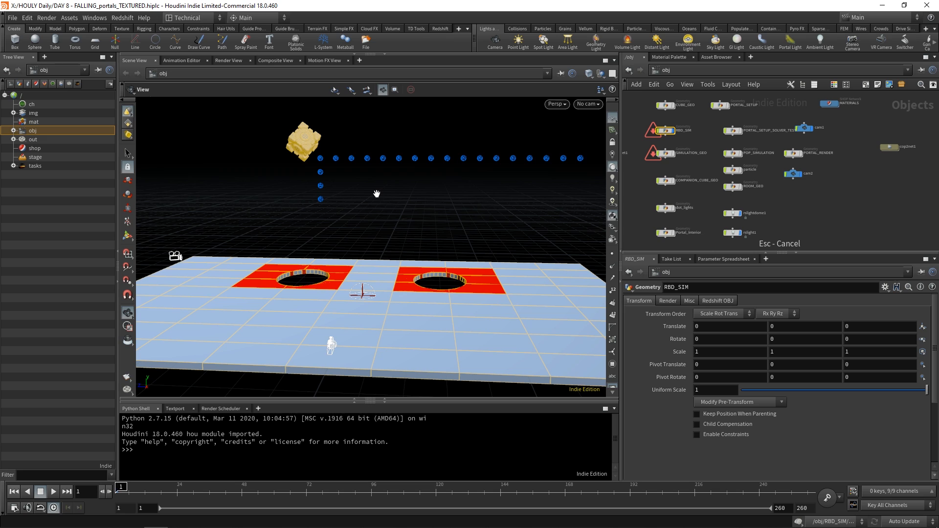
mouse_move(380, 198)
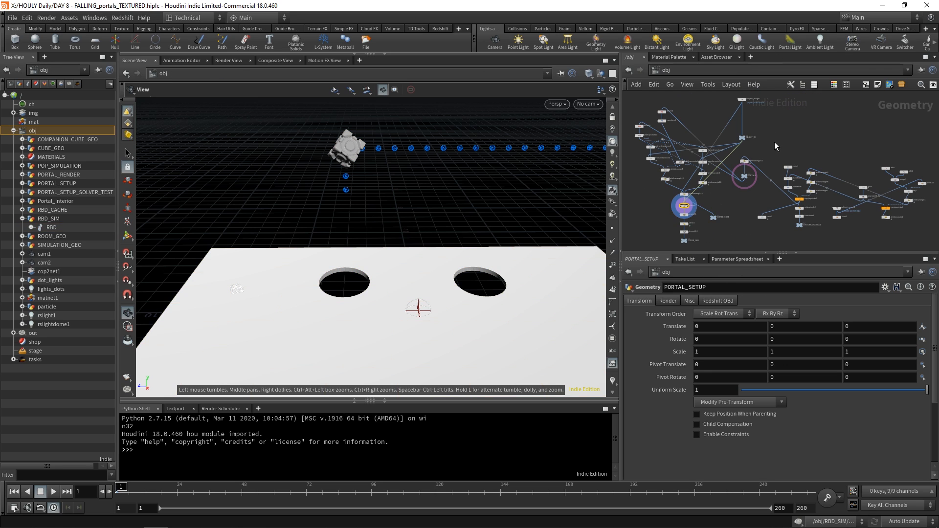
Step: Inside PORTAL_SETUP, inspect the portal holes from below and select the PORTALS null node
double_click(58, 182)
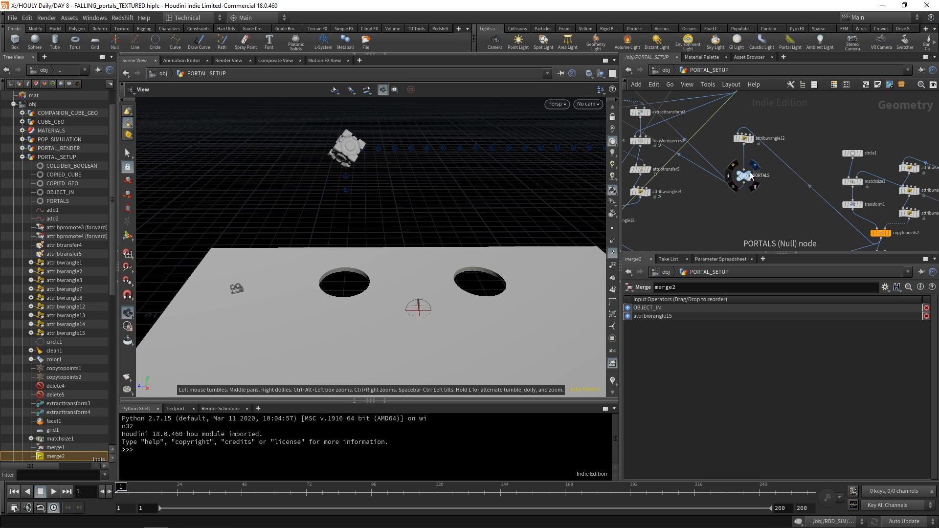
click(782, 118)
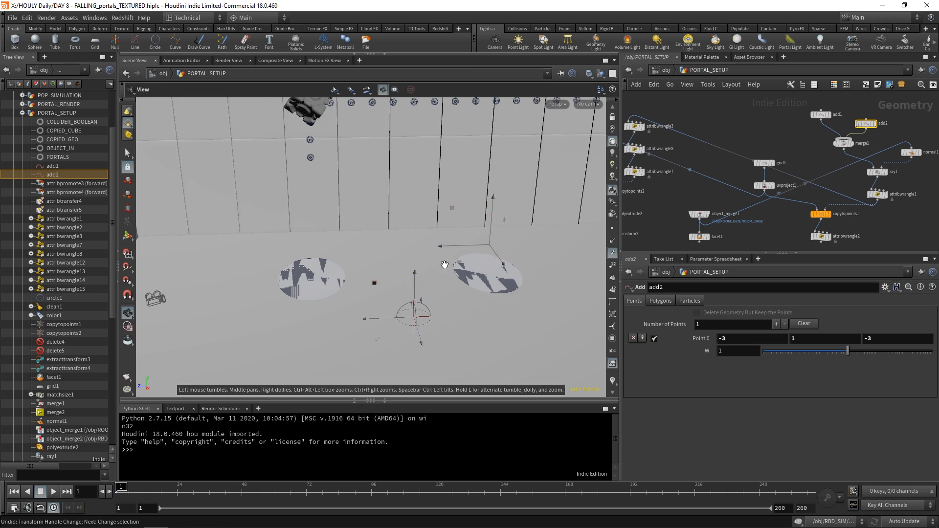
drag(443, 264, 413, 293)
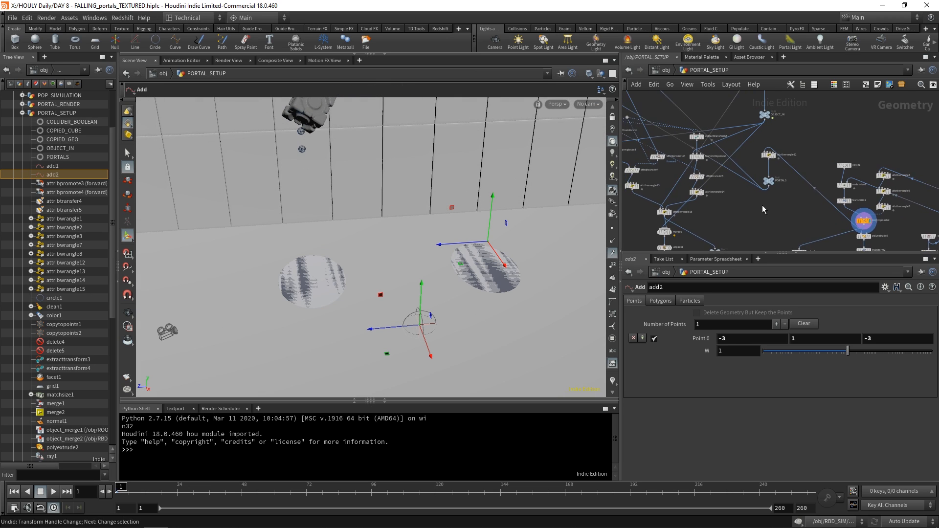
click(58, 157)
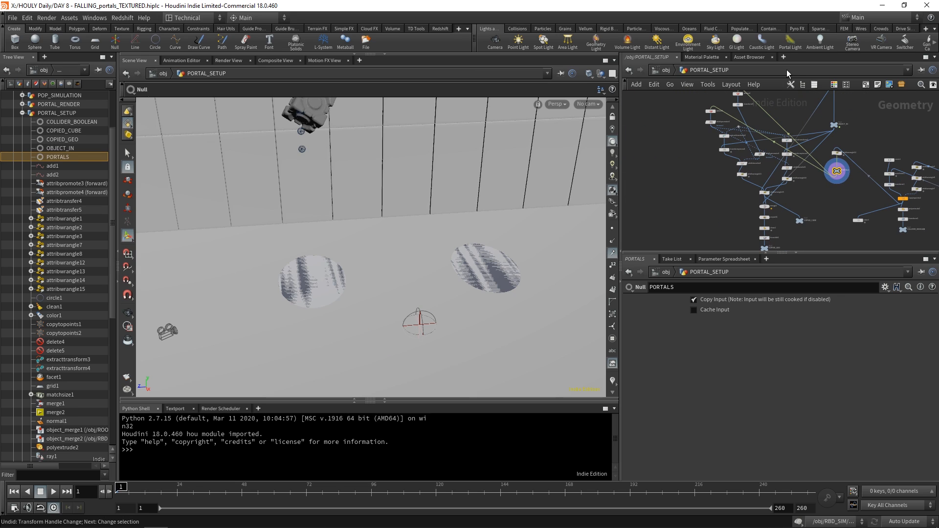
mouse_move(796, 183)
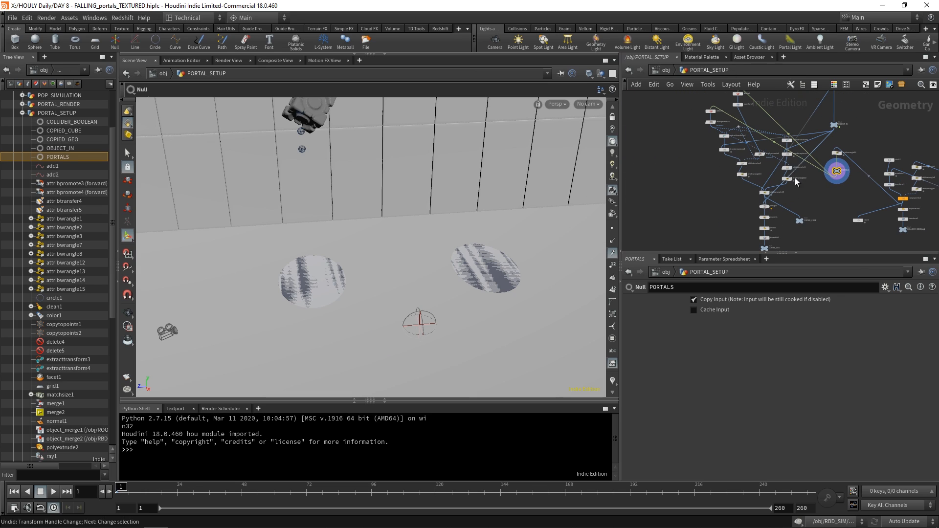
mouse_move(710, 205)
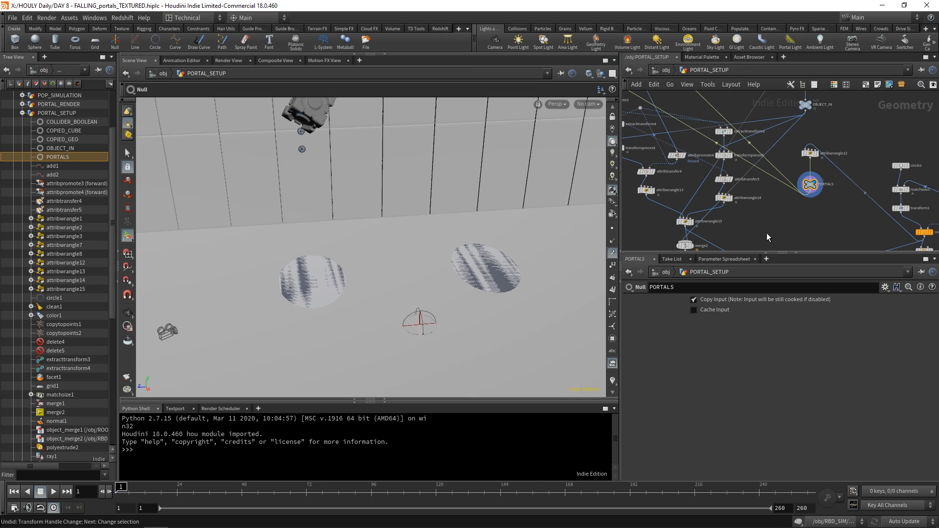
mouse_move(387, 233)
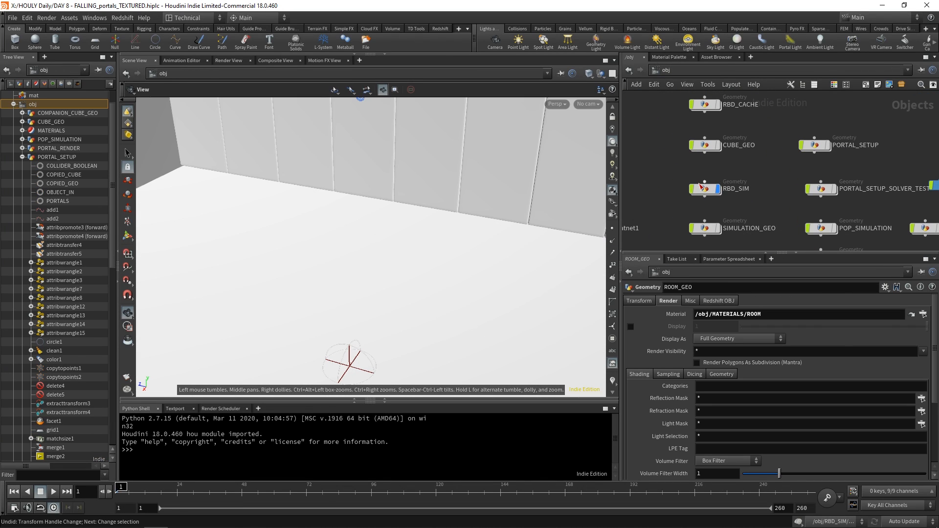
Step: Enter the RBD_SIM dynamics network and play the cube falling toward the floor holes
double_click(704, 188)
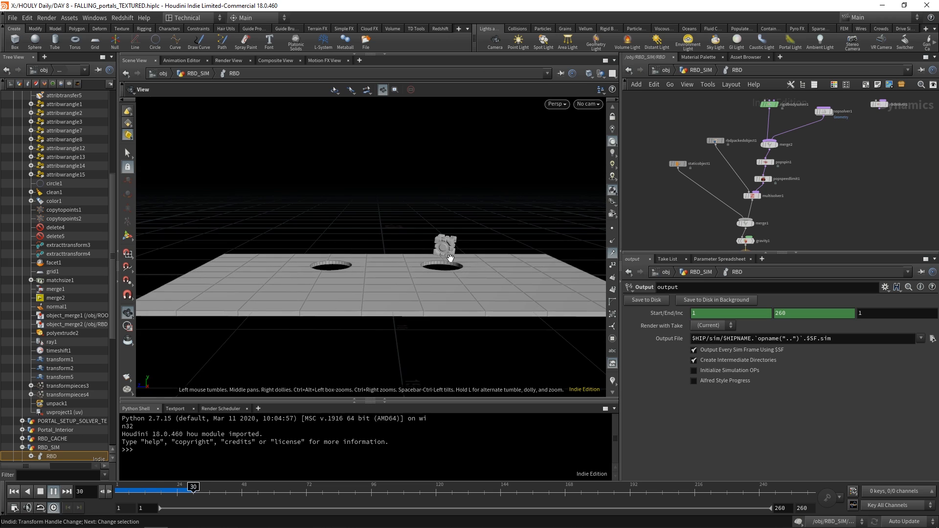
drag(193, 486, 266, 486)
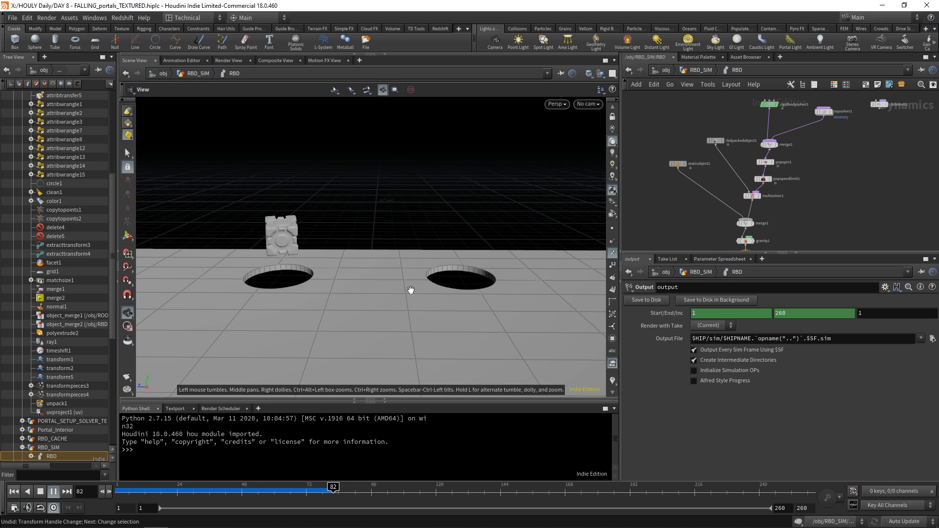
click(39, 491)
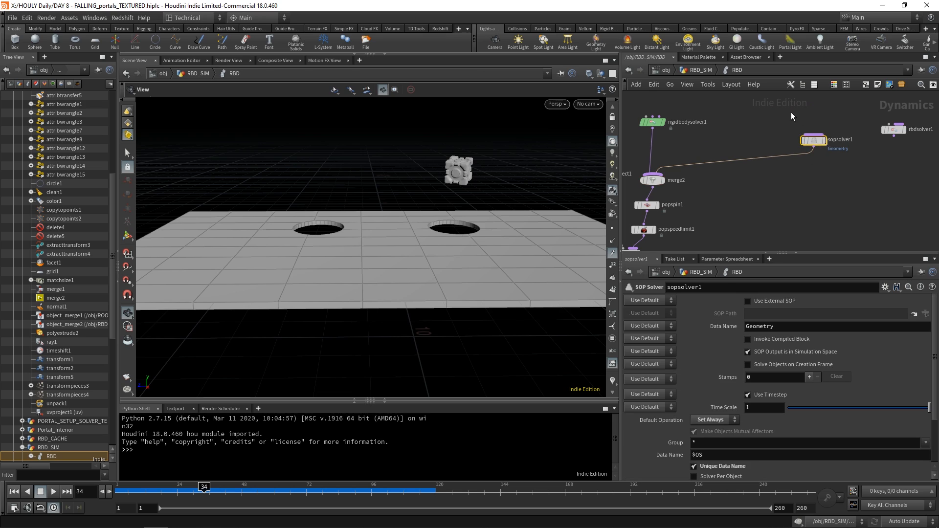
mouse_move(832, 157)
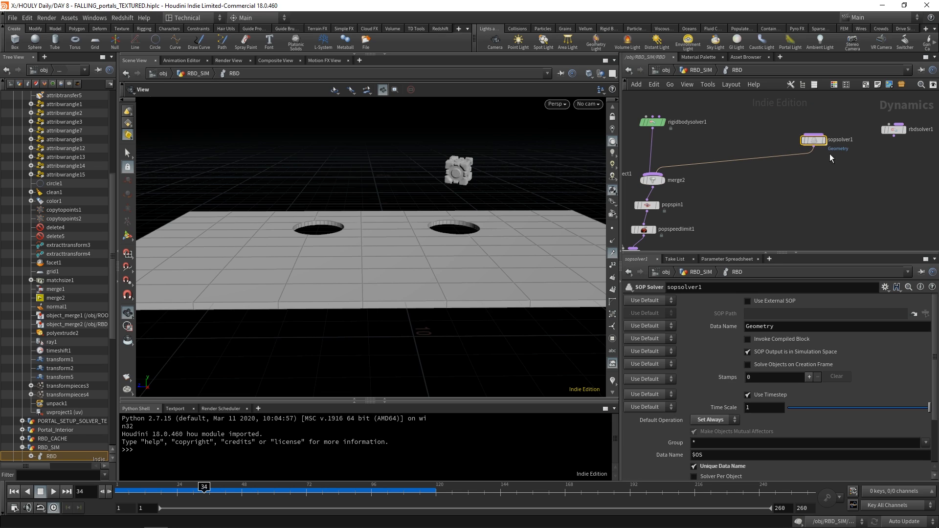
mouse_move(818, 123)
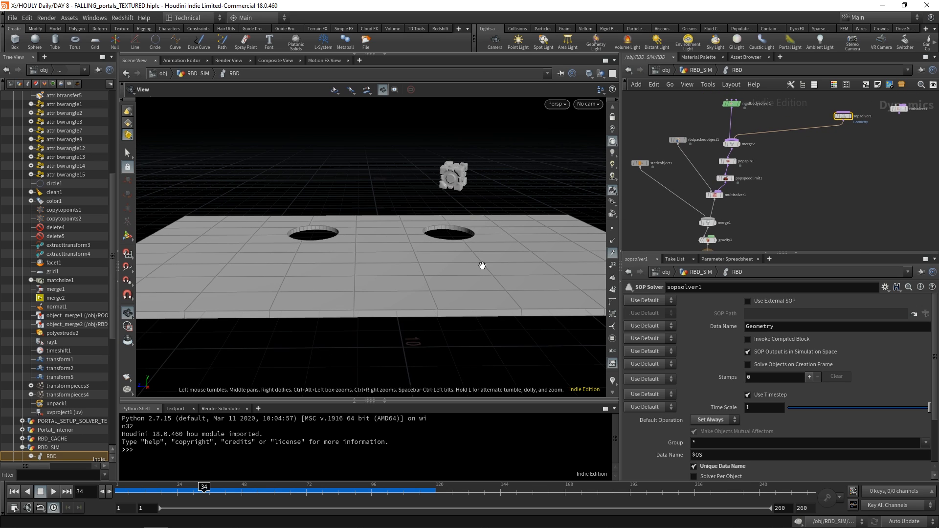
mouse_move(594, 362)
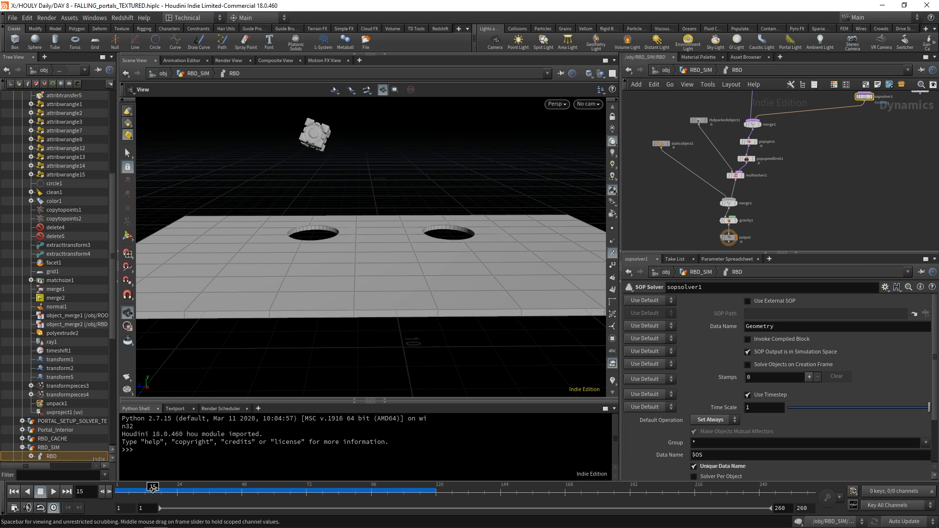
Step: Step the simulation around frames 28–29 and look down into the hole holding the cube
drag(152, 486, 185, 486)
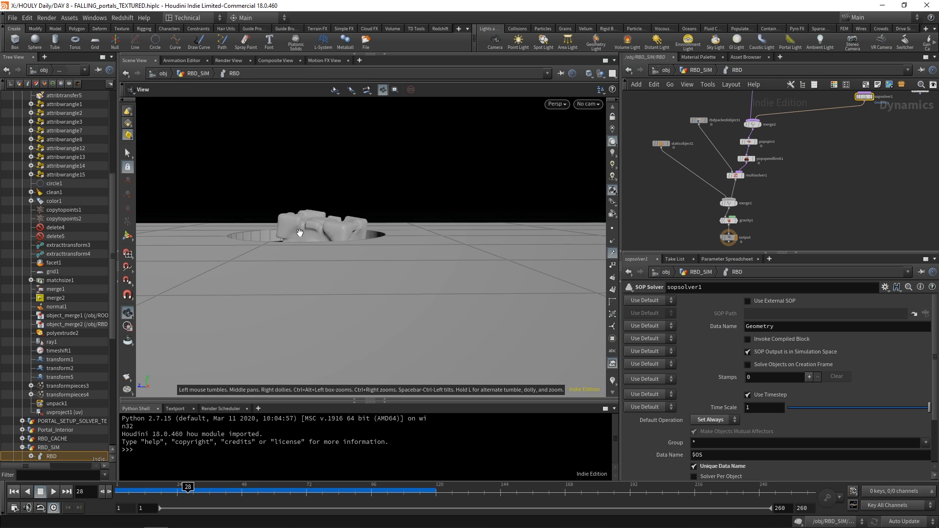
click(191, 487)
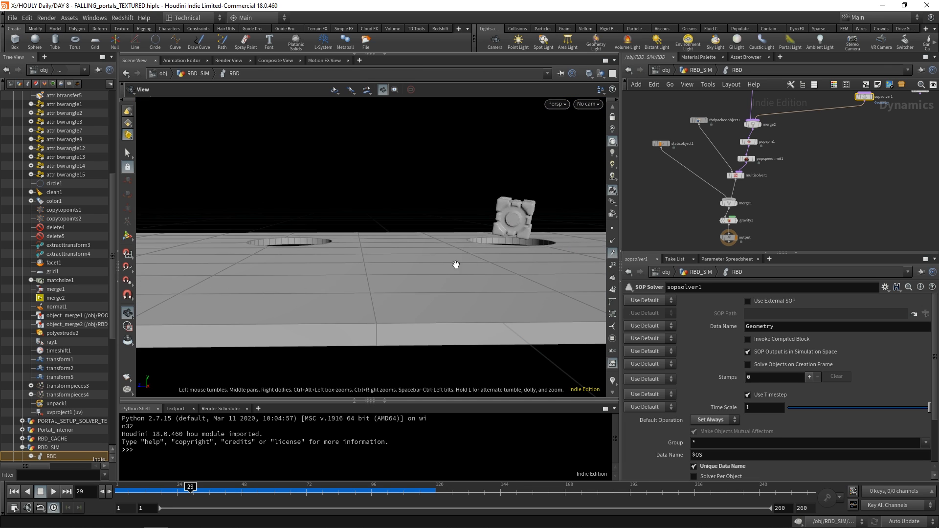
drag(455, 264, 479, 286)
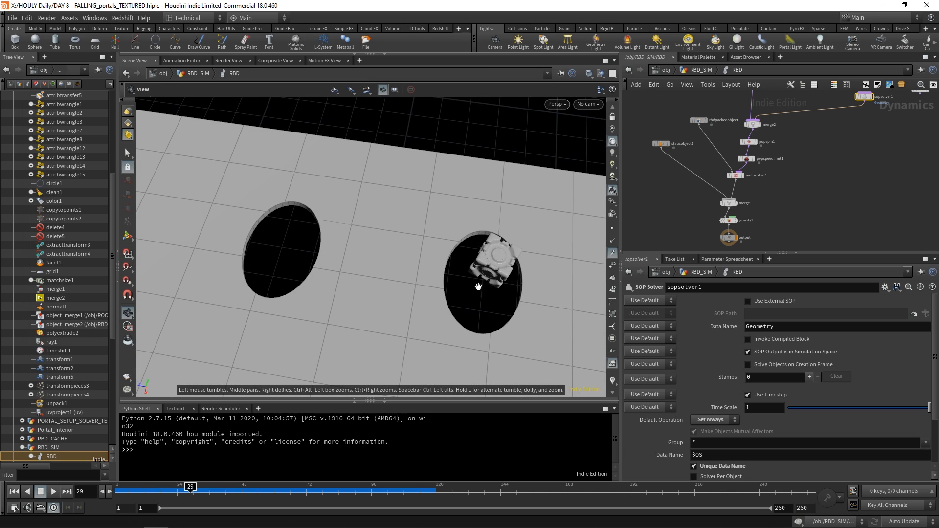
drag(191, 486, 187, 486)
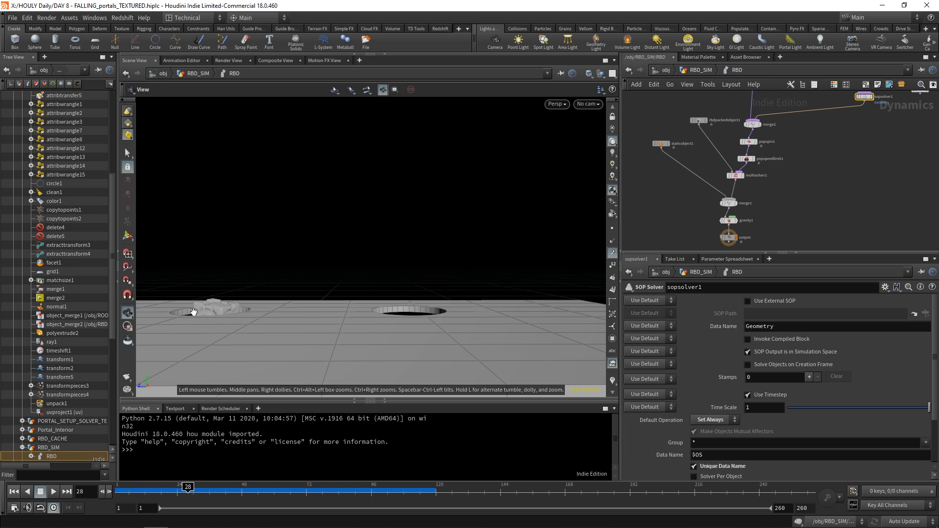
click(53, 491)
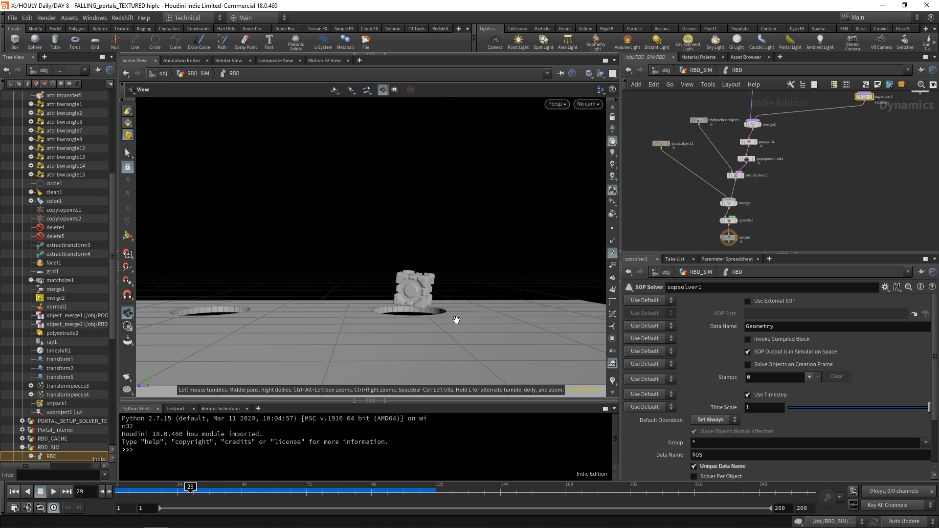
Step: Scrub ahead to frames 80–95, dive into the SOP solver node, then scrub back
drag(190, 486, 309, 486)
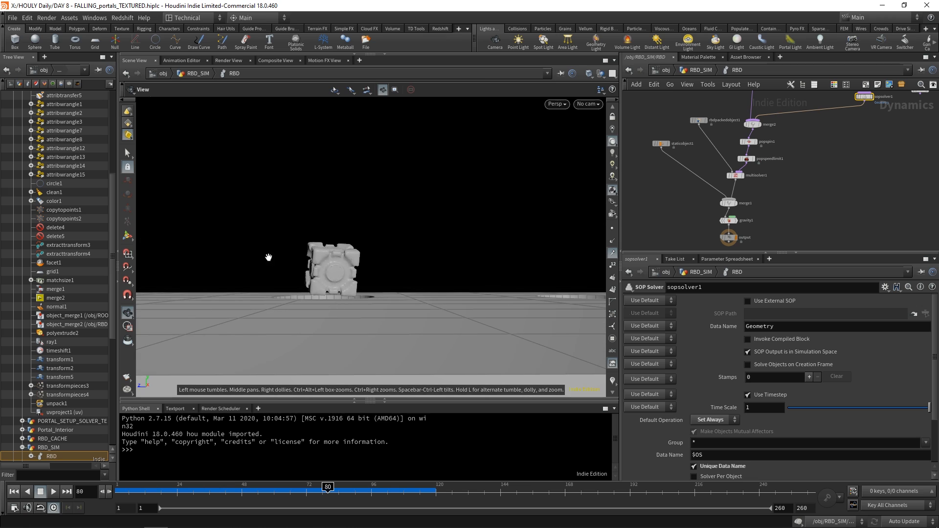
drag(328, 486, 335, 486)
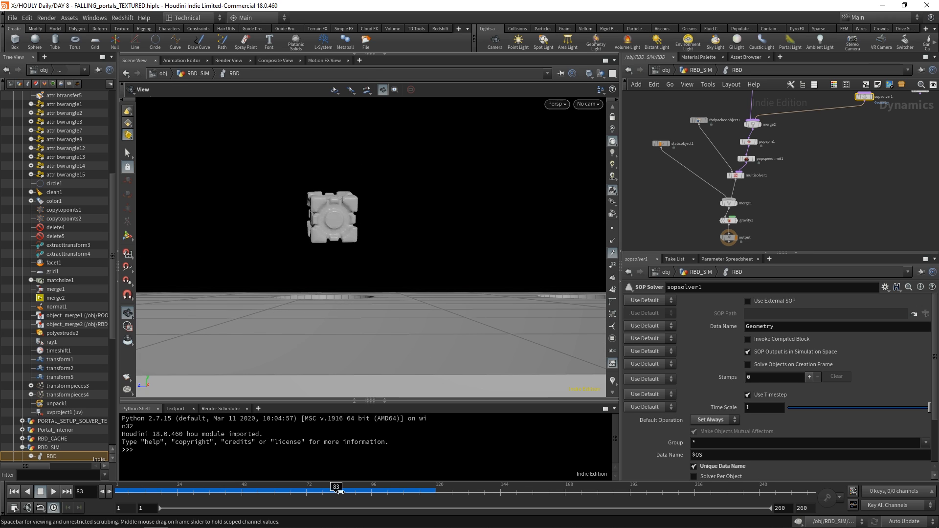
drag(336, 491, 368, 491)
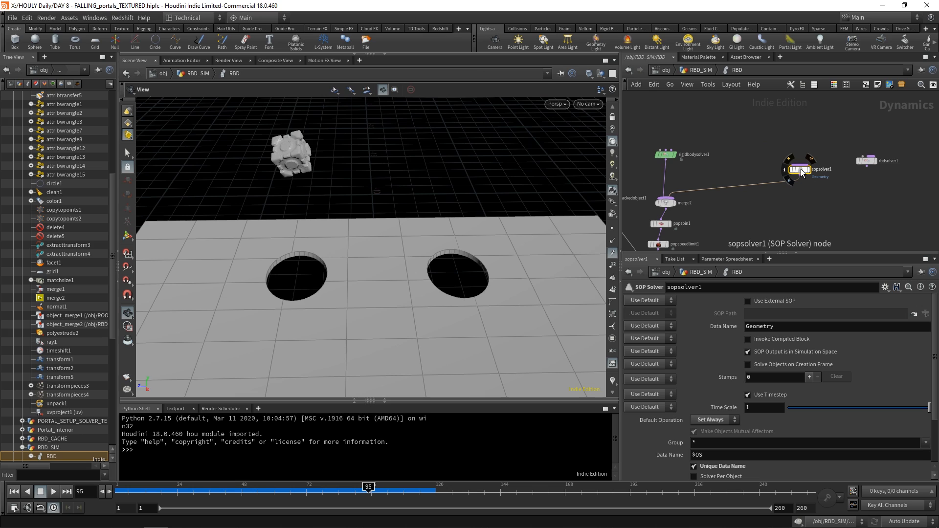
mouse_move(800, 174)
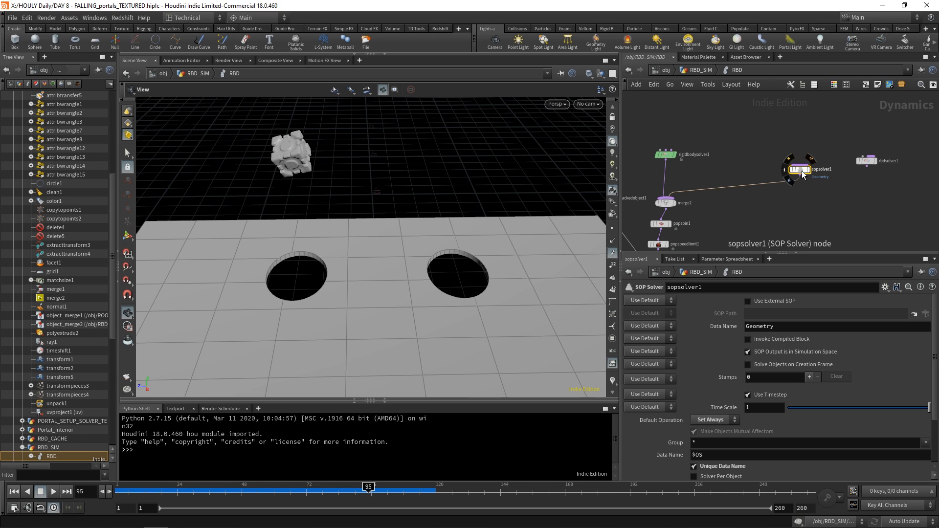
double_click(801, 169)
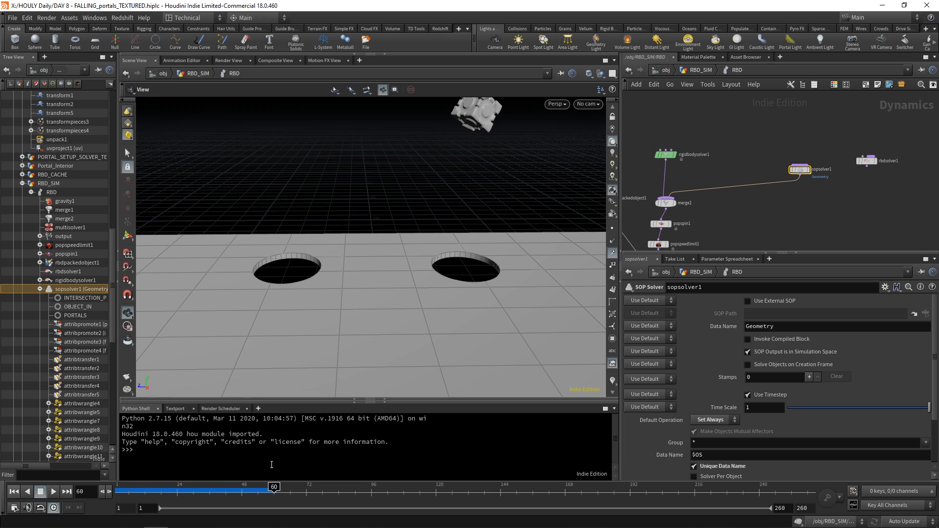
drag(274, 486, 197, 486)
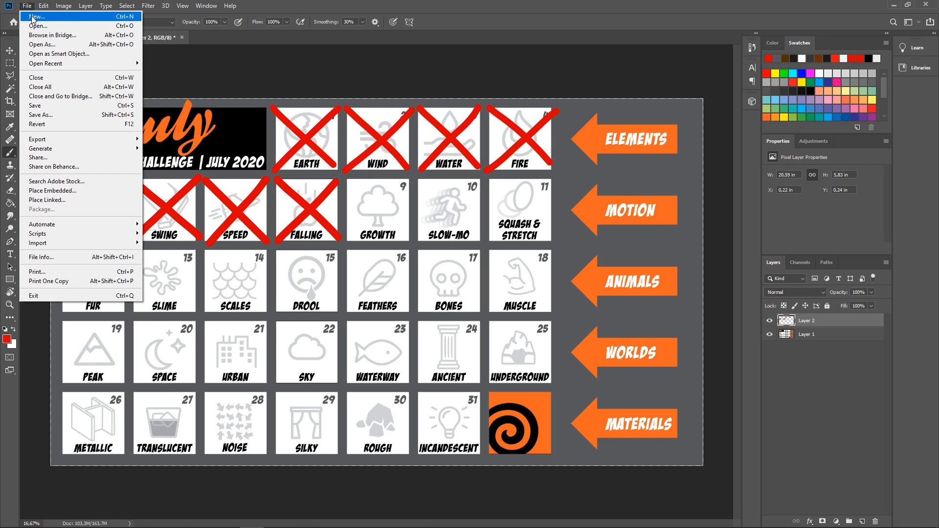
Step: Create a new document, set the foreground colour to white and add an empty layer
click(36, 16)
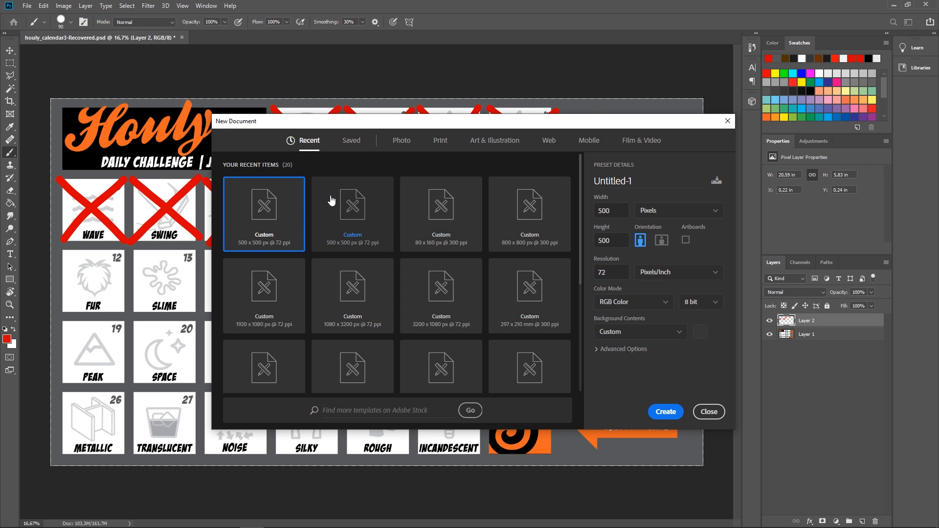
click(664, 412)
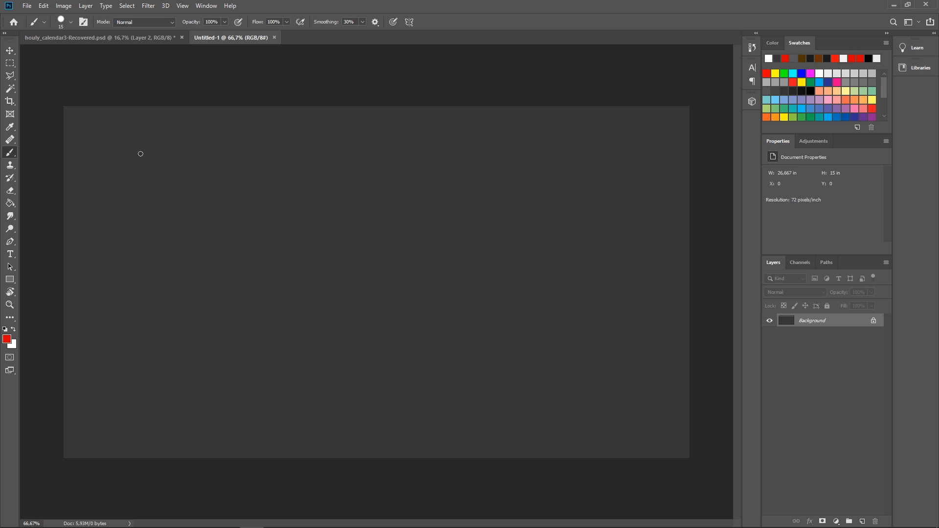
mouse_move(15, 333)
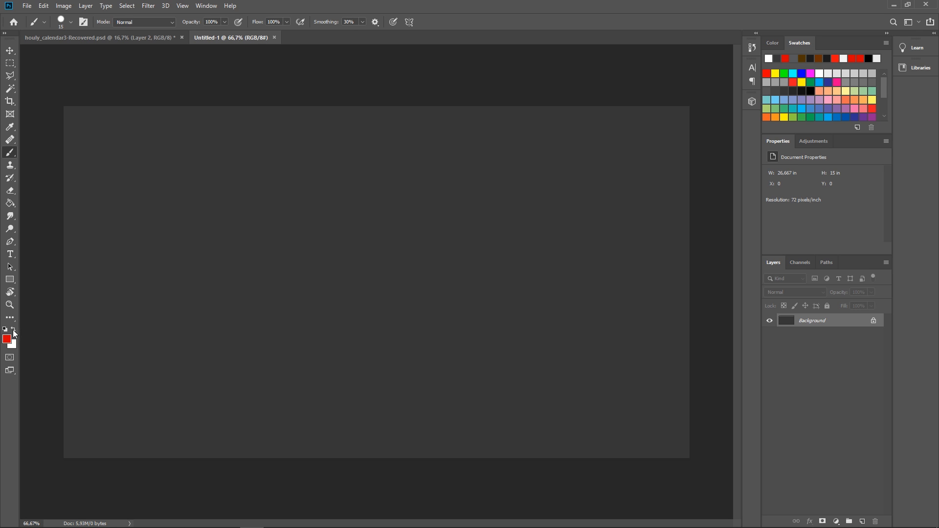
click(7, 338)
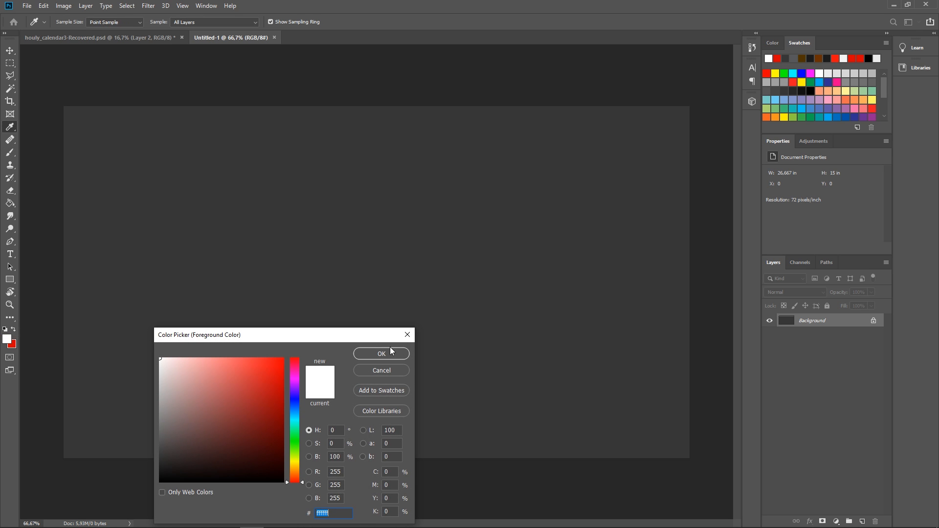
click(380, 353)
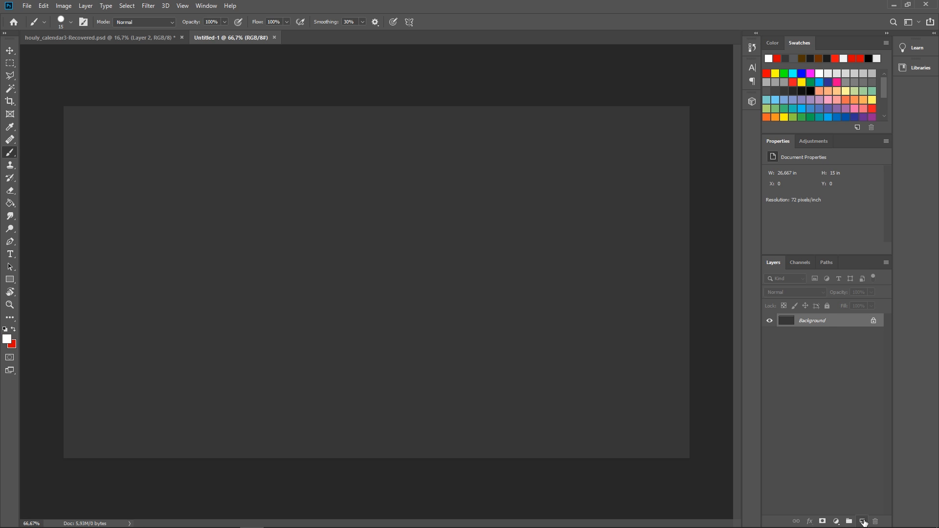
click(862, 521)
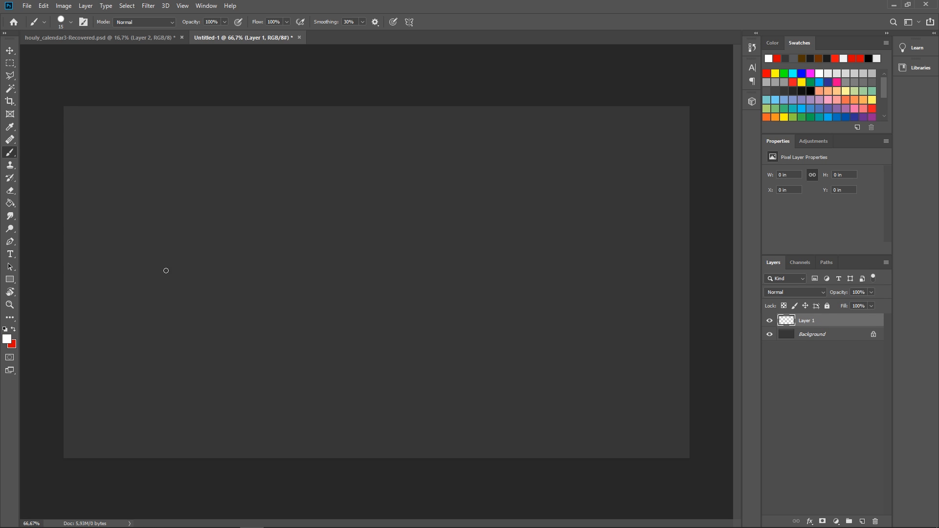
mouse_move(154, 268)
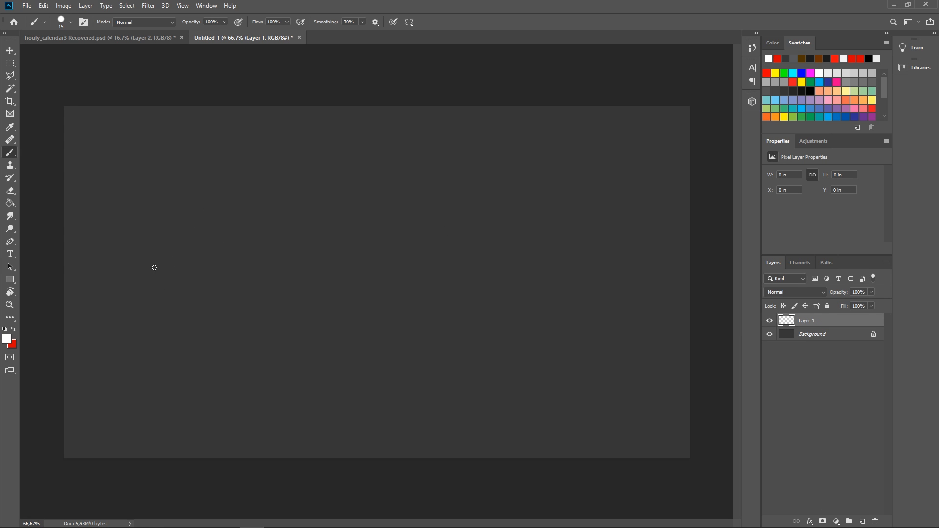
mouse_move(187, 245)
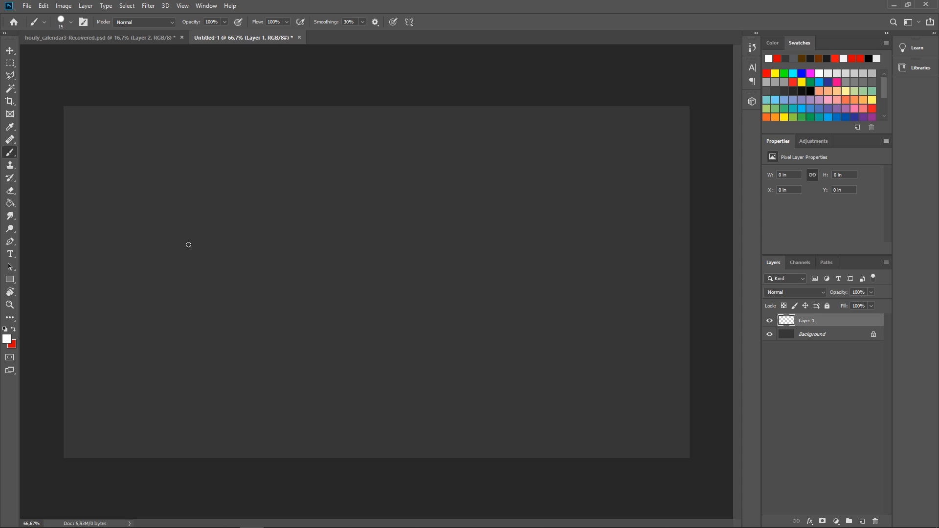
mouse_move(259, 319)
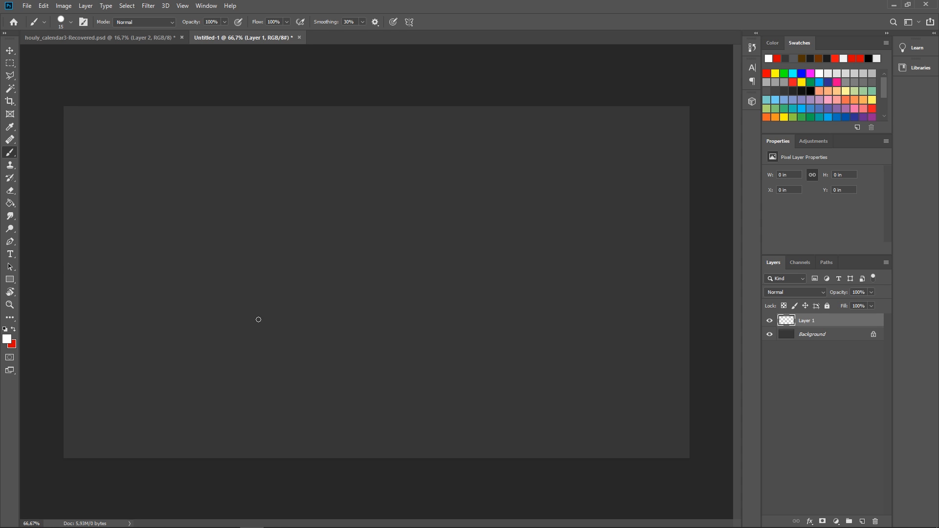
Step: Sketch the cyan floor portal ellipse at lower left and the orange wall portal at right
drag(237, 341, 282, 337)
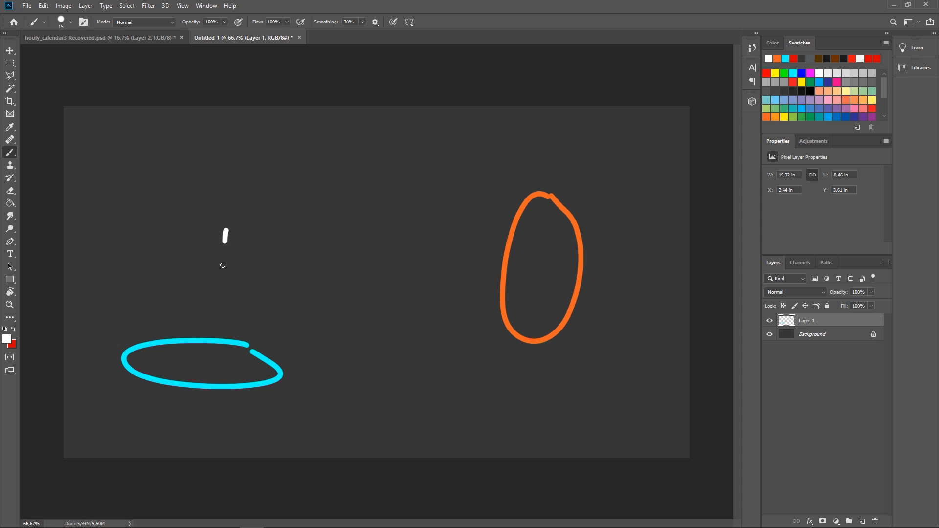
drag(447, 271, 544, 263)
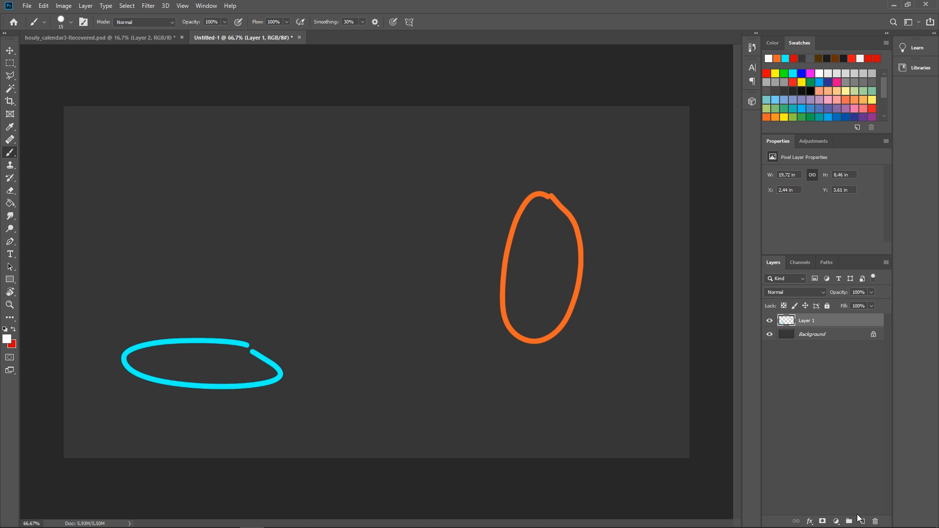
Step: Add a layer for the white cube sketch and move it onto the floor portal
drag(180, 243, 202, 287)
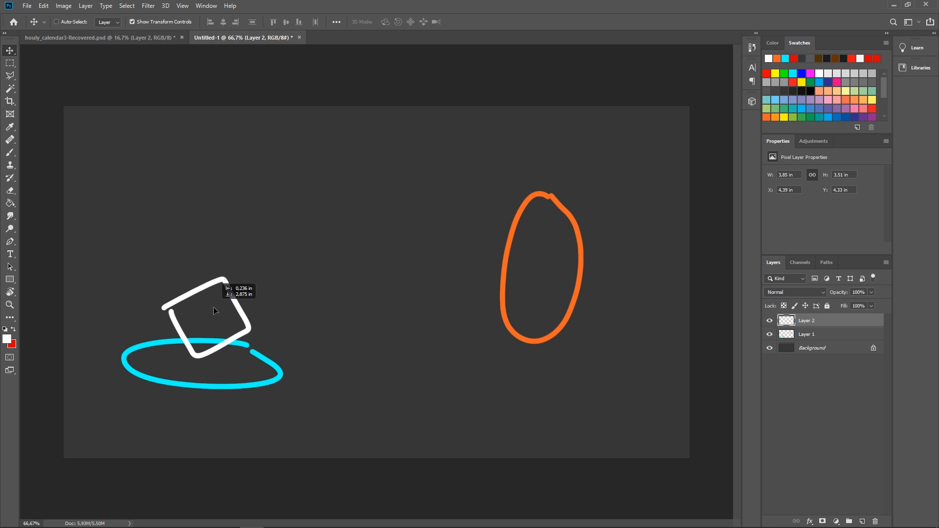
drag(210, 311, 200, 353)
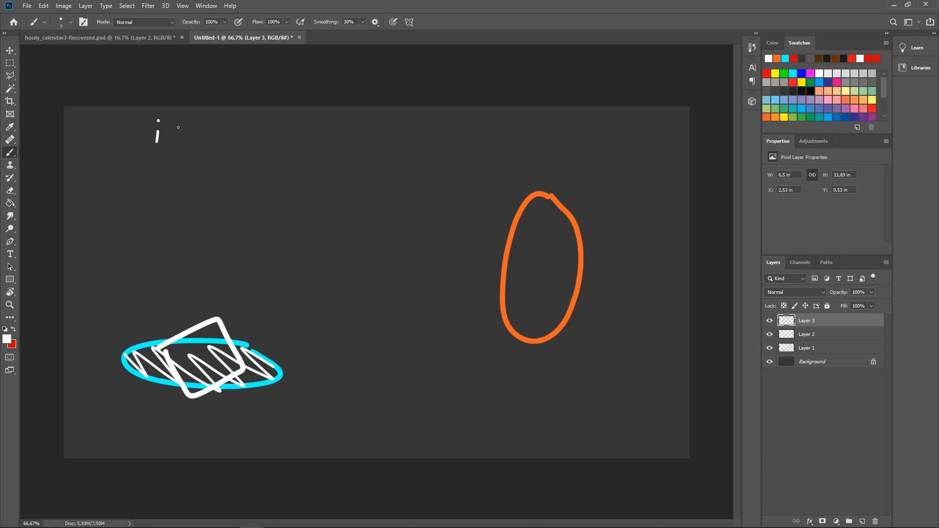
Step: Write the notes i=1, t=1 and Portal=1 at top left with ticks
drag(164, 133, 189, 139)
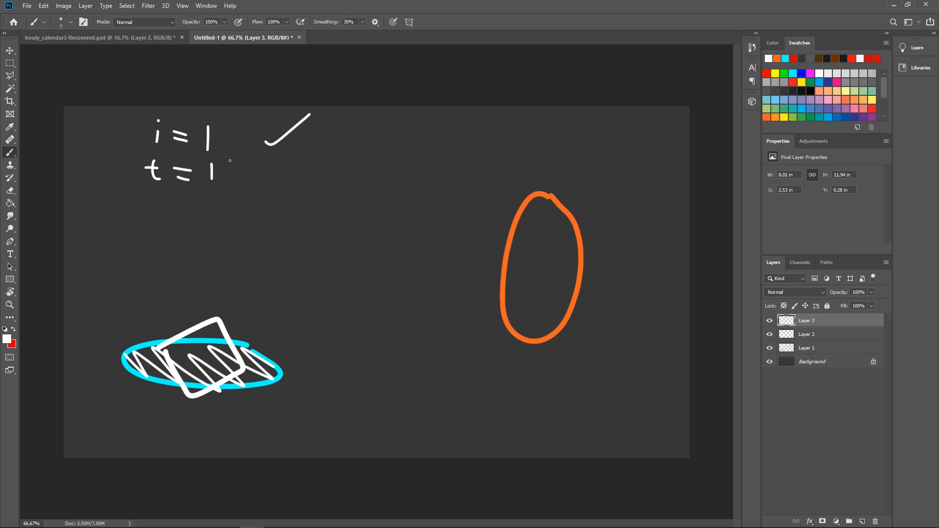
drag(254, 174, 308, 149)
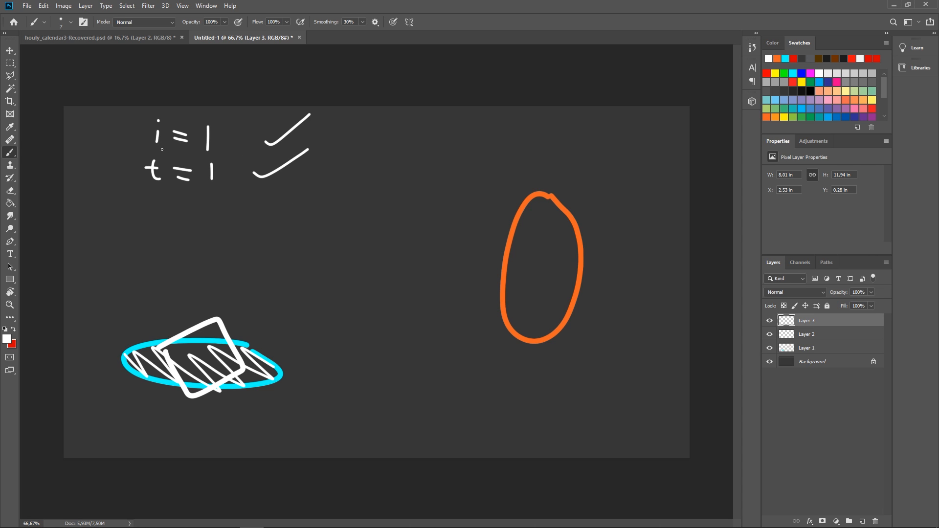
mouse_move(145, 161)
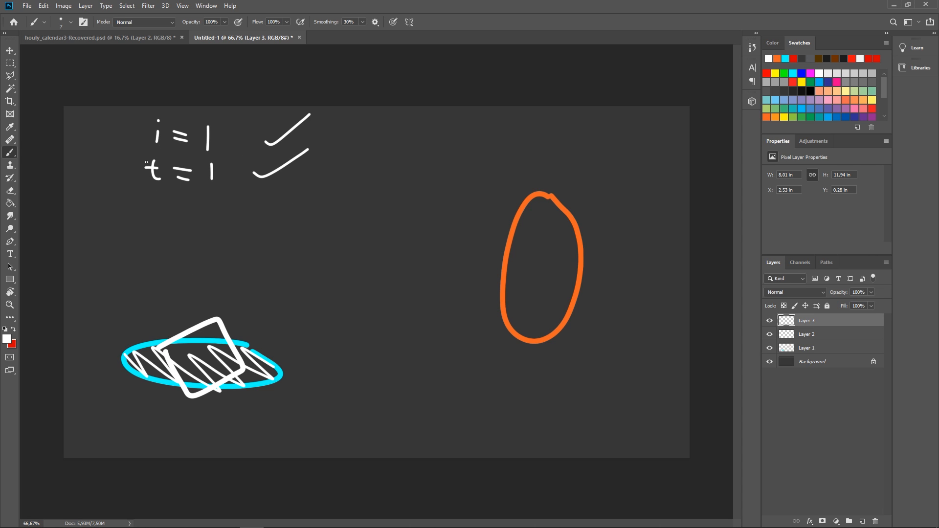
mouse_move(150, 205)
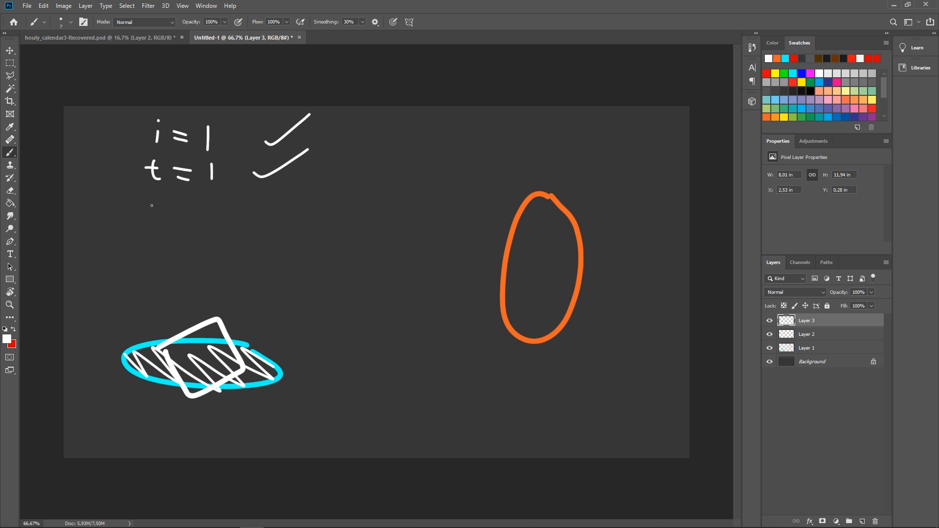
drag(150, 203, 180, 216)
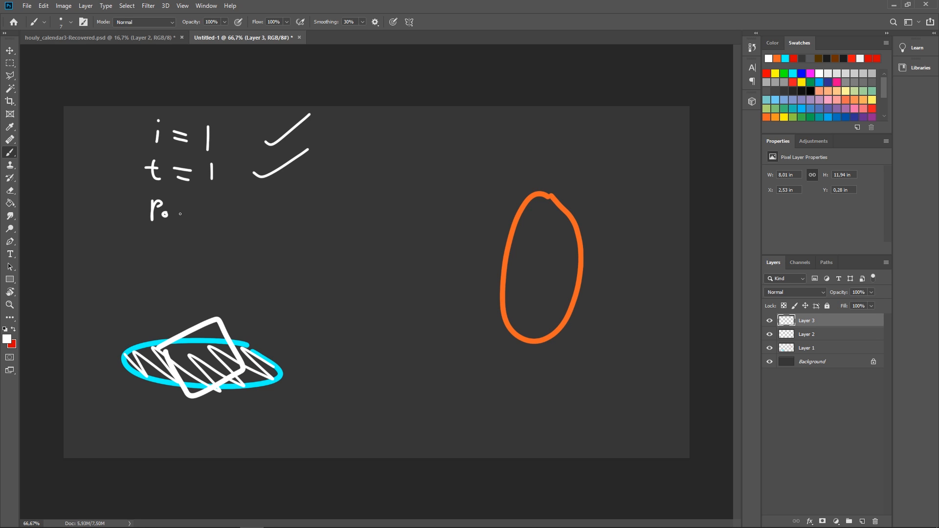
drag(174, 212, 210, 212)
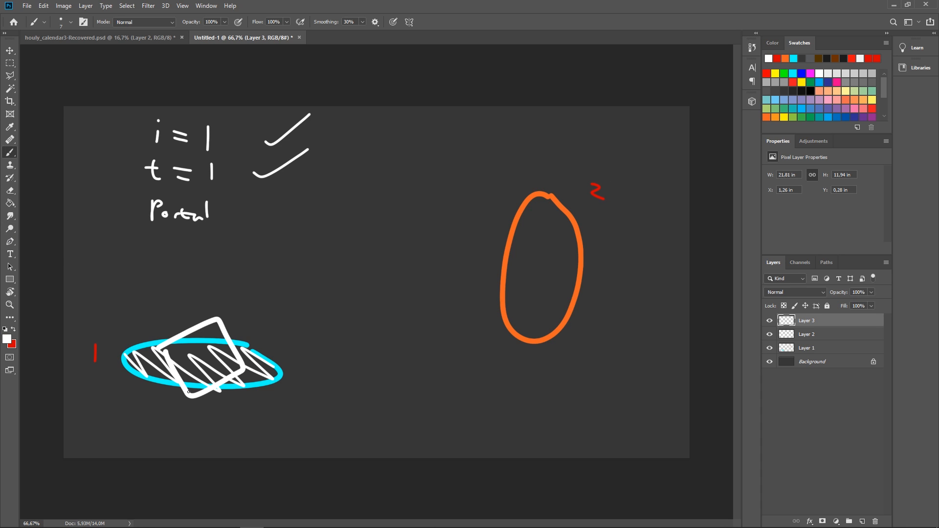
drag(222, 208, 236, 214)
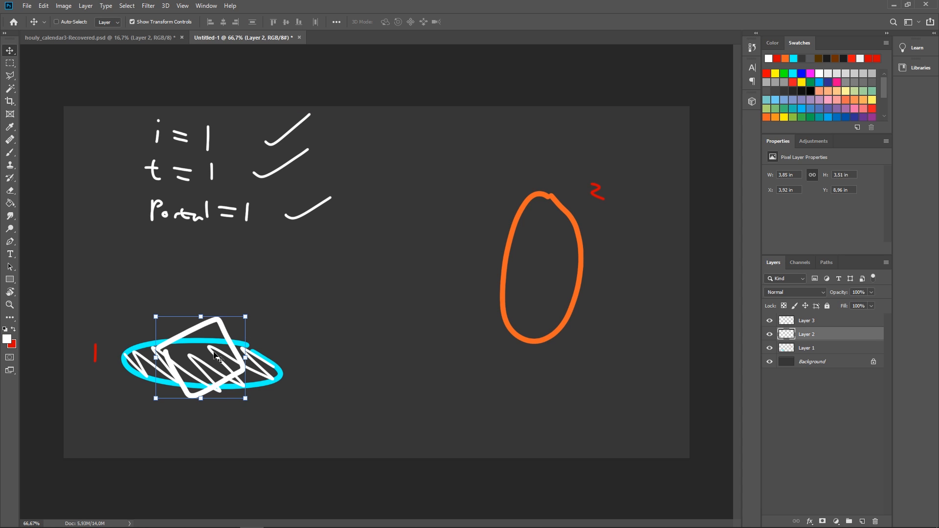
Step: Move the cube sketch below the cyan floor portal
drag(215, 356, 207, 419)
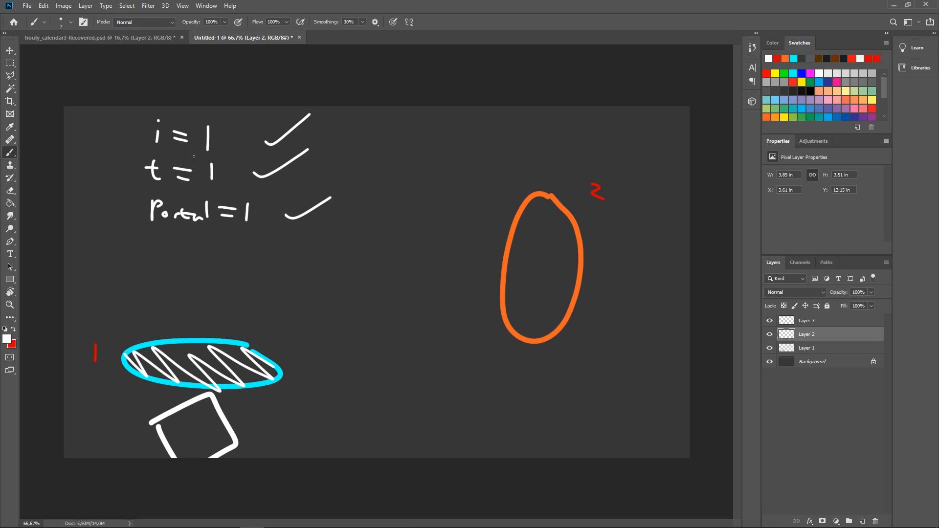
mouse_move(217, 82)
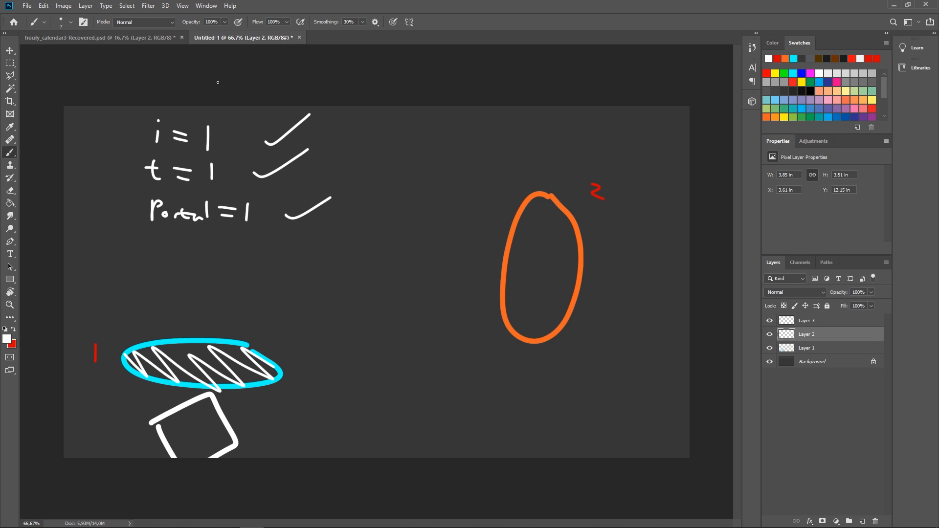
mouse_move(348, 143)
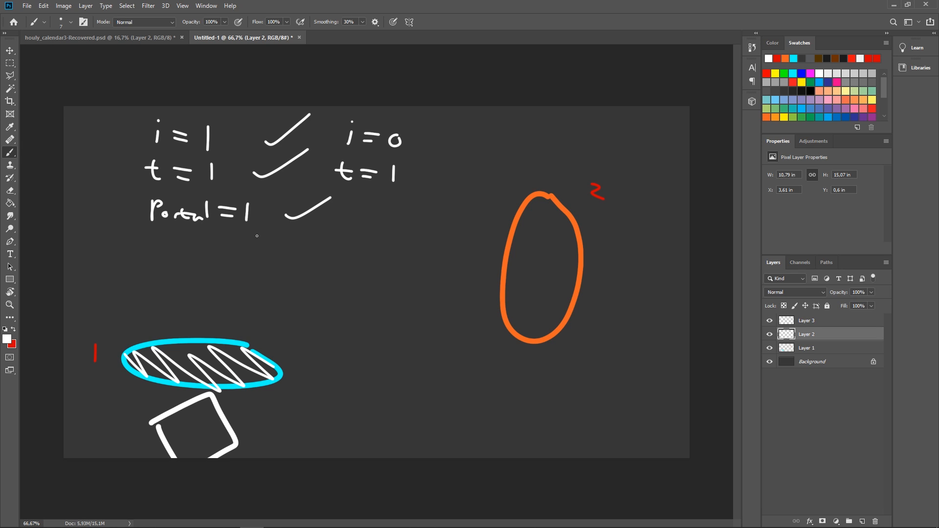
mouse_move(566, 185)
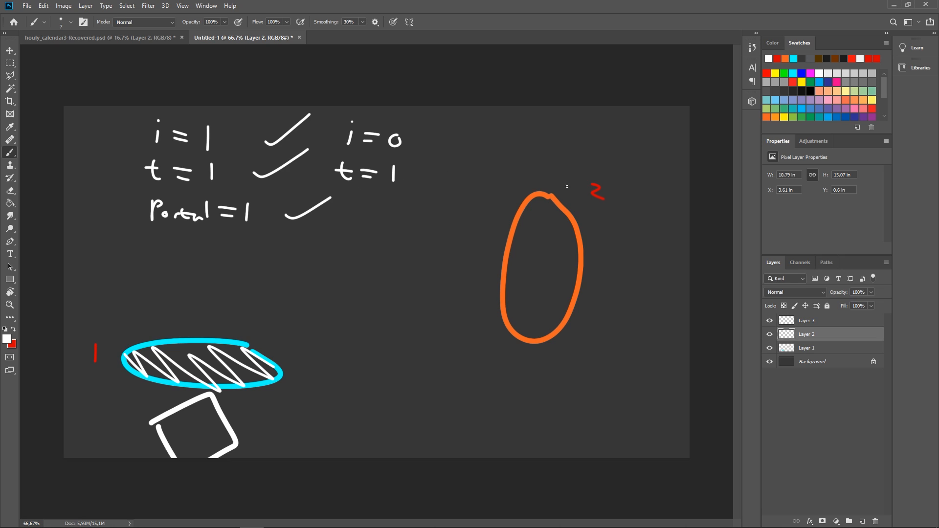
mouse_move(266, 209)
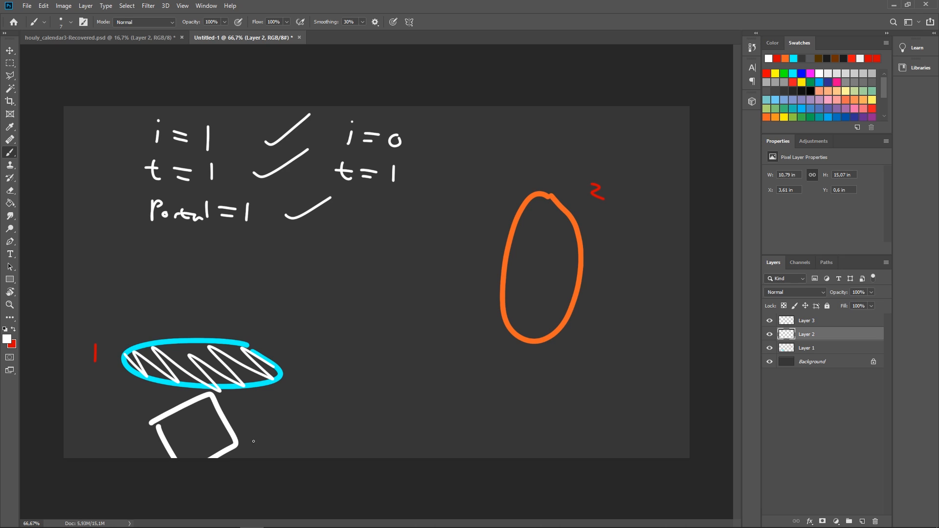
drag(253, 437, 598, 239)
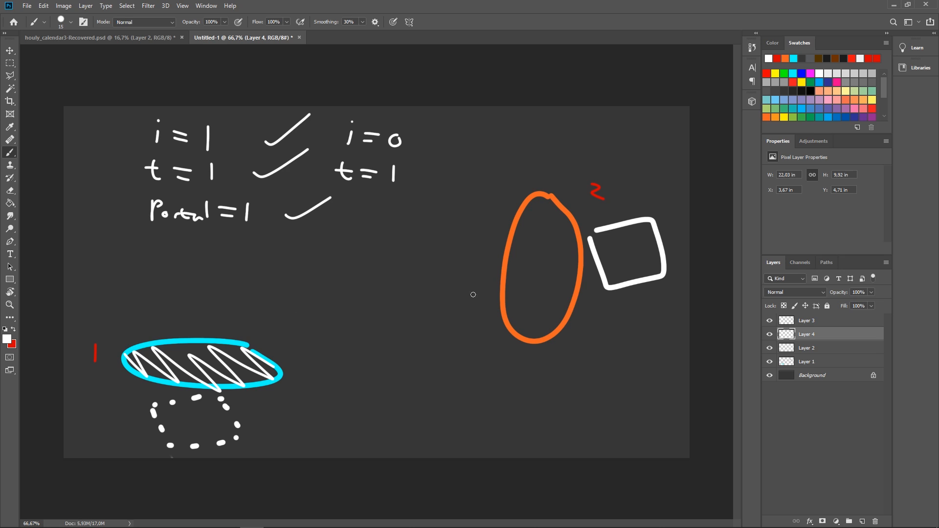
mouse_move(375, 170)
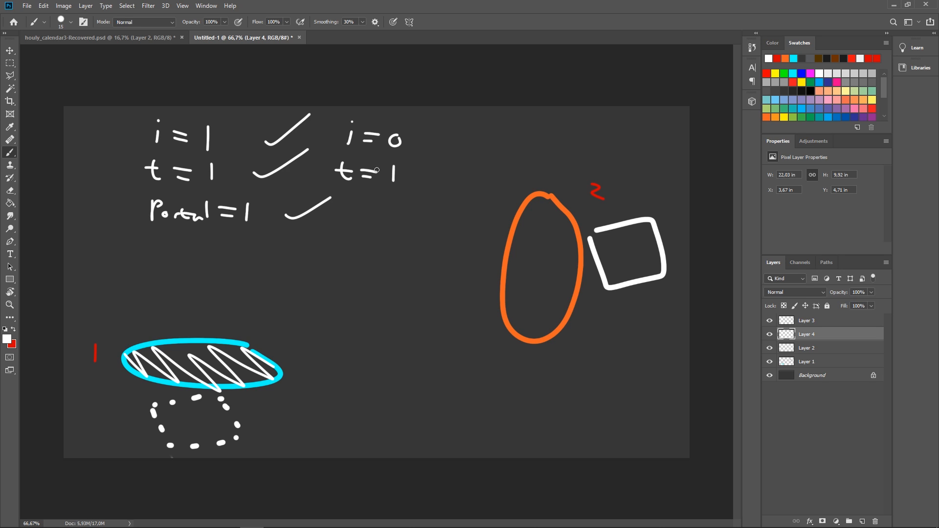
mouse_move(476, 129)
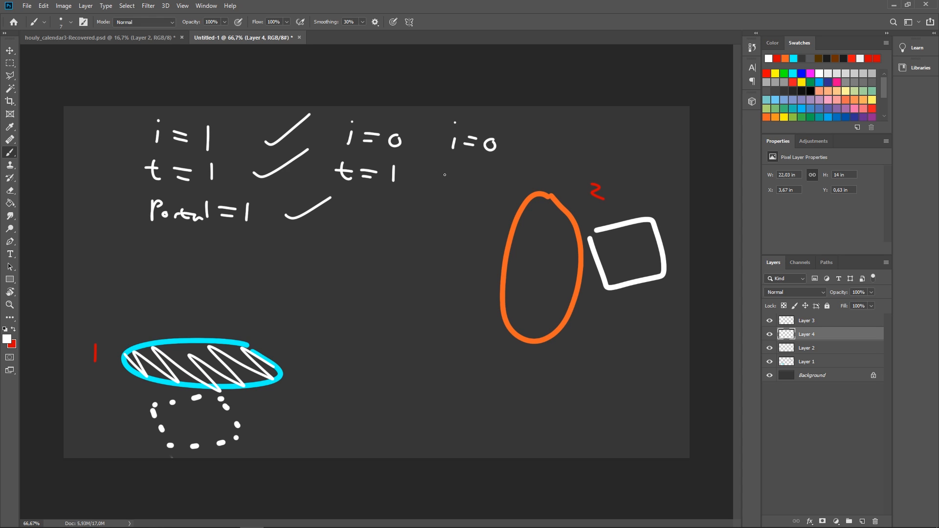
Step: Write the t=0 note in the third note column
drag(455, 172, 494, 172)
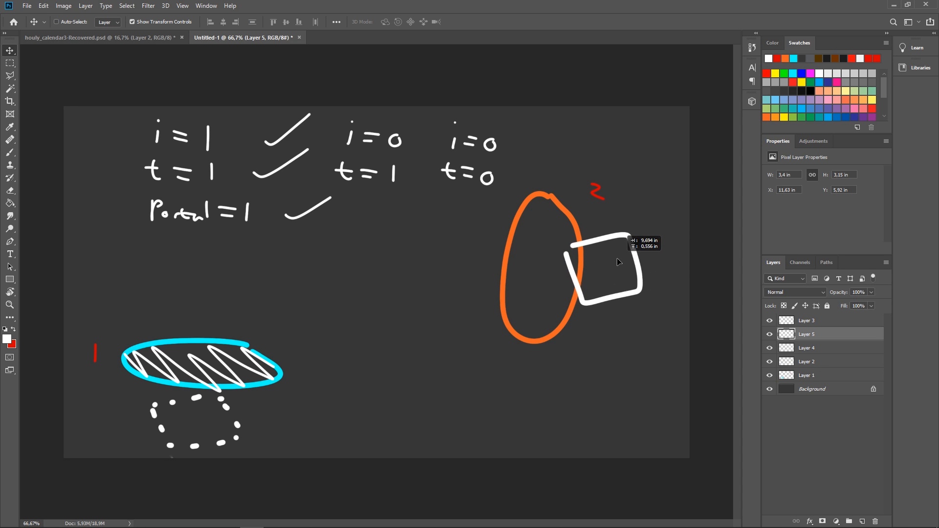
Step: Place the cube copy inside the orange wall portal and hatch it
drag(601, 270, 551, 270)
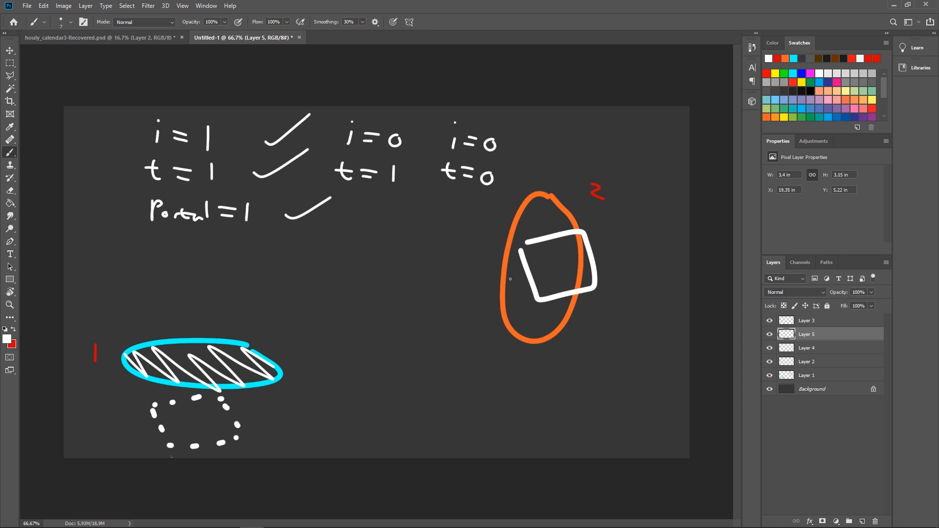
drag(500, 305, 524, 324)
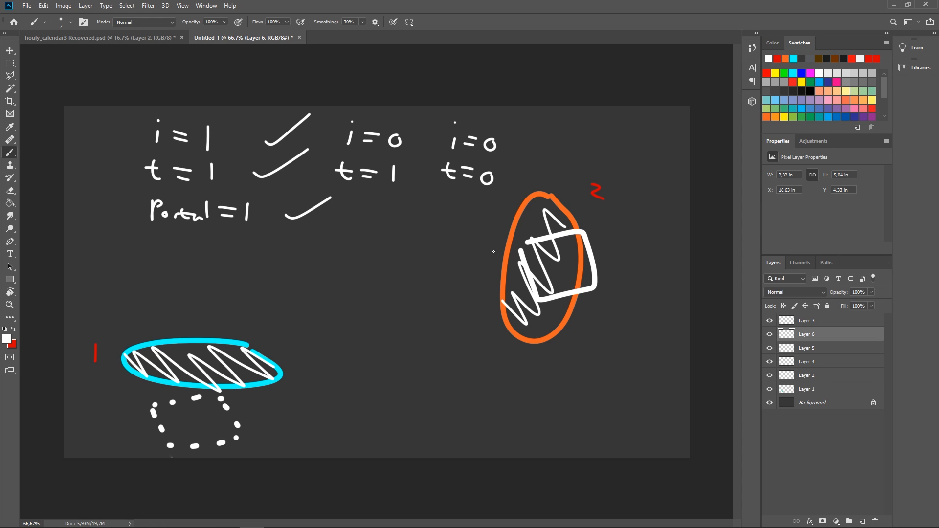
Step: Draw arrows from the wall portal down into the floor portal and underline Portal=1
drag(493, 252, 413, 241)
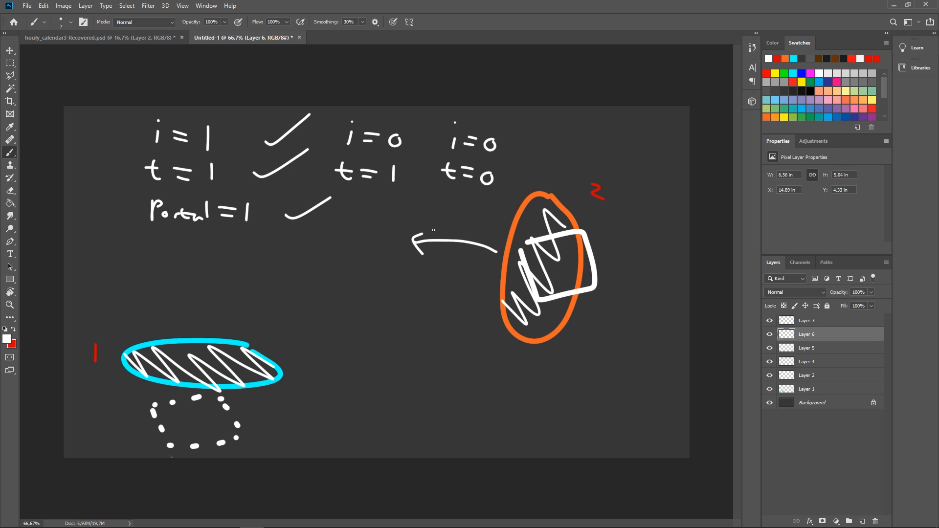
drag(207, 294, 206, 327)
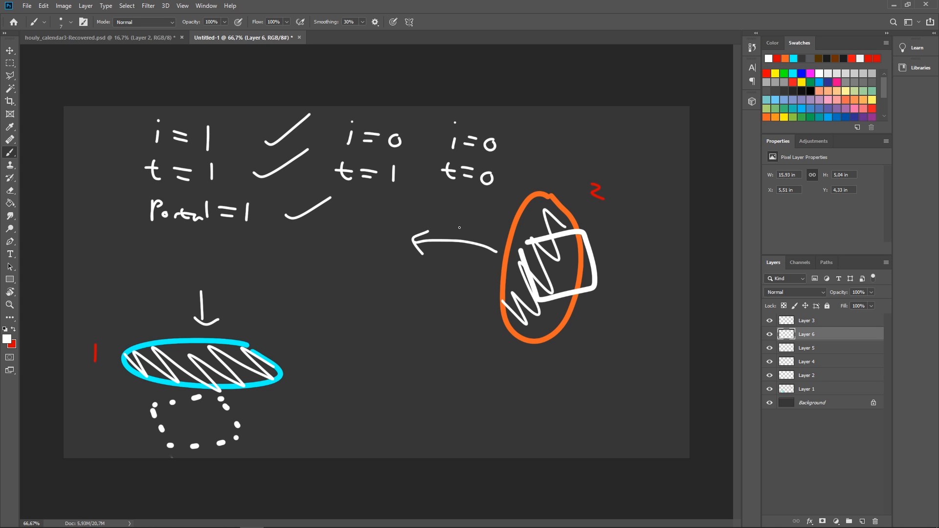
mouse_move(415, 248)
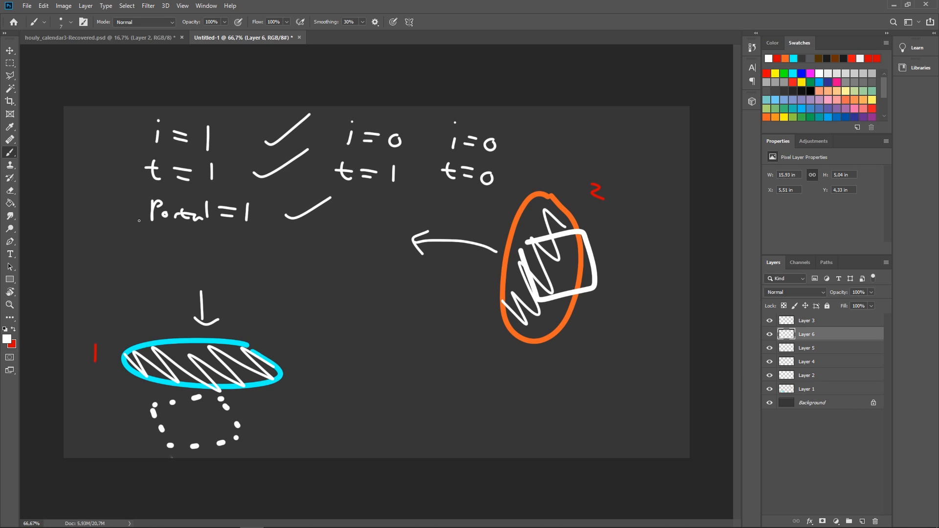
drag(138, 220, 251, 231)
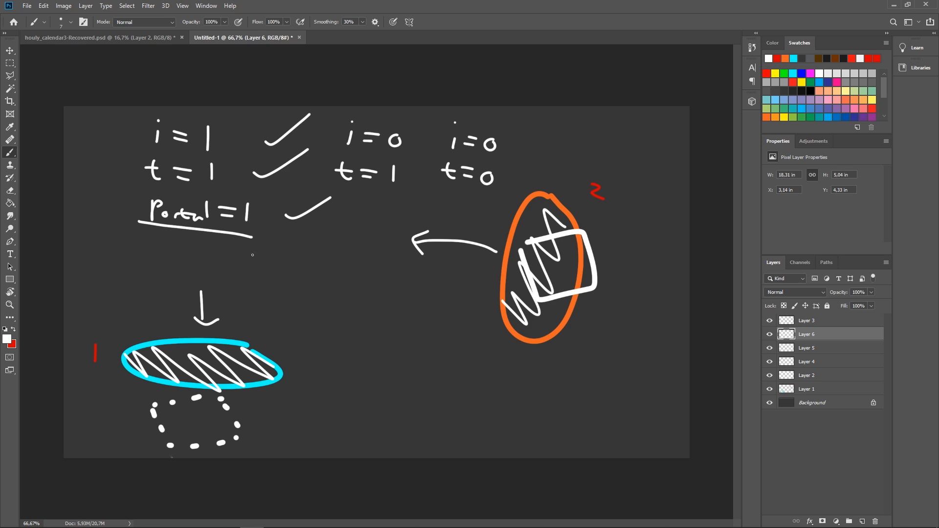
mouse_move(604, 153)
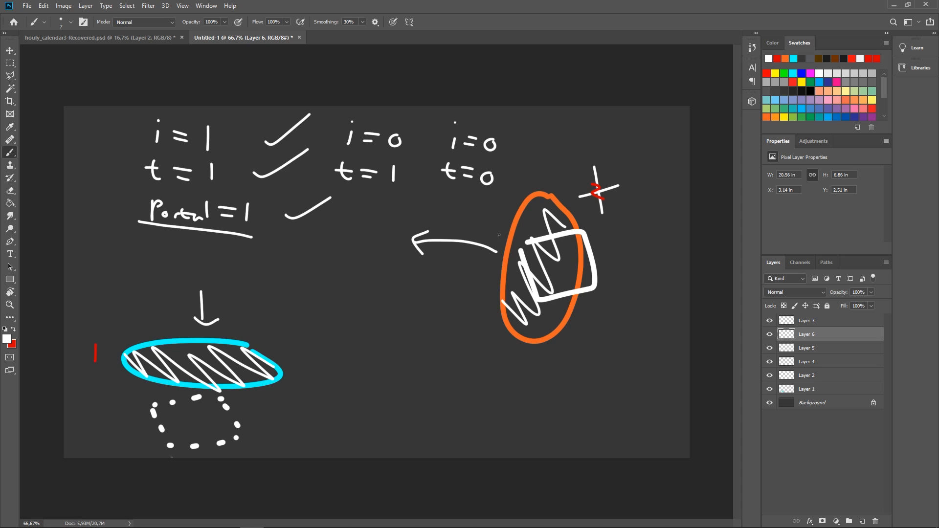
mouse_move(444, 249)
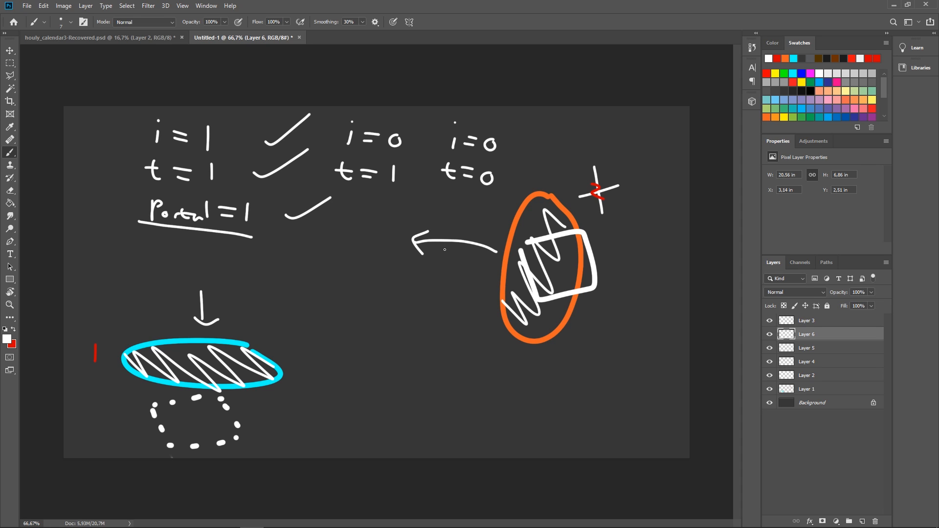
mouse_move(544, 262)
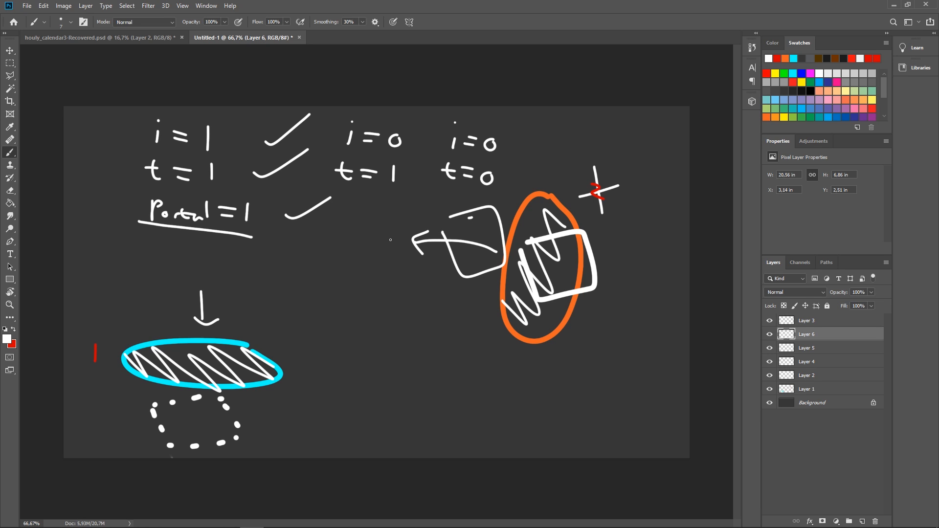
mouse_move(215, 264)
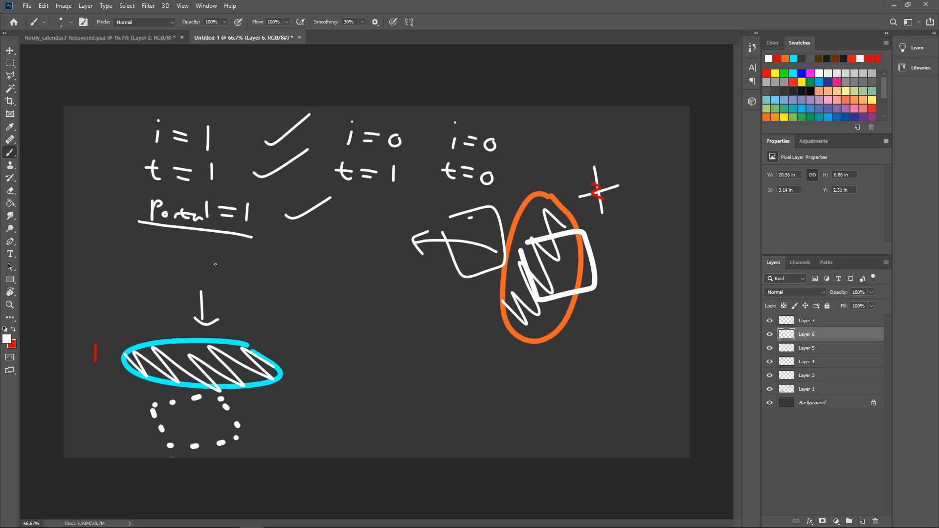
mouse_move(343, 299)
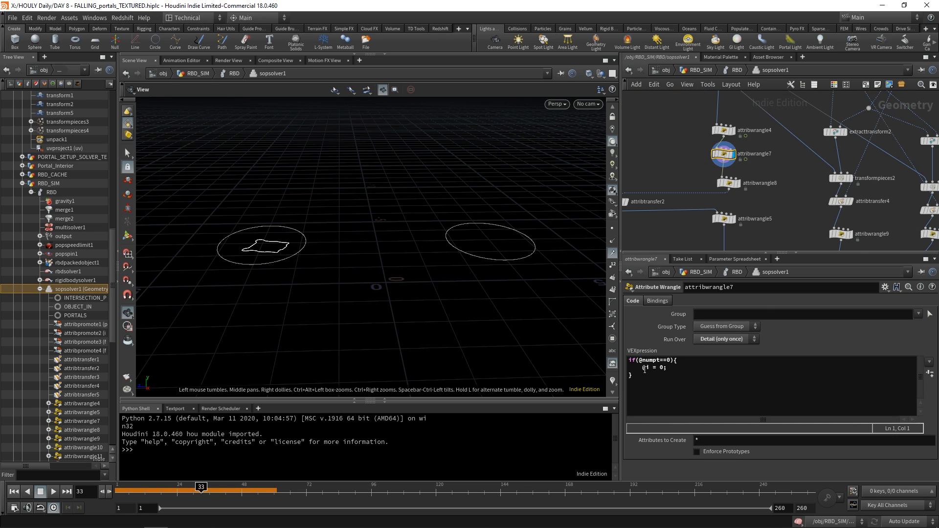
Step: Select the wrangle node and step through frames 27–31 to watch the teleport values
click(724, 183)
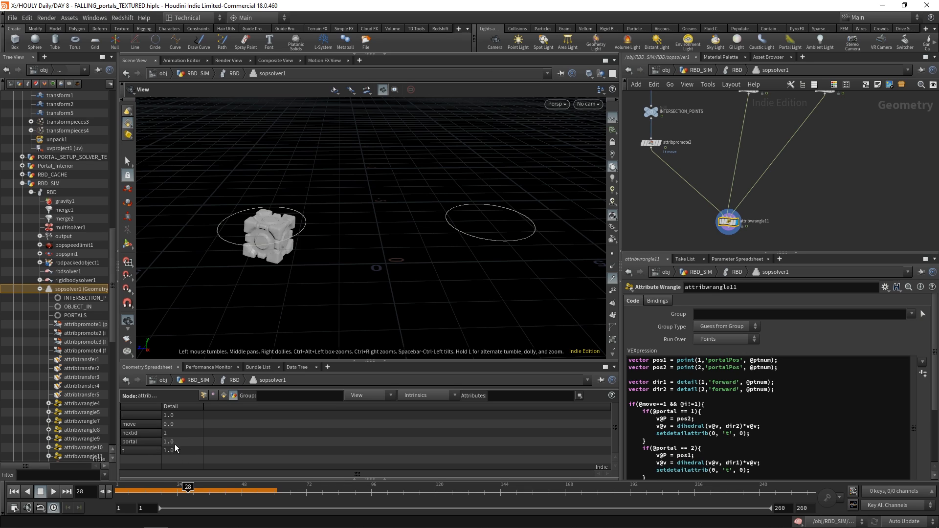
mouse_move(266, 198)
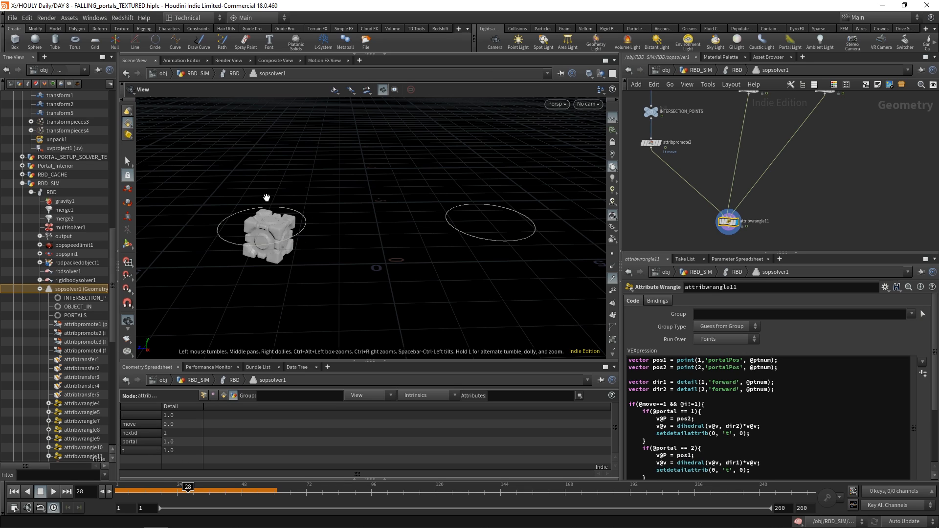
mouse_move(132, 453)
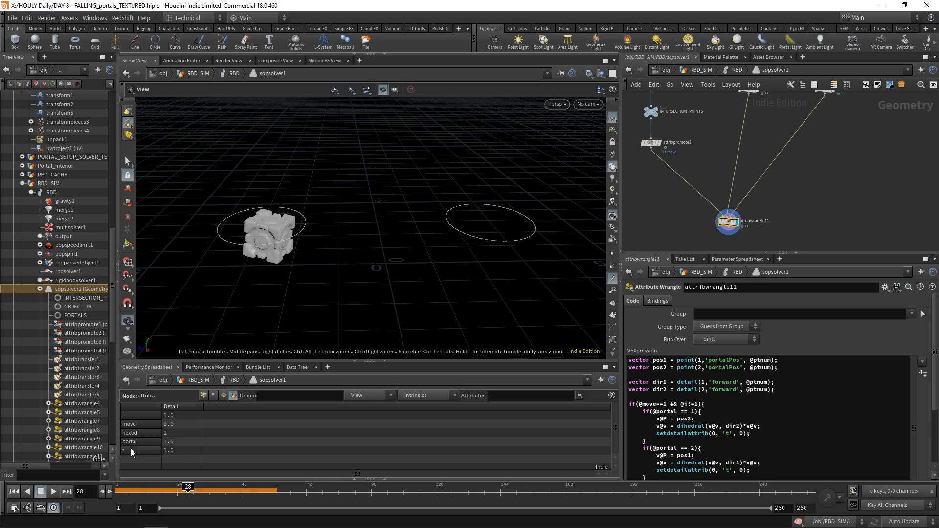
click(189, 486)
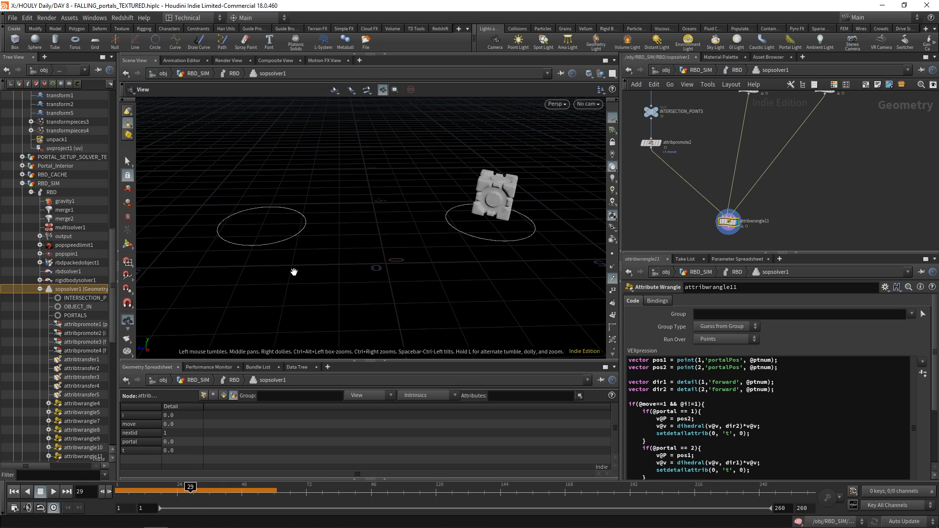
mouse_move(199, 463)
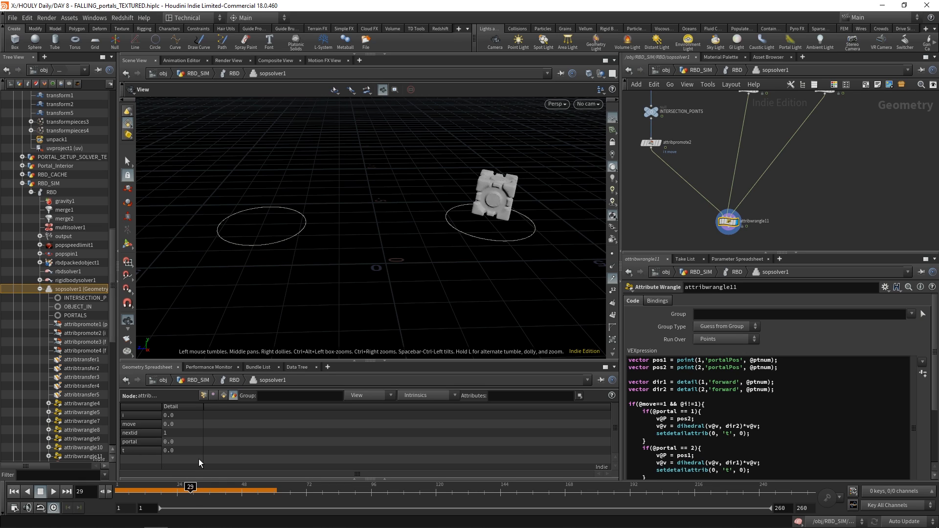
mouse_move(181, 423)
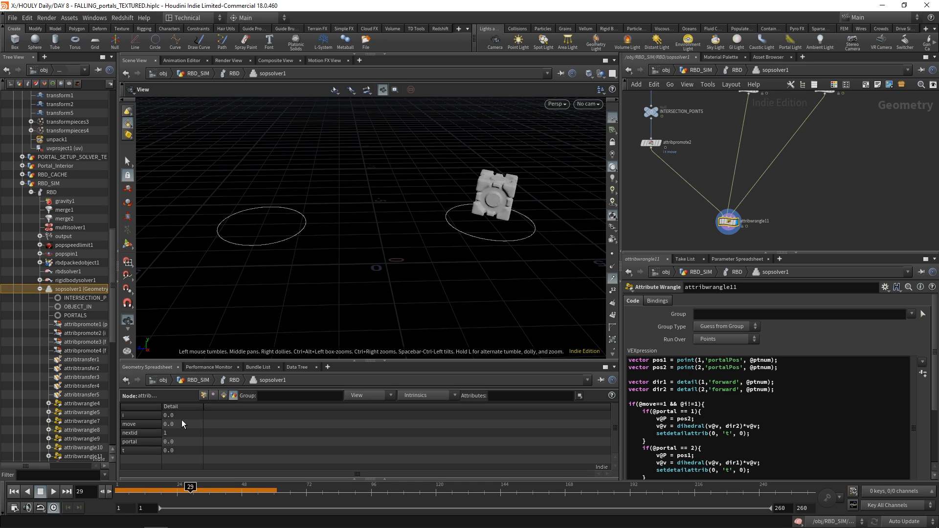
mouse_move(166, 444)
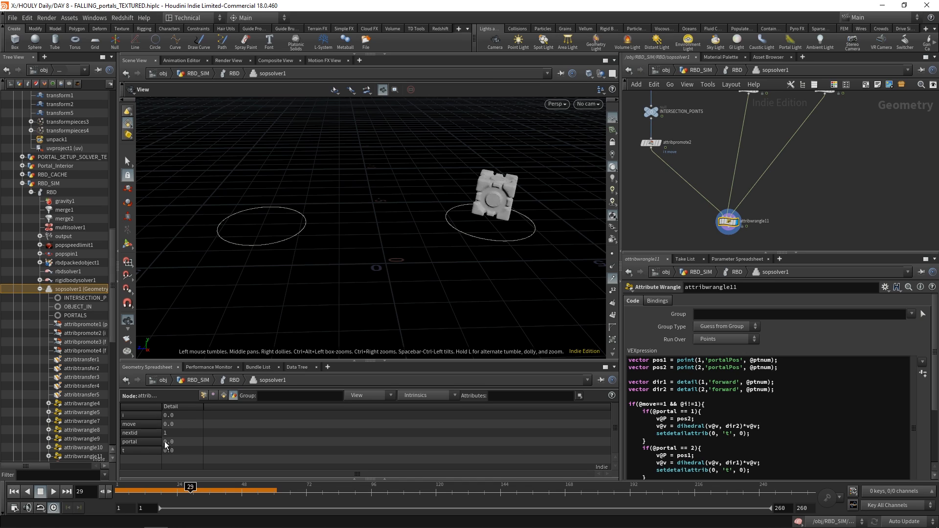
mouse_move(167, 456)
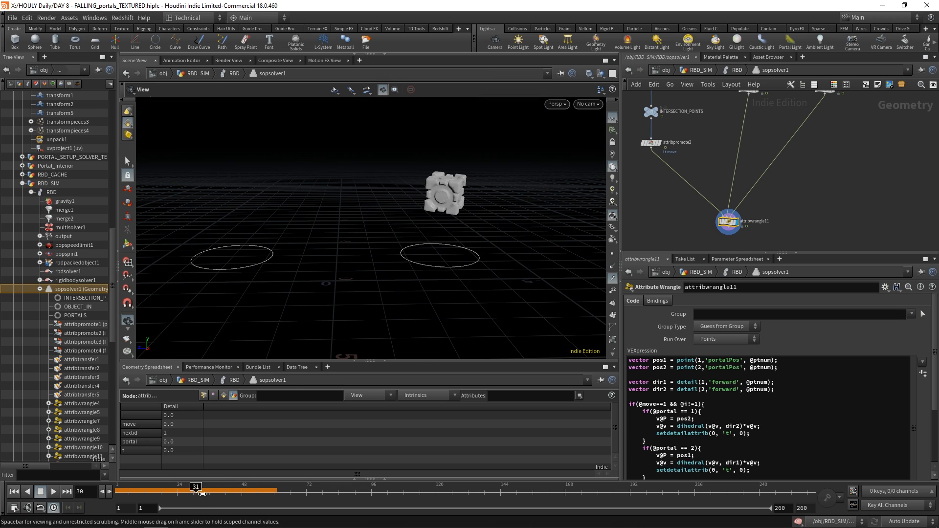
drag(195, 486, 147, 486)
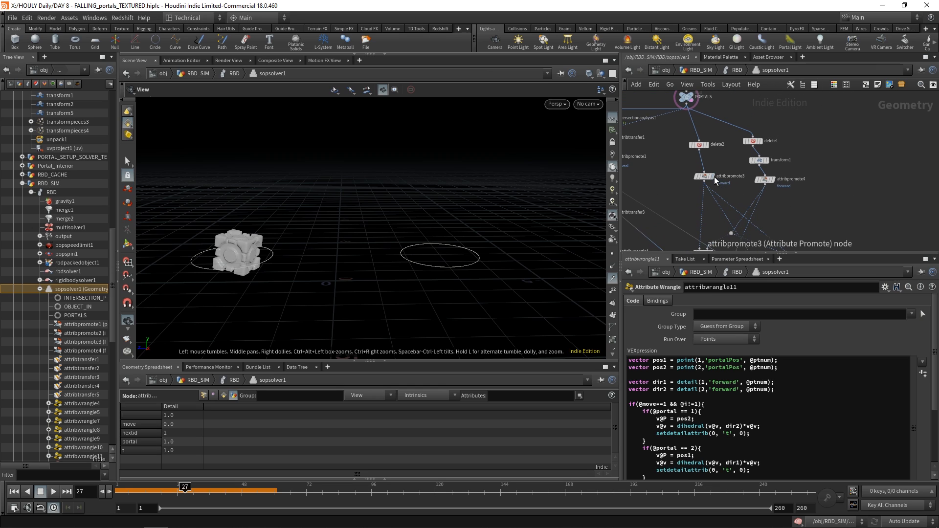
Step: Inspect the forward-attribute promote and extracttransform2 nodes, then bring the sketch canvas back
click(706, 175)
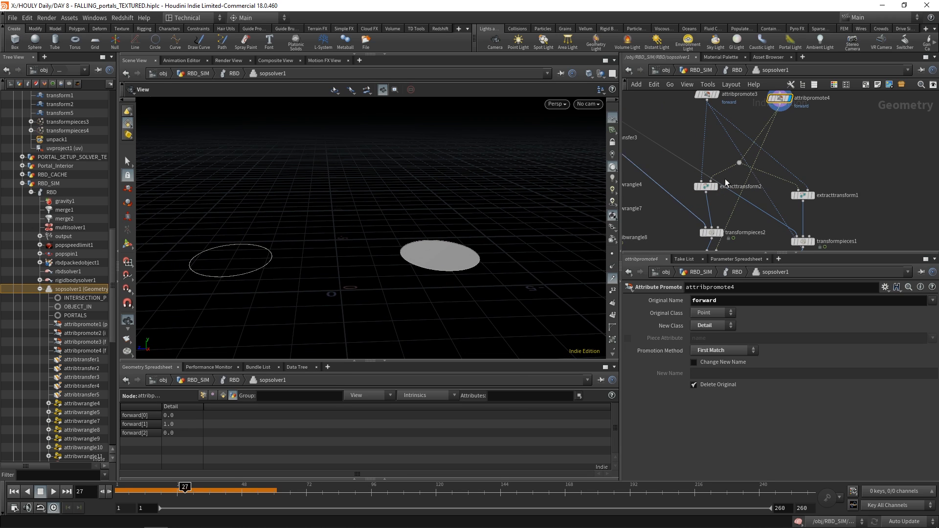
click(706, 186)
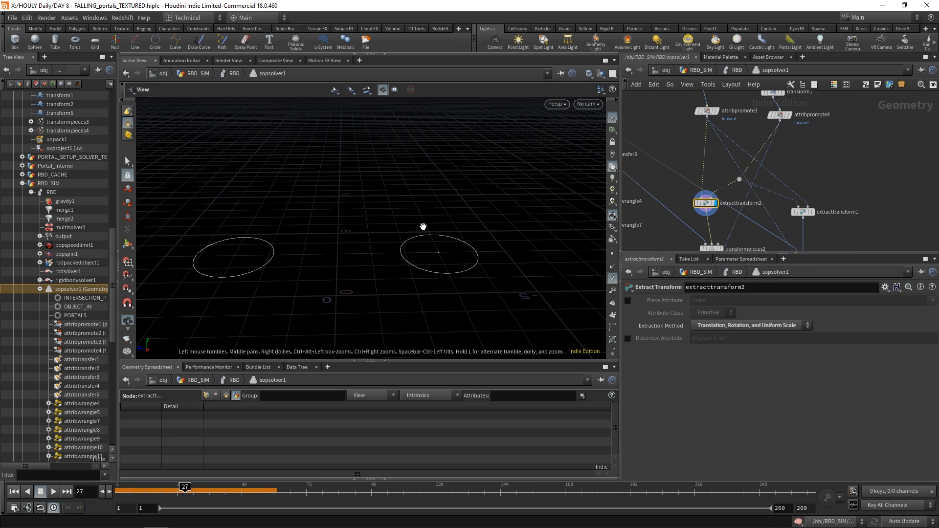
mouse_move(299, 258)
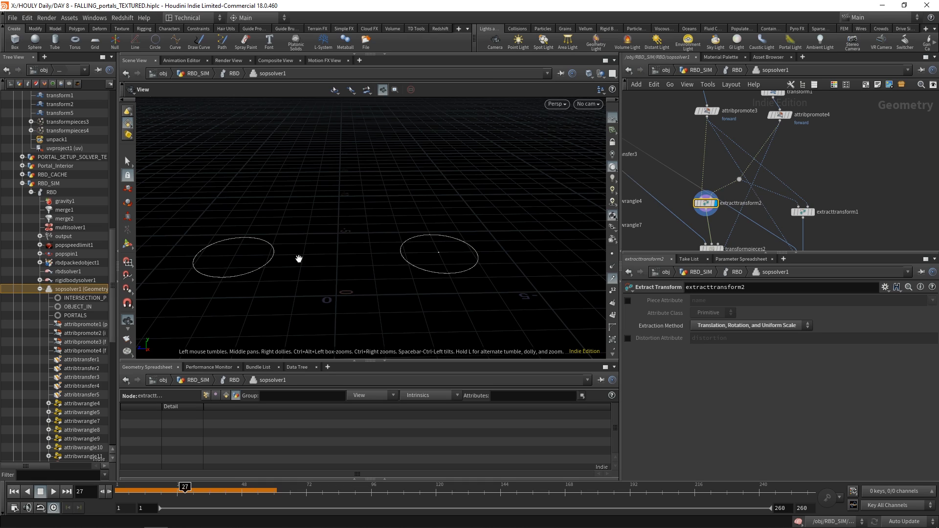
mouse_move(489, 301)
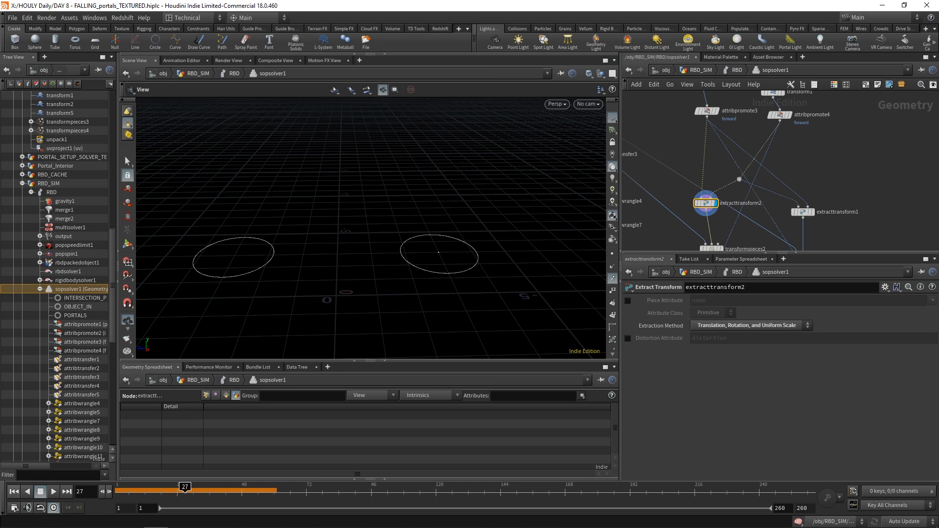
click(252, 522)
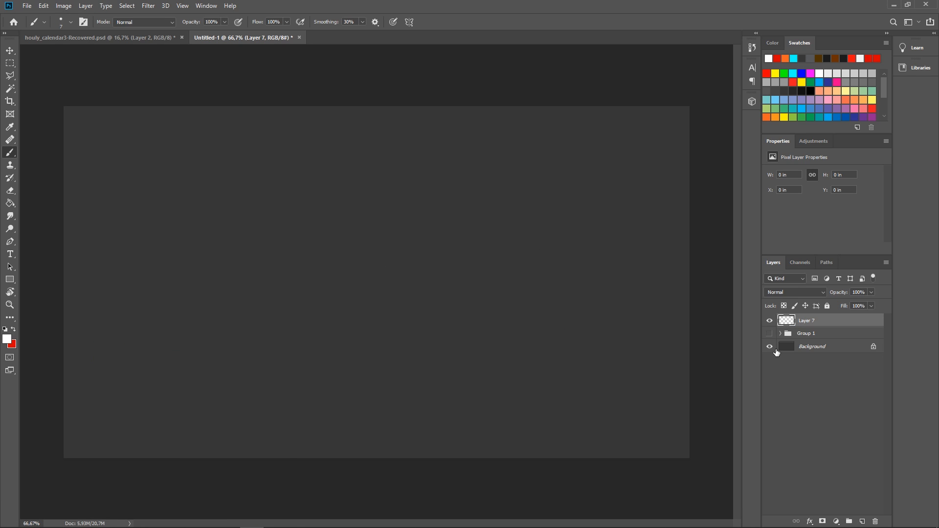
mouse_move(218, 259)
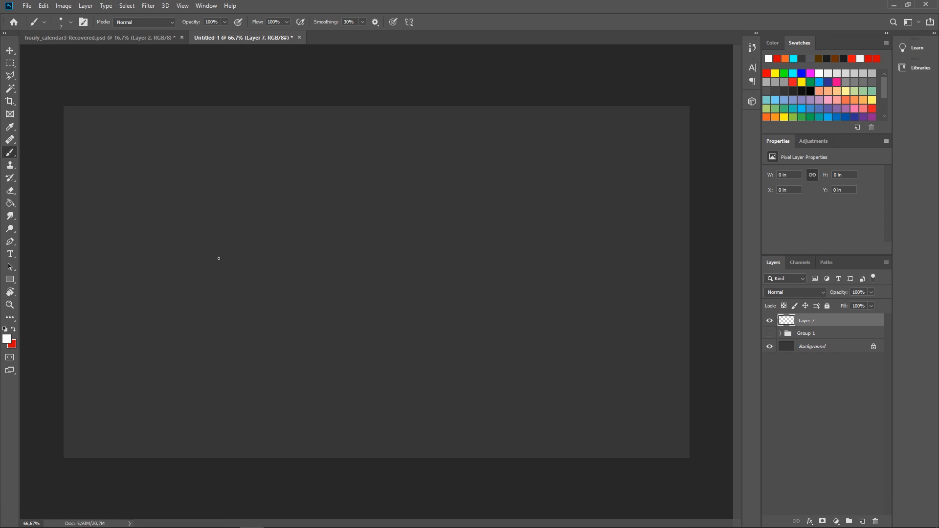
Step: Sketch a tall portal ellipse with a diagonal through it and a curved arrow to the other portal
drag(287, 234, 314, 330)
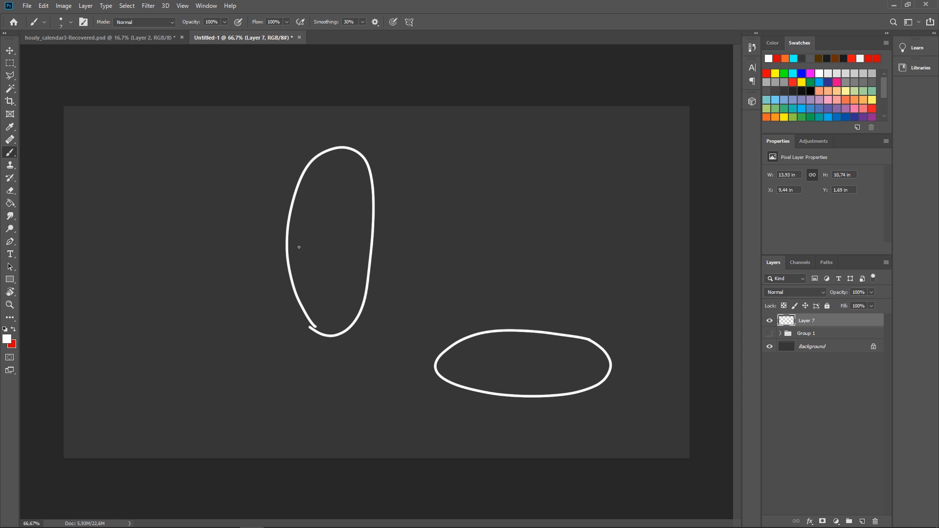
mouse_move(513, 278)
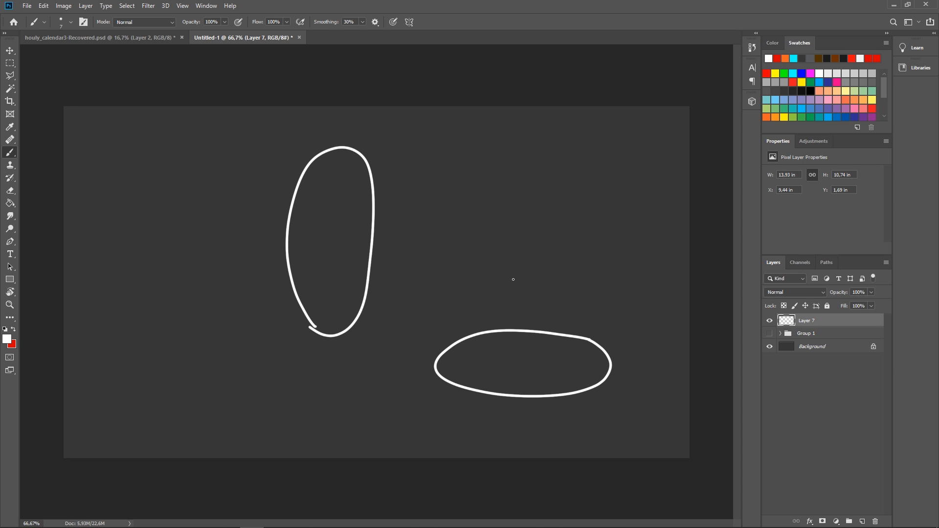
mouse_move(558, 362)
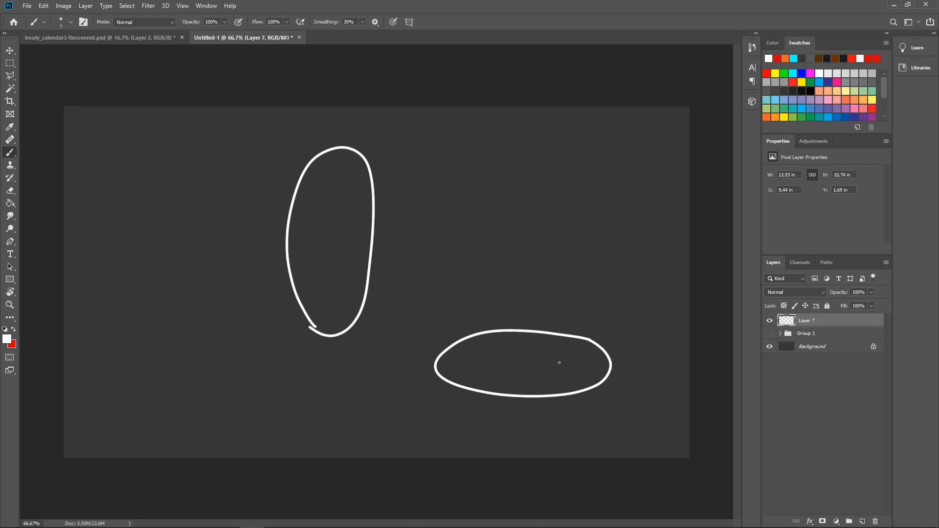
drag(389, 218, 521, 308)
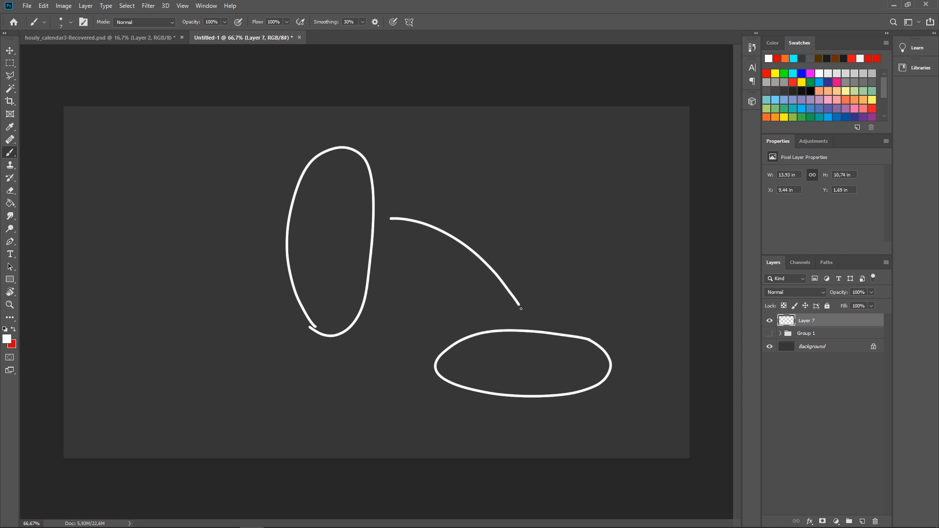
drag(520, 308, 535, 297)
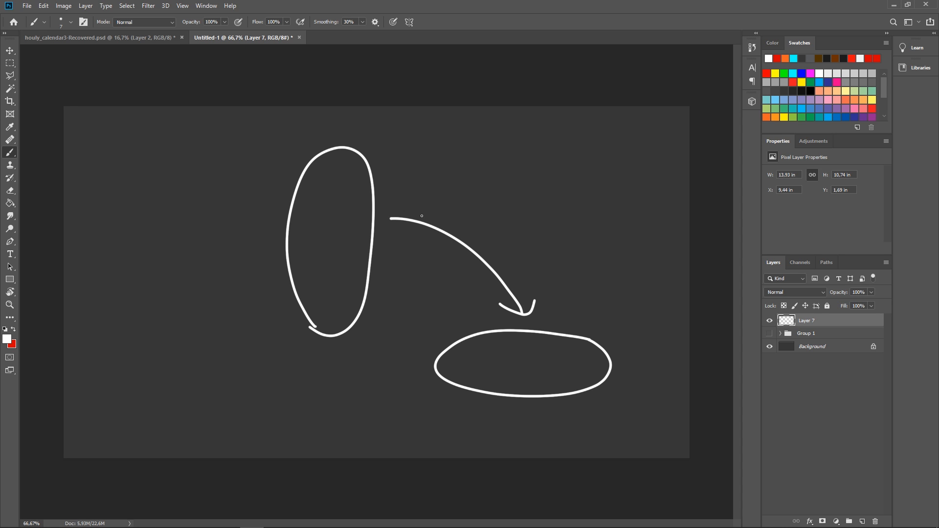
drag(249, 328, 366, 181)
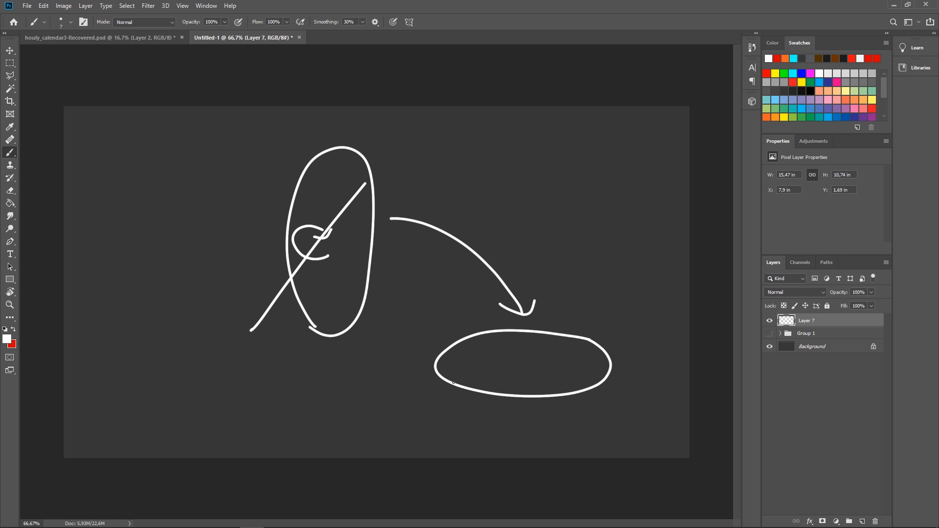
Step: Add small arrows near the flat portal and at the top, then close the top-right loop around them
drag(386, 329, 432, 329)
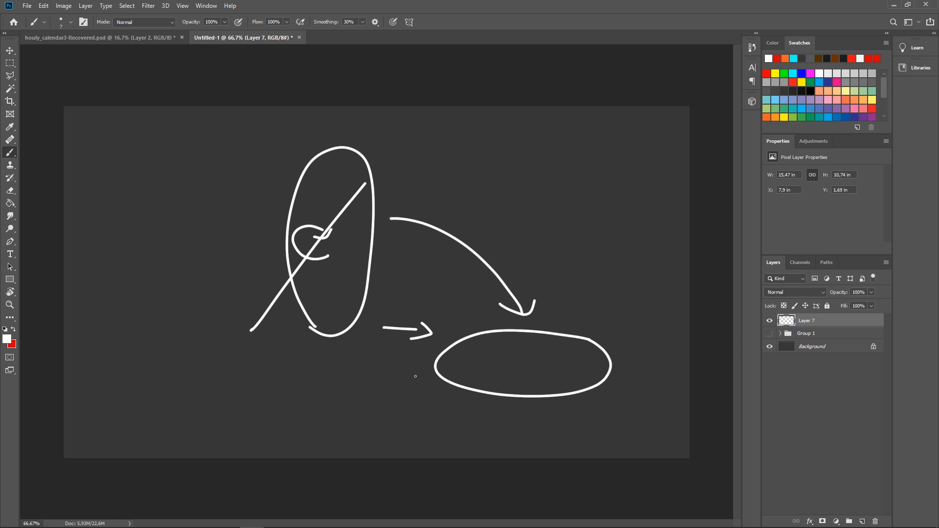
drag(412, 353, 412, 386)
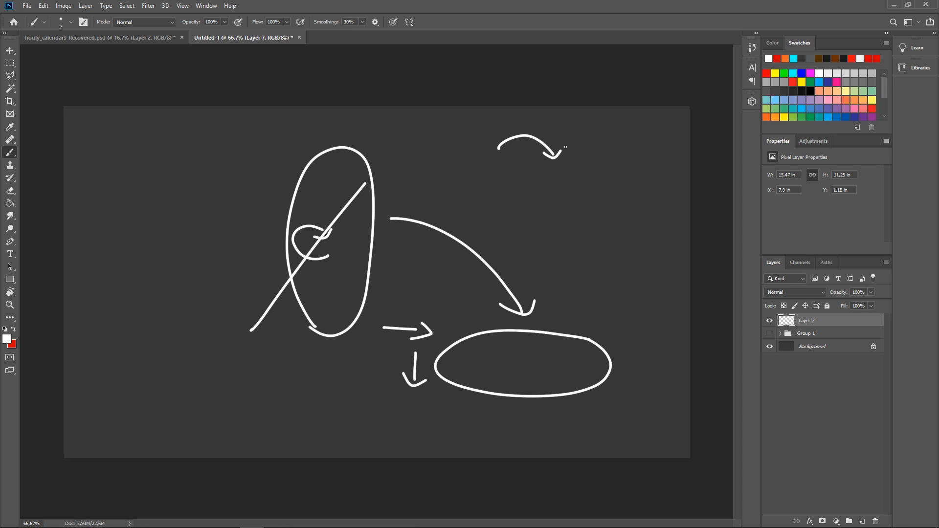
drag(569, 148, 606, 150)
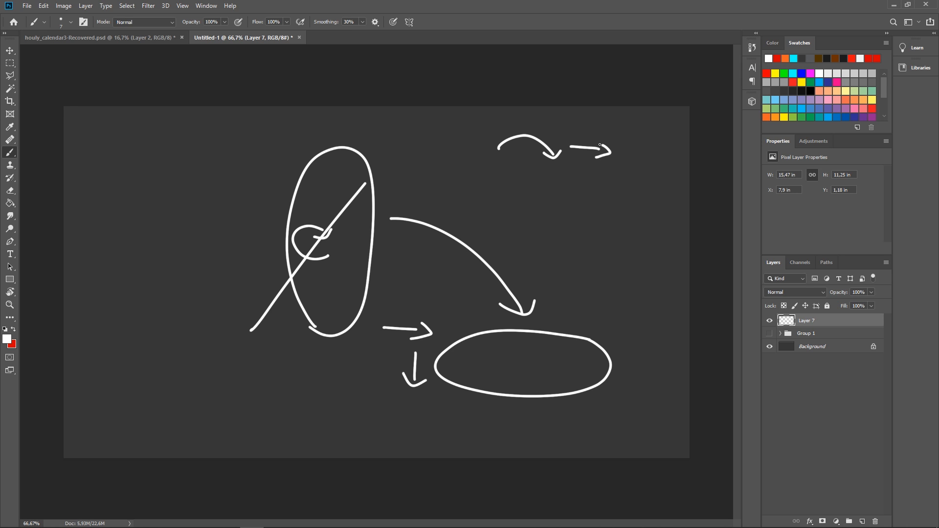
drag(629, 144, 629, 164)
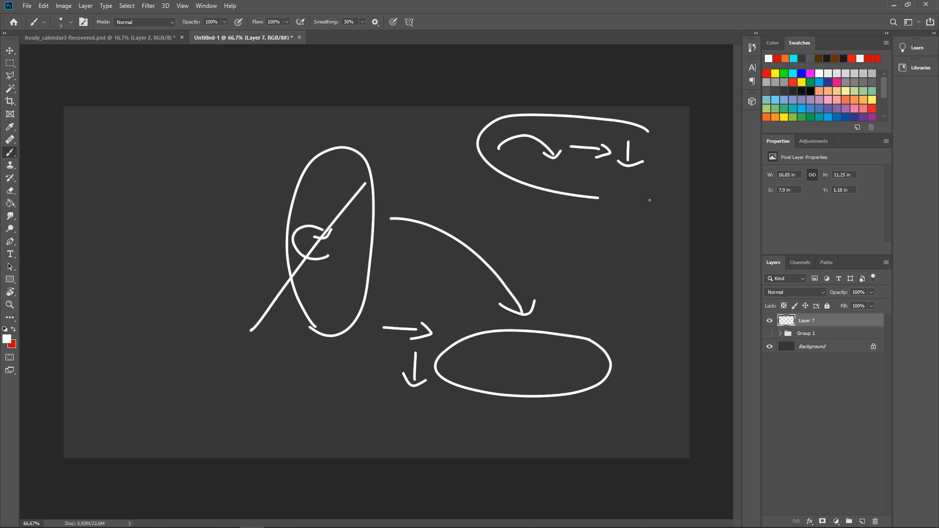
drag(602, 198, 677, 138)
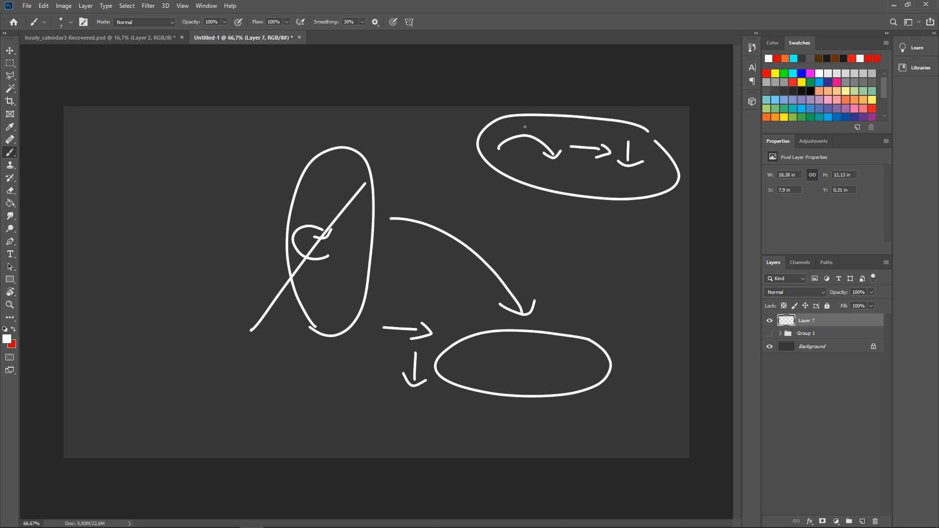
Step: Draw a small box with a dot at the left and a curved arrow leading to it from the top-right loop
drag(93, 183, 168, 233)
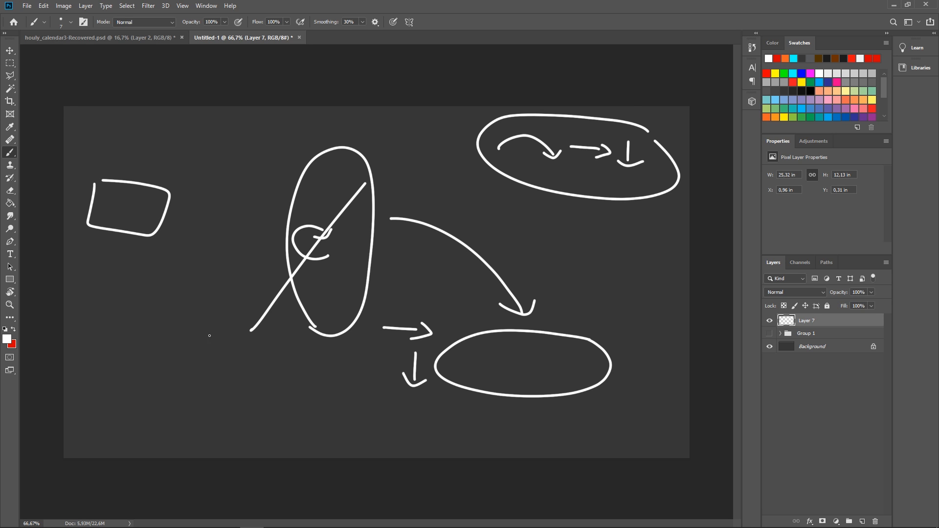
click(123, 207)
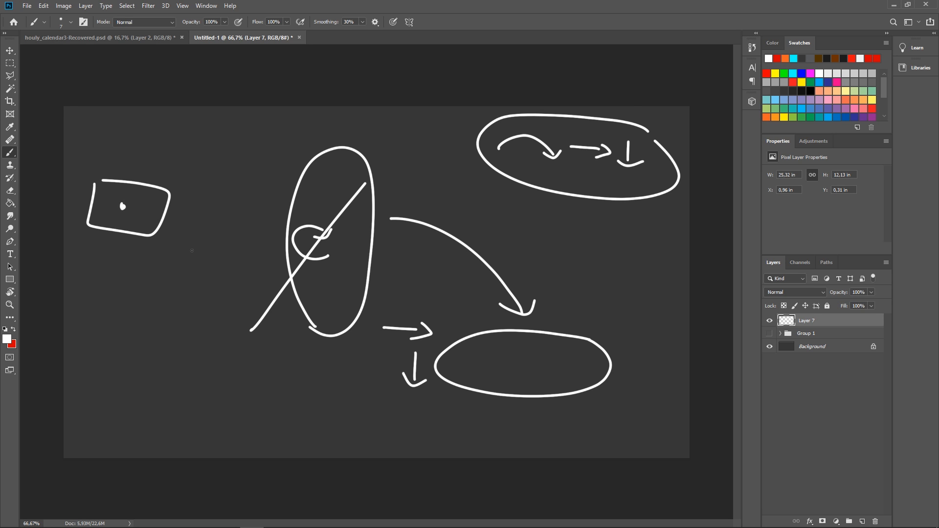
mouse_move(450, 283)
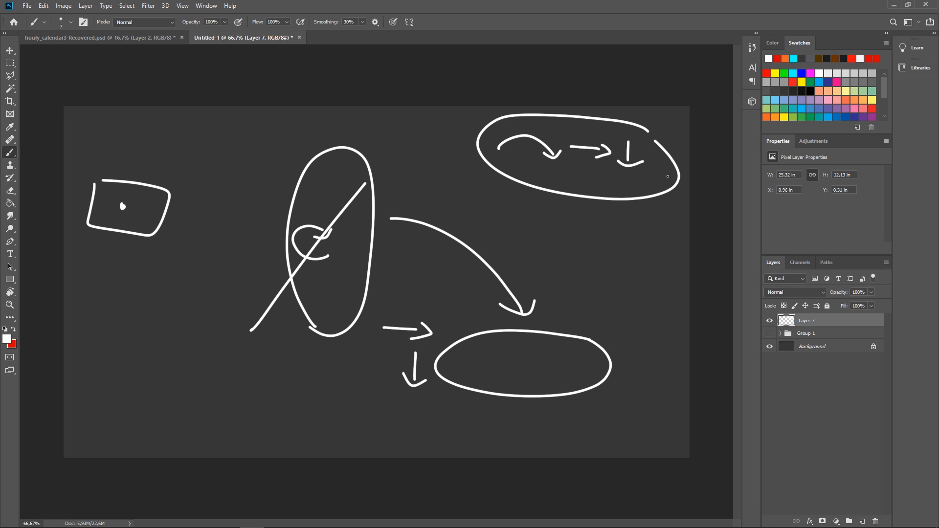
drag(178, 175, 666, 176)
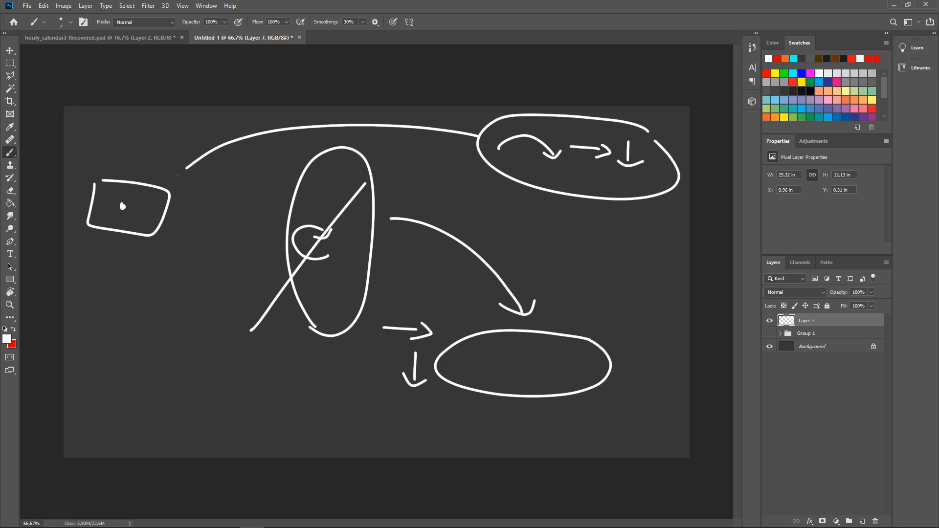
drag(201, 164, 177, 186)
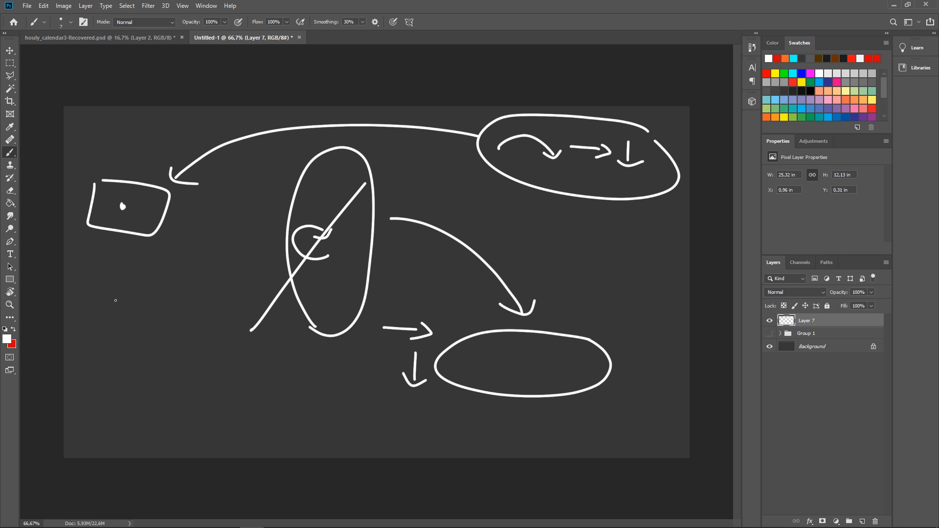
drag(81, 302, 174, 316)
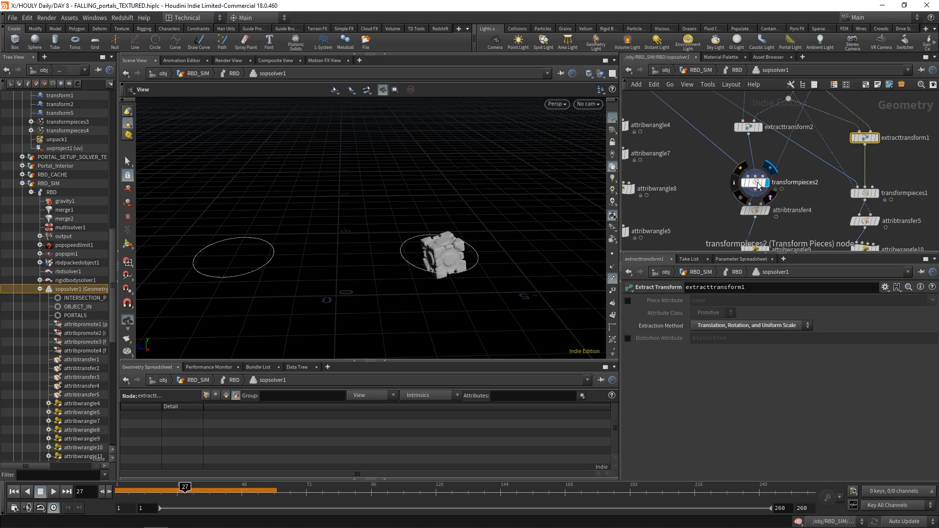
Step: Select attribwrangle11 in sopsolver1 to view its VEX, then advance to frame 29
click(754, 181)
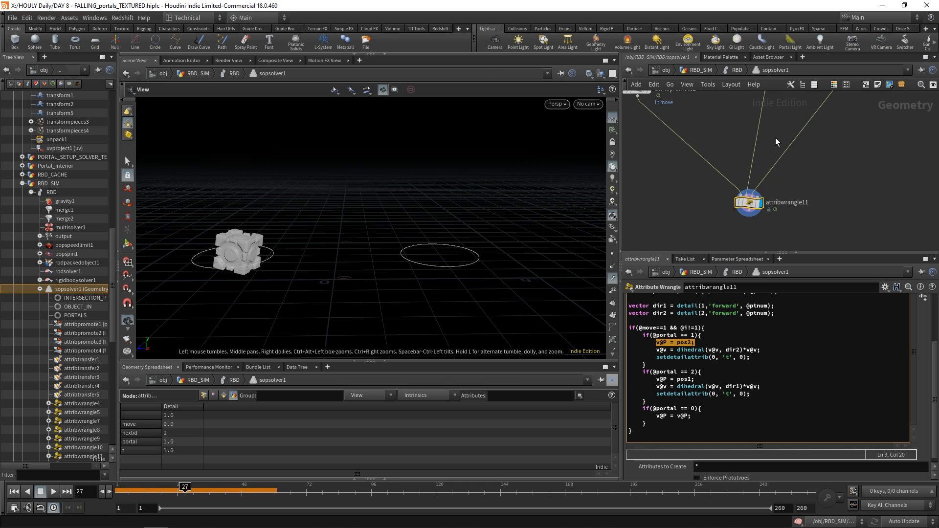
mouse_move(268, 311)
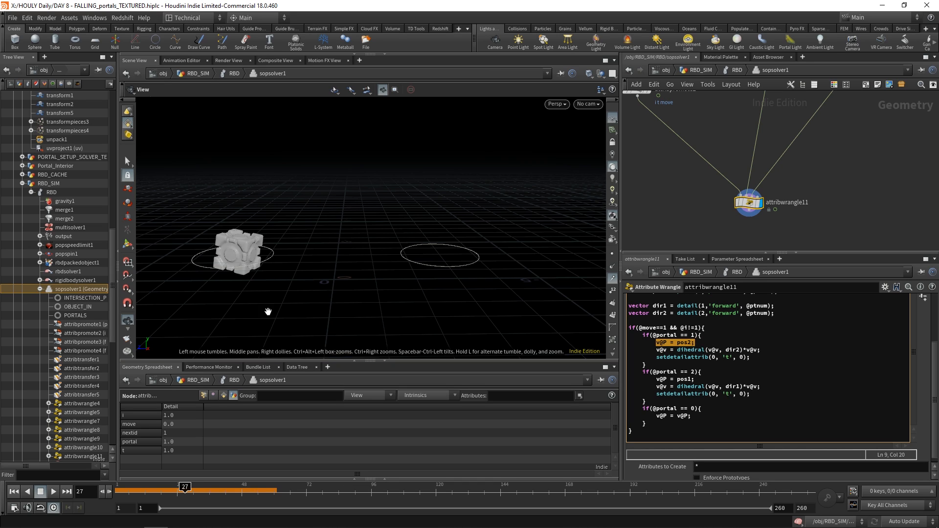
mouse_move(505, 307)
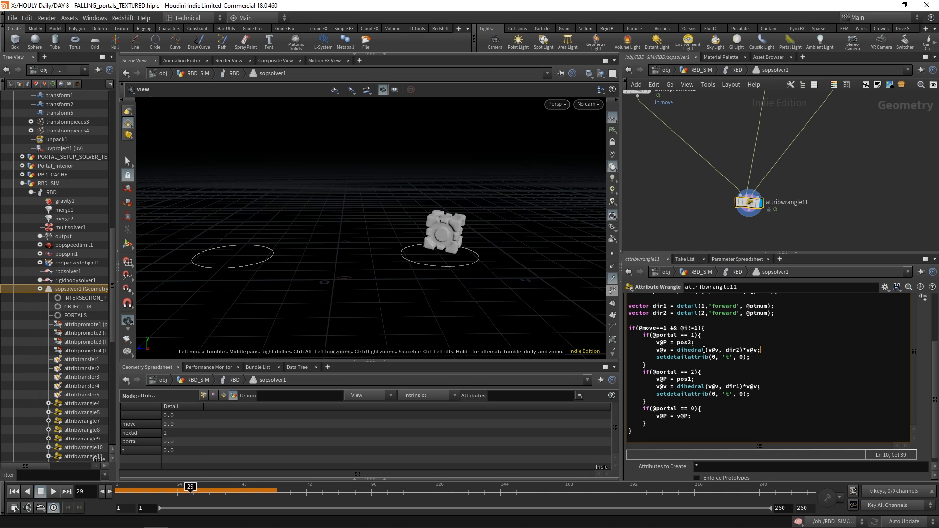
double_click(689, 350)
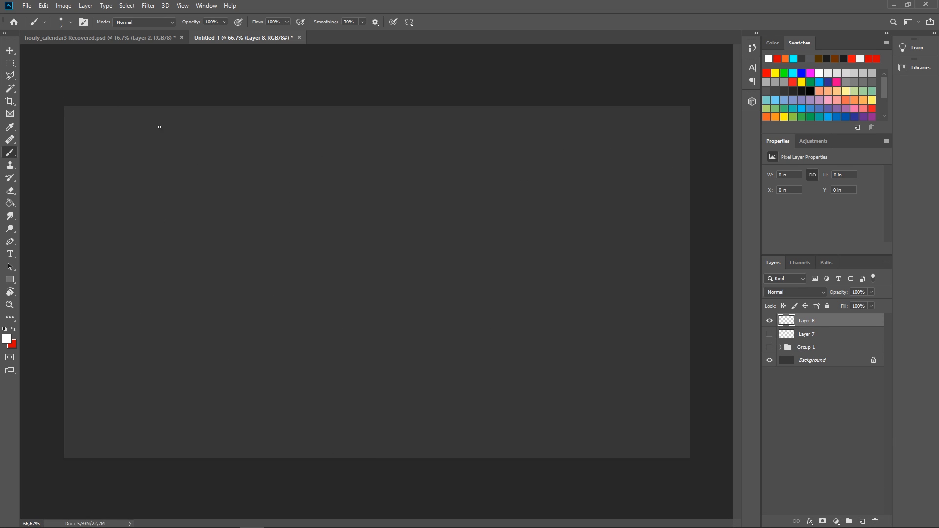
Step: Draw an upward arrow labelled 0,1,0 and a rightward arrow for 1,0,0
drag(201, 205, 199, 295)
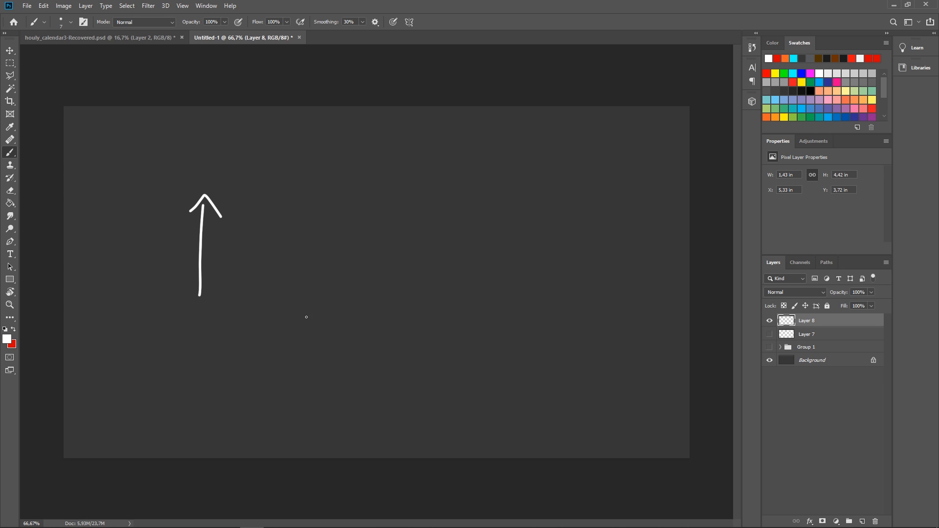
mouse_move(243, 199)
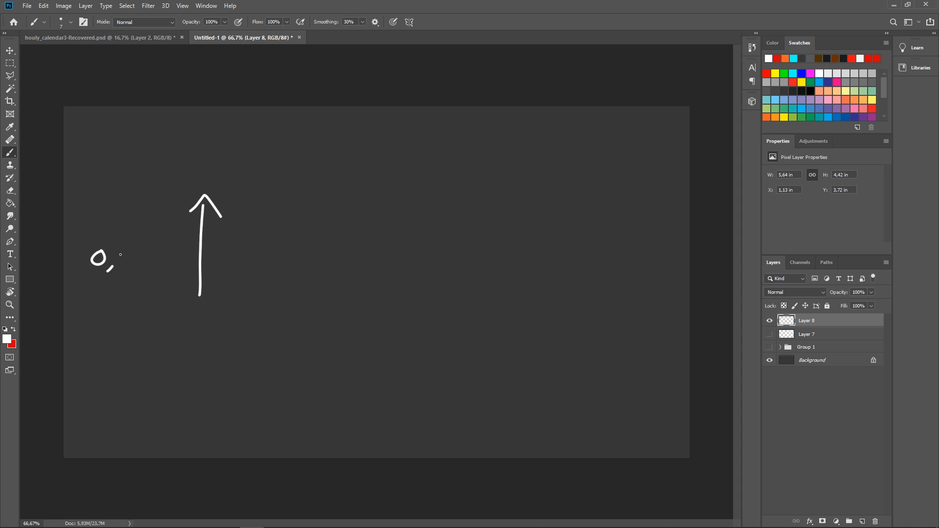
drag(113, 263, 158, 263)
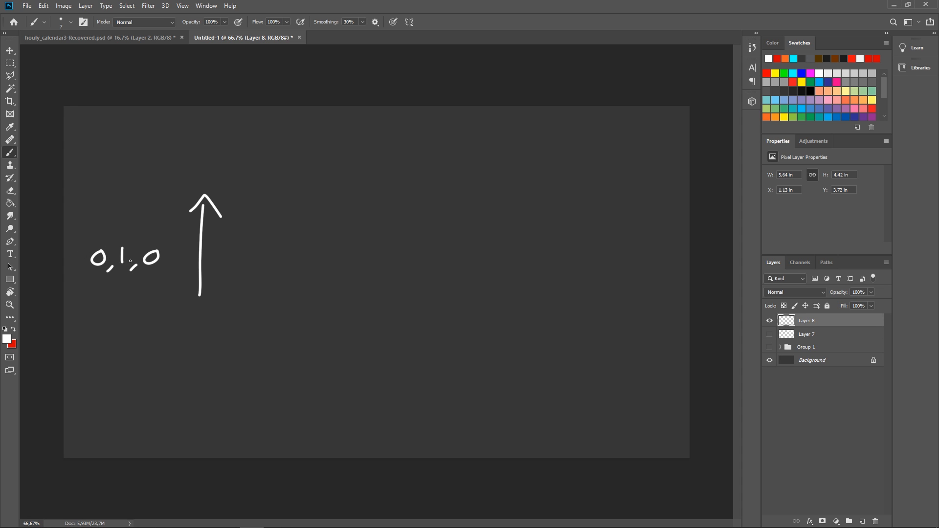
mouse_move(211, 226)
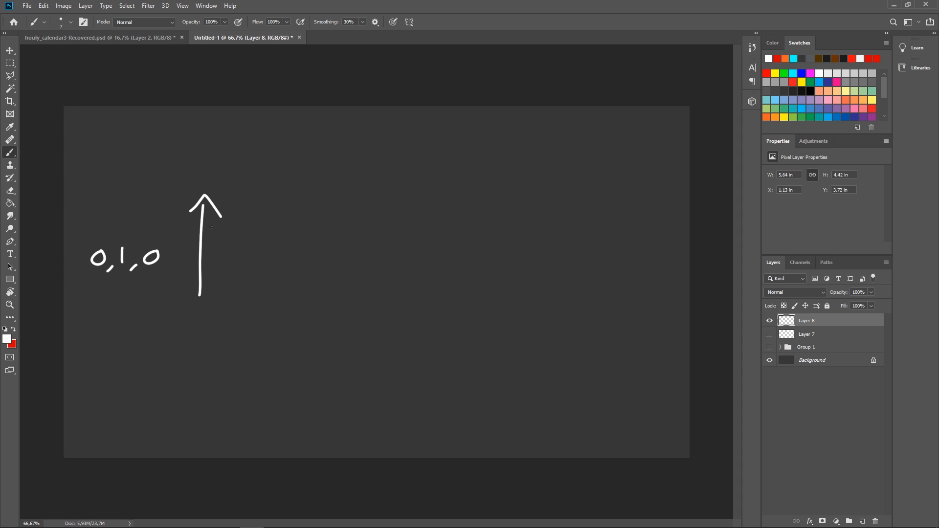
mouse_move(345, 333)
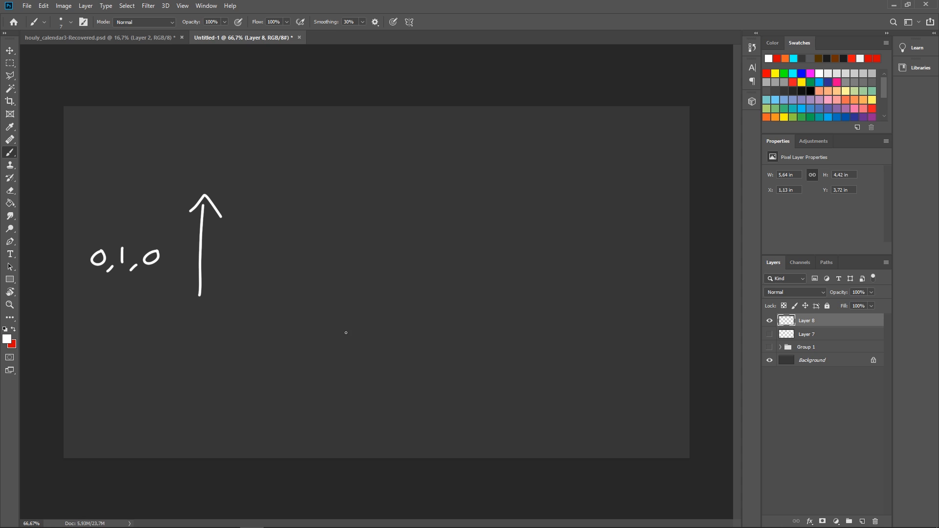
drag(348, 293, 422, 293)
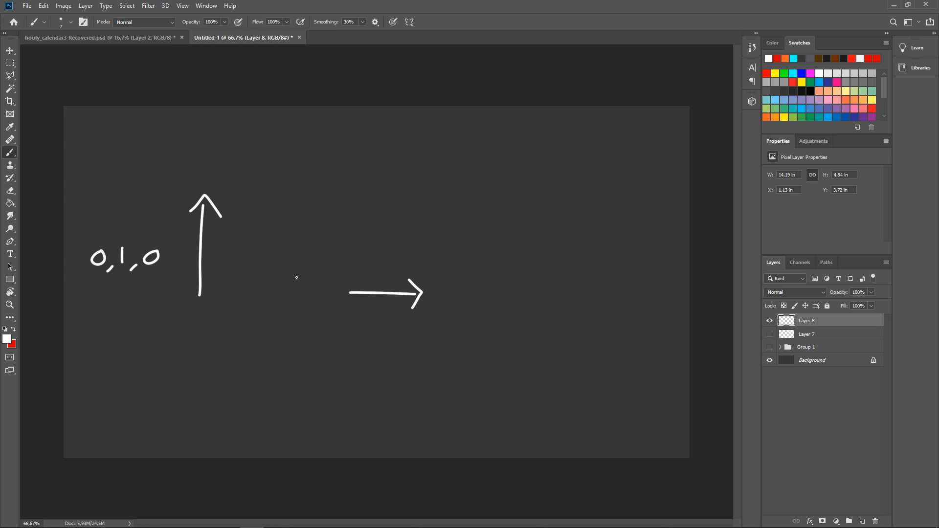
mouse_move(137, 297)
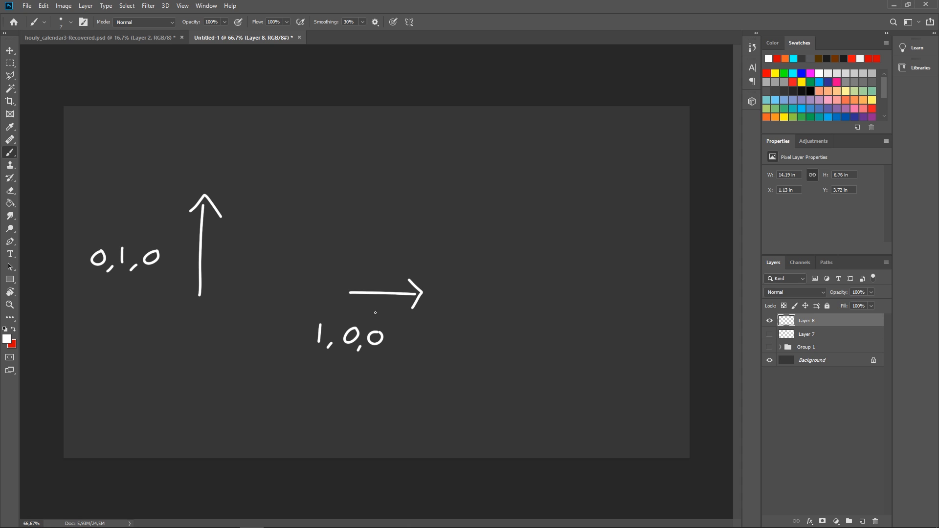
mouse_move(408, 324)
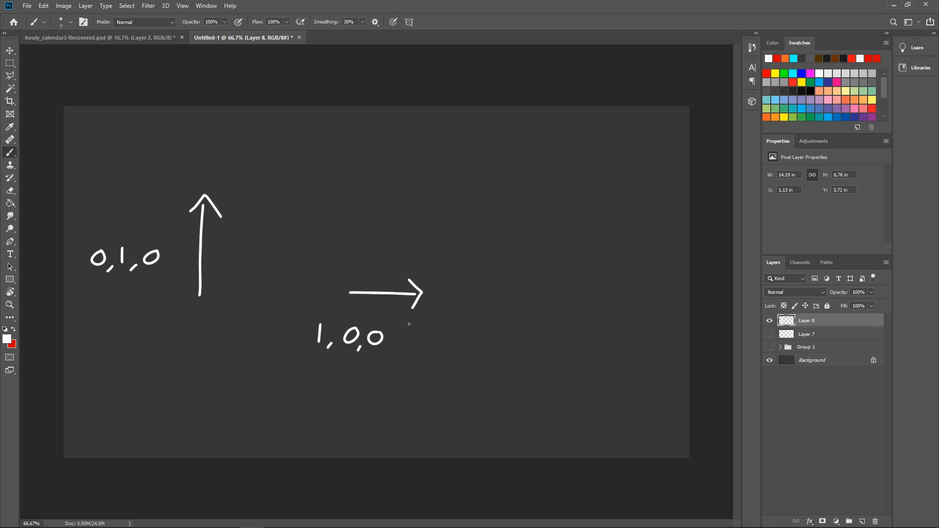
mouse_move(560, 156)
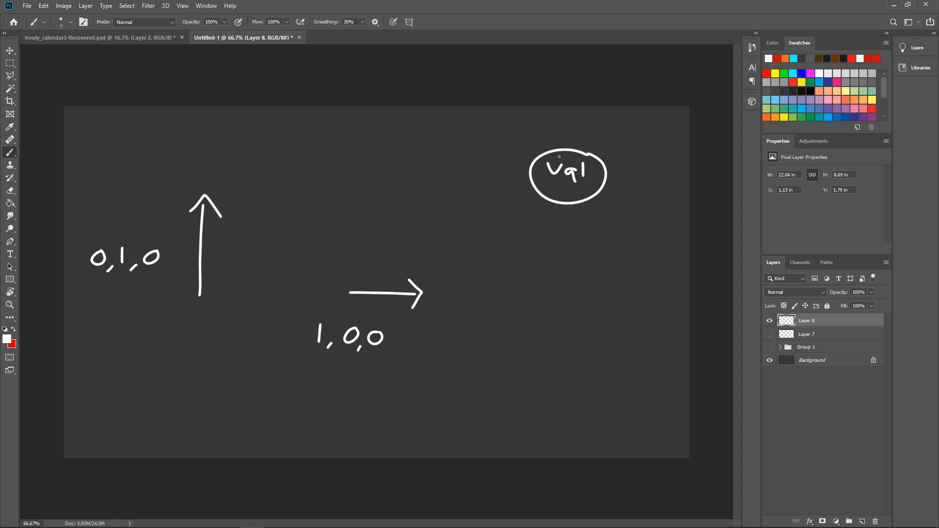
Step: Link the arrows with a curve and write 'Vq1 x V = rotated v'
drag(224, 231, 362, 277)
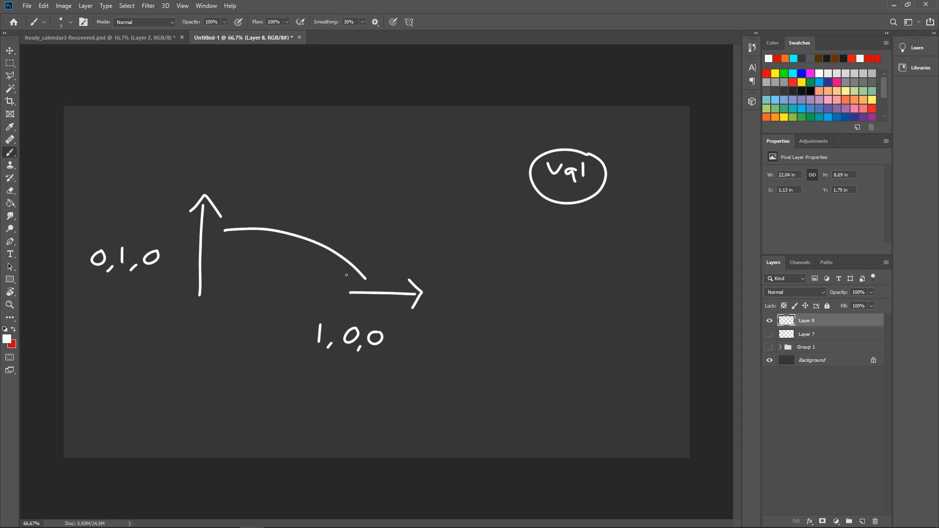
drag(347, 274, 359, 272)
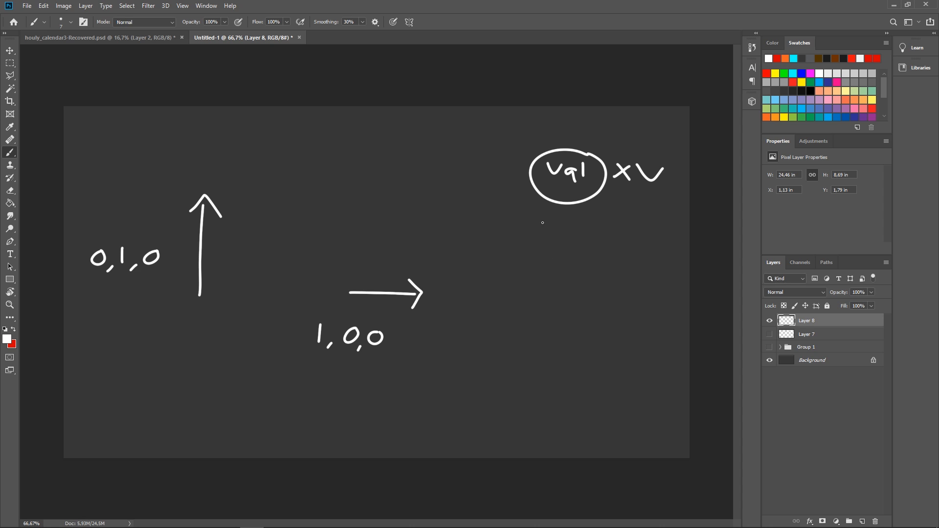
drag(526, 228, 610, 236)
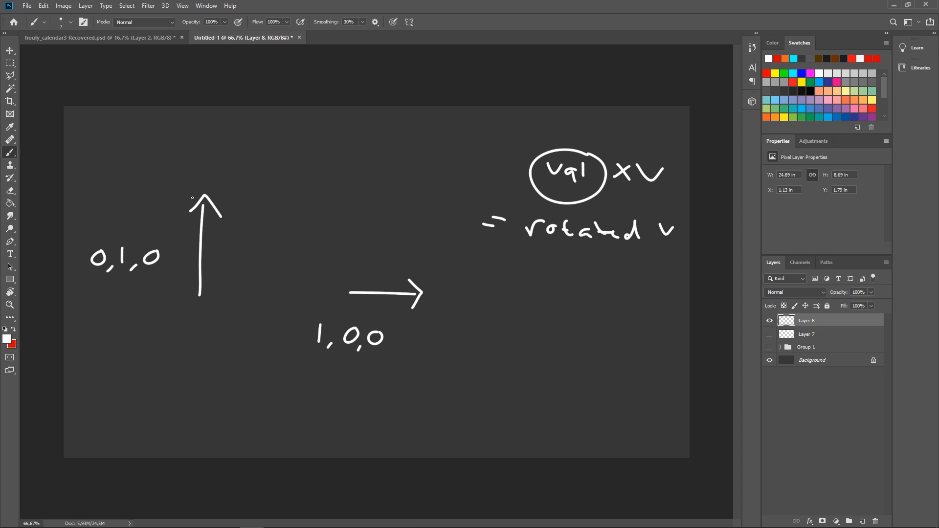
mouse_move(341, 311)
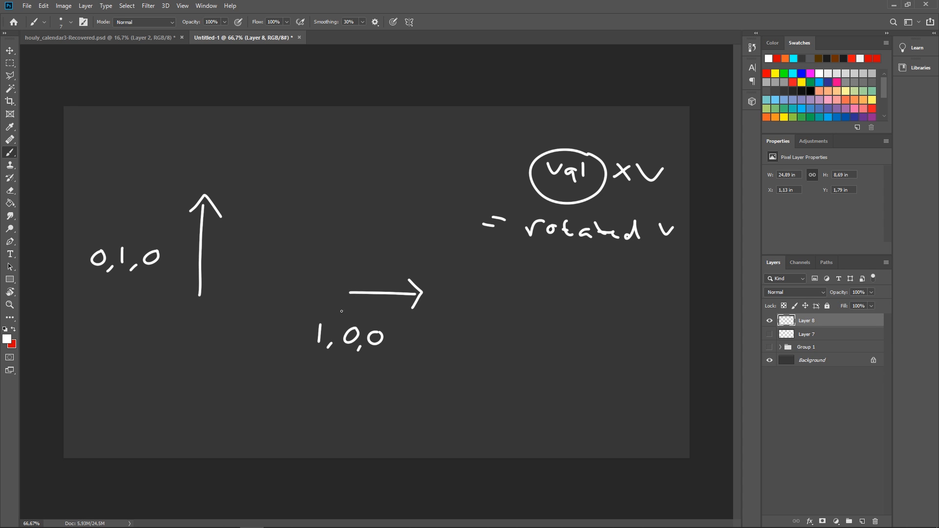
Step: Draw a flat portal under the up arrow and a cube beside it
drag(311, 222, 324, 317)
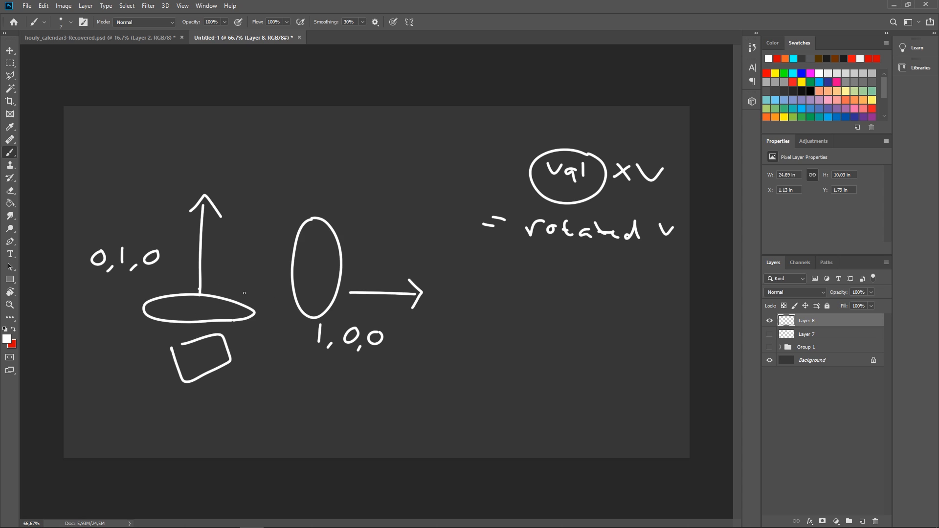
mouse_move(193, 253)
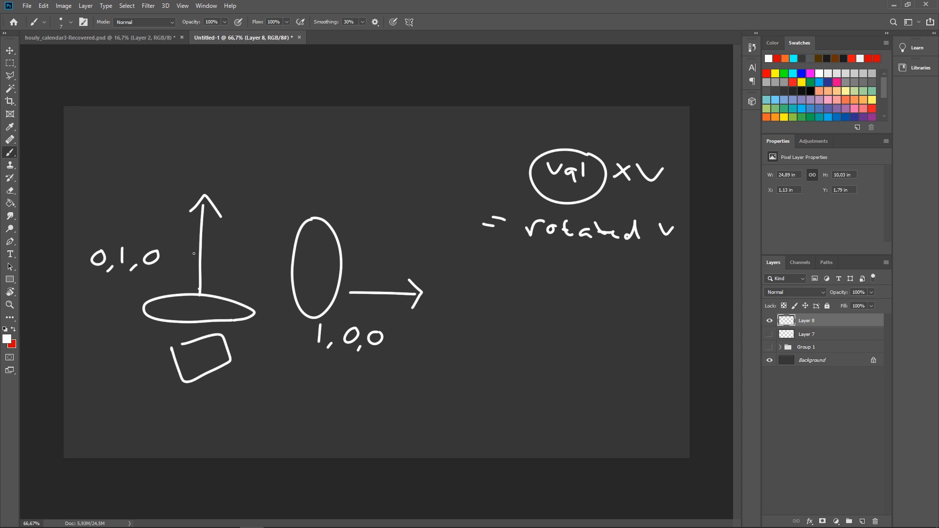
mouse_move(346, 306)
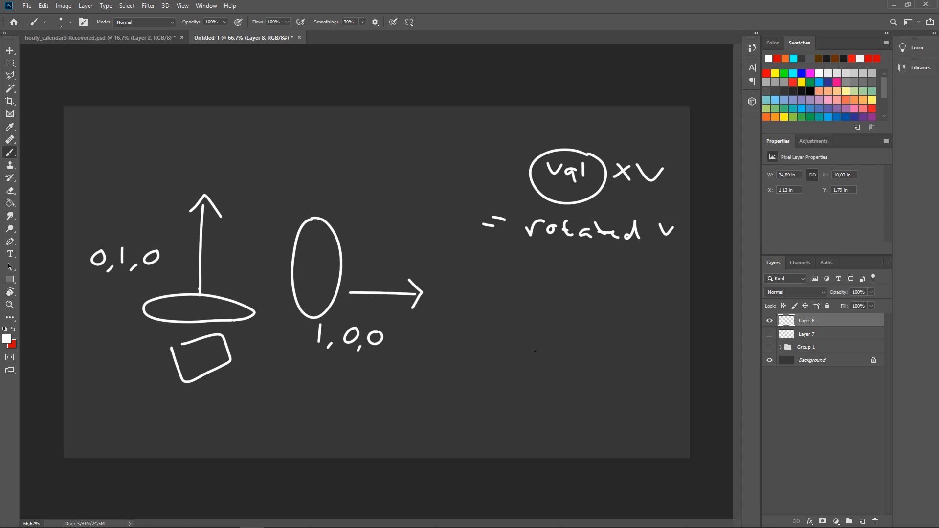
mouse_move(370, 282)
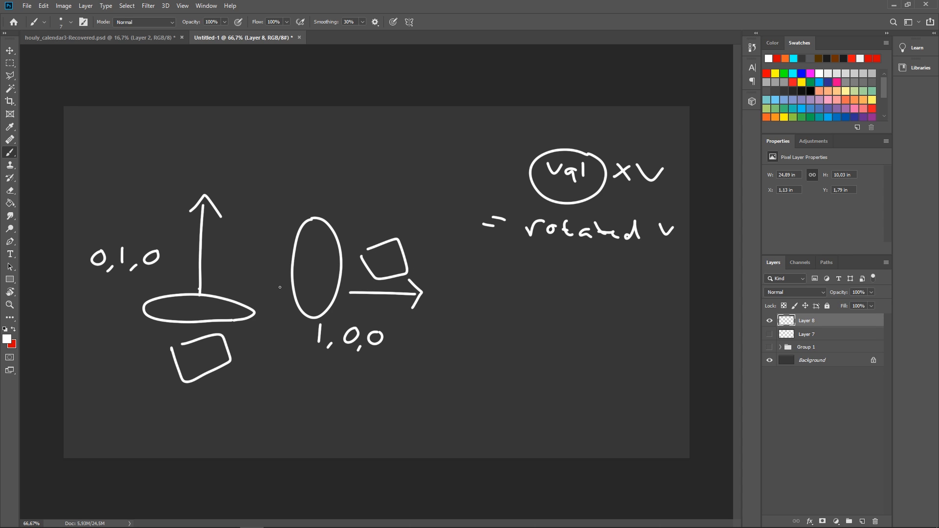
drag(182, 374, 207, 389)
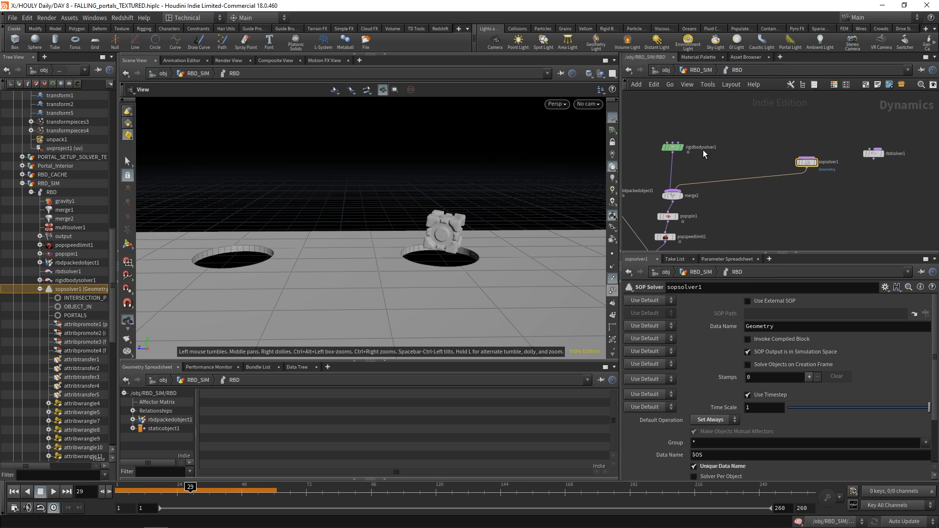
Step: Go up to /obj and orbit around the wall and floor with their portal holes
click(14, 491)
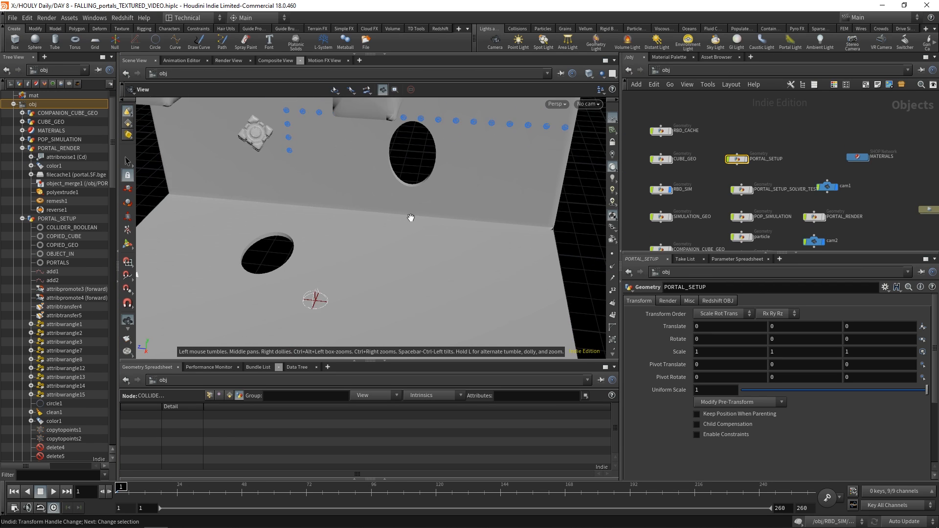
drag(411, 217, 264, 267)
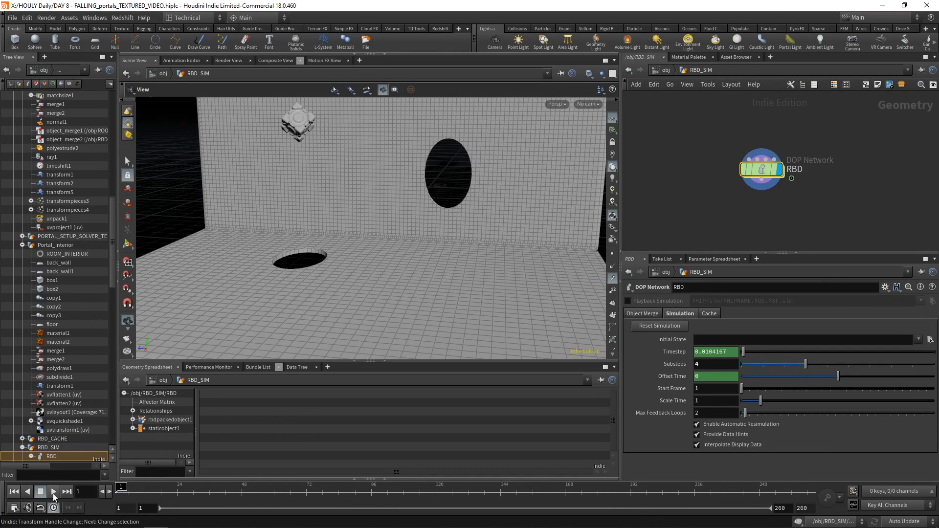
mouse_move(53, 491)
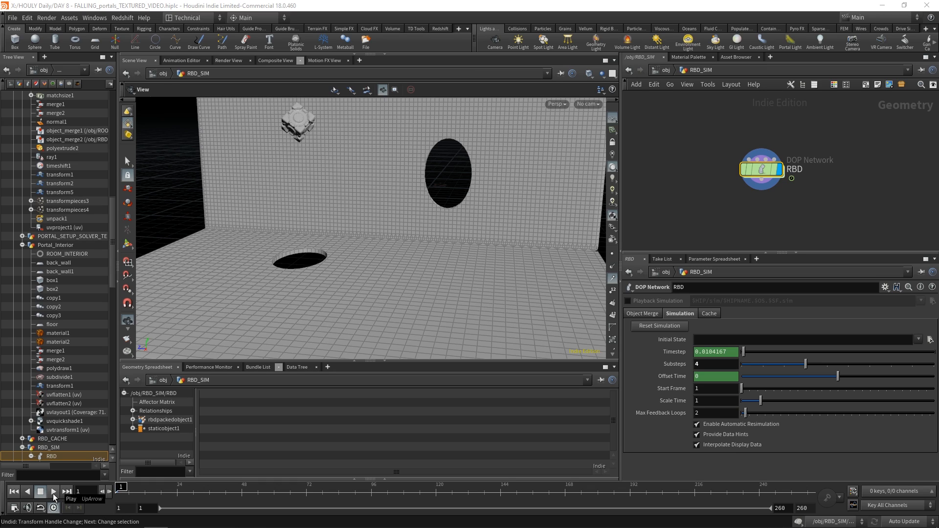
Step: Play the cube's portal simulation, restart from frame 1 and play it again
click(53, 491)
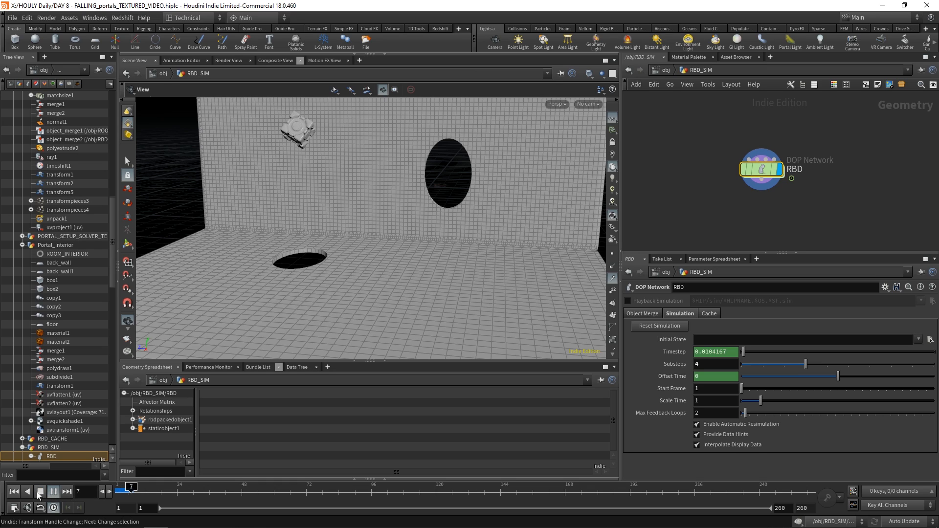
click(39, 491)
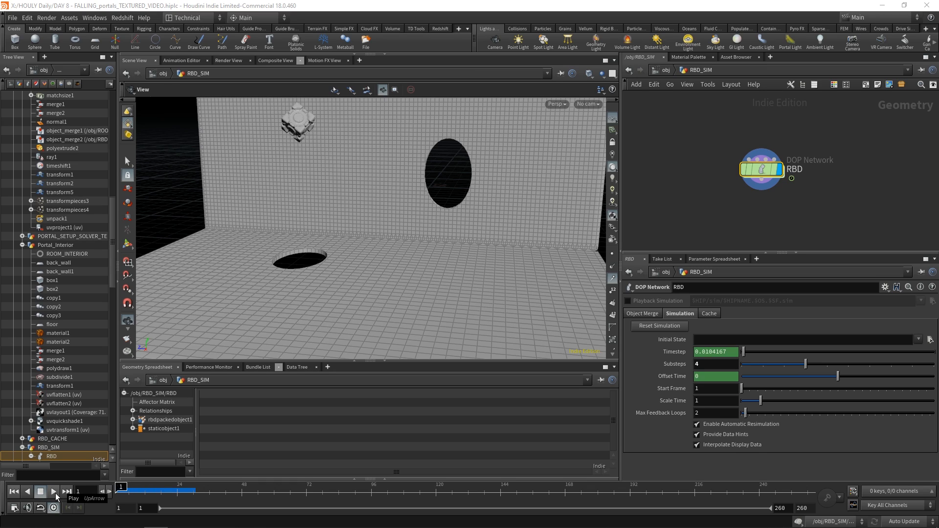
click(53, 491)
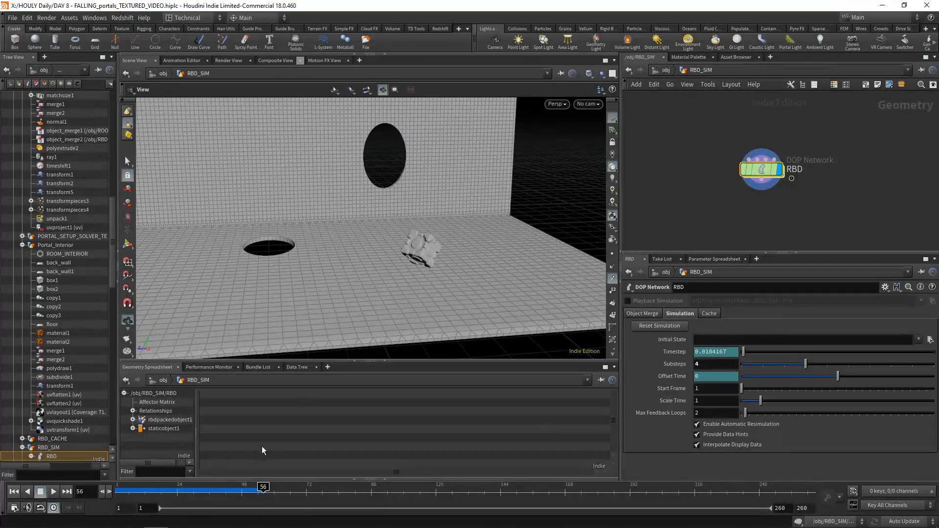
Step: Dive into the RBD DOP network, select popspin1 and scrub through the simulation frames
click(53, 490)
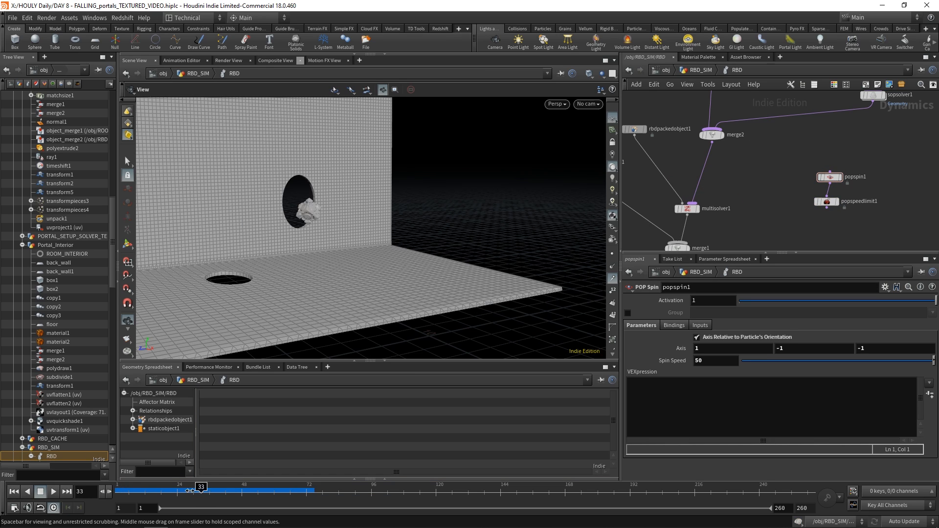
drag(201, 490, 251, 485)
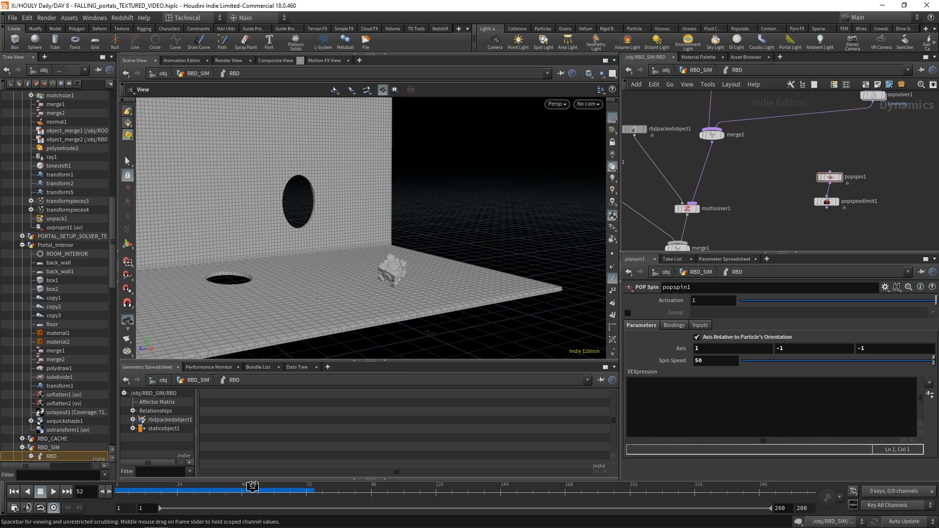
drag(251, 485, 203, 485)
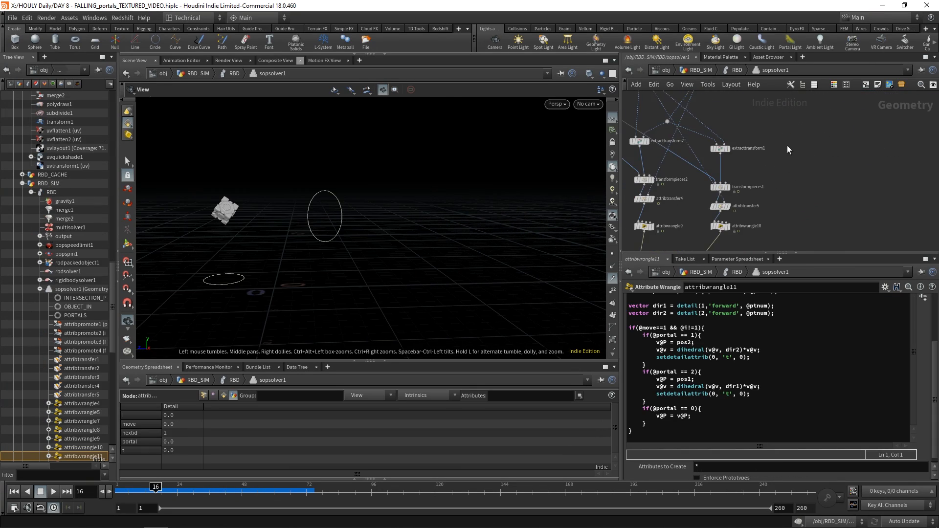
Step: Display transform1's rotated ring then delete1's wall and floor portal rings, and switch to Photoshop
click(762, 198)
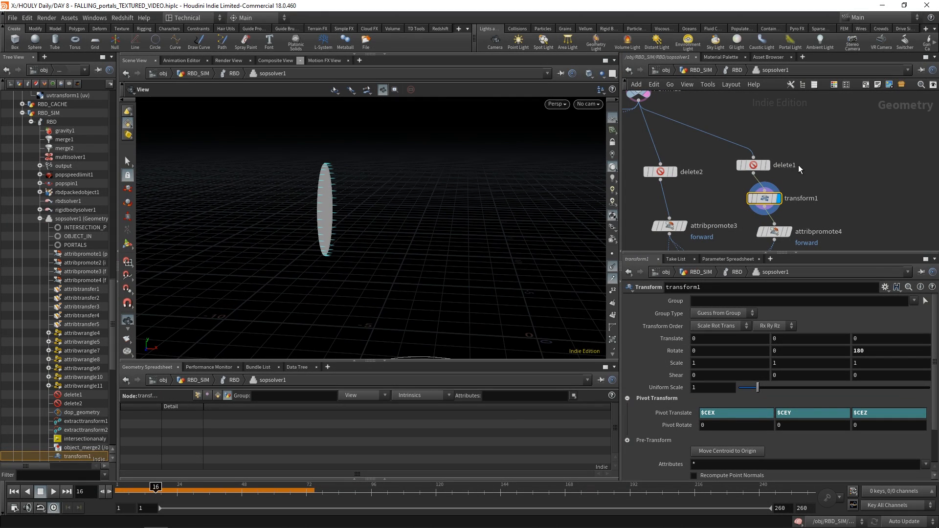
click(752, 165)
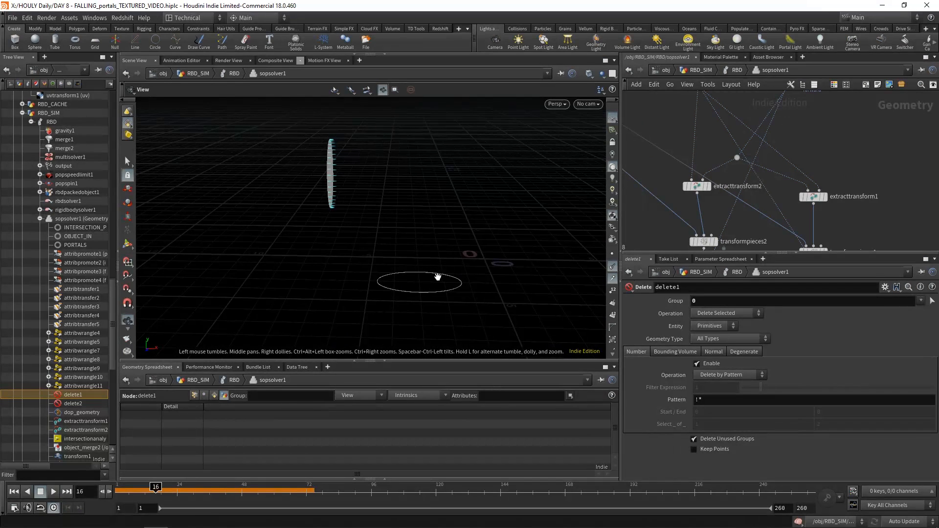
mouse_move(434, 242)
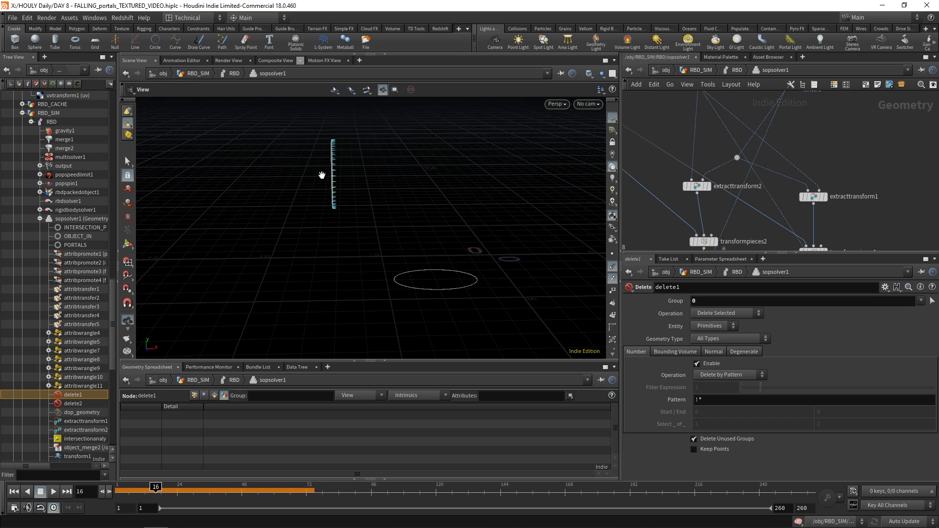
mouse_move(159, 518)
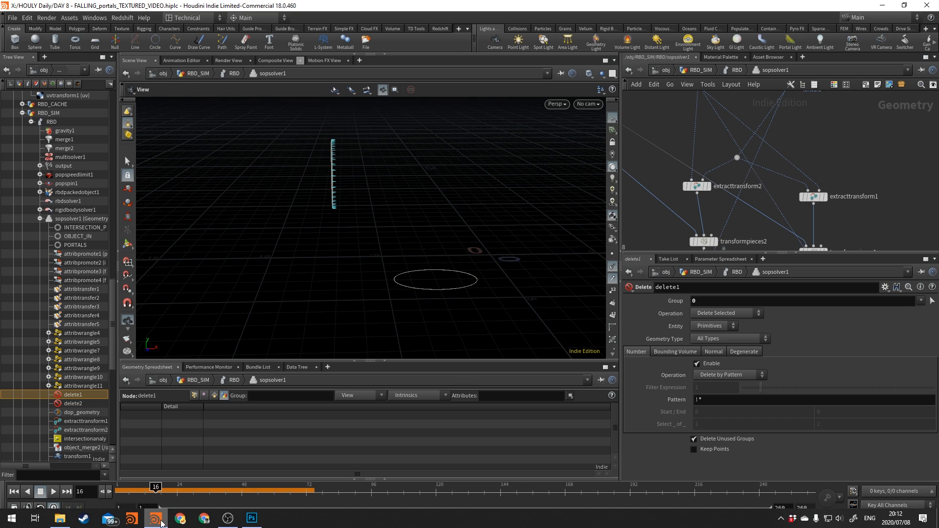
click(251, 519)
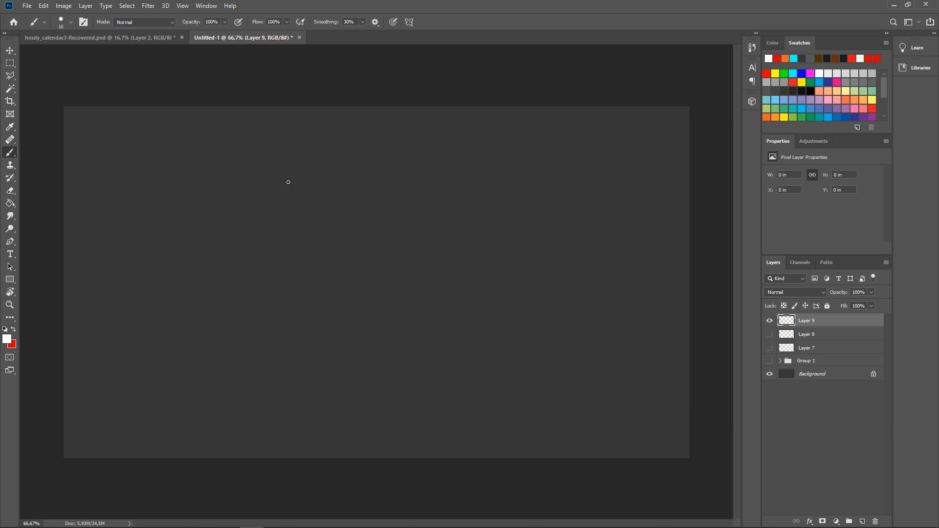
mouse_move(257, 167)
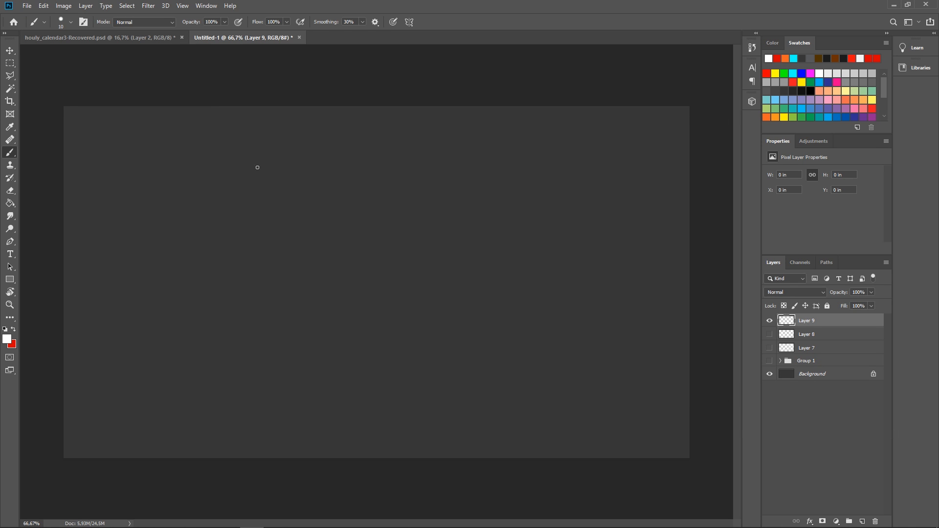
Step: Draw a vertical wall line, a horizontal floor line, and curved arrows labelled 90° and 270°
drag(260, 157, 253, 286)
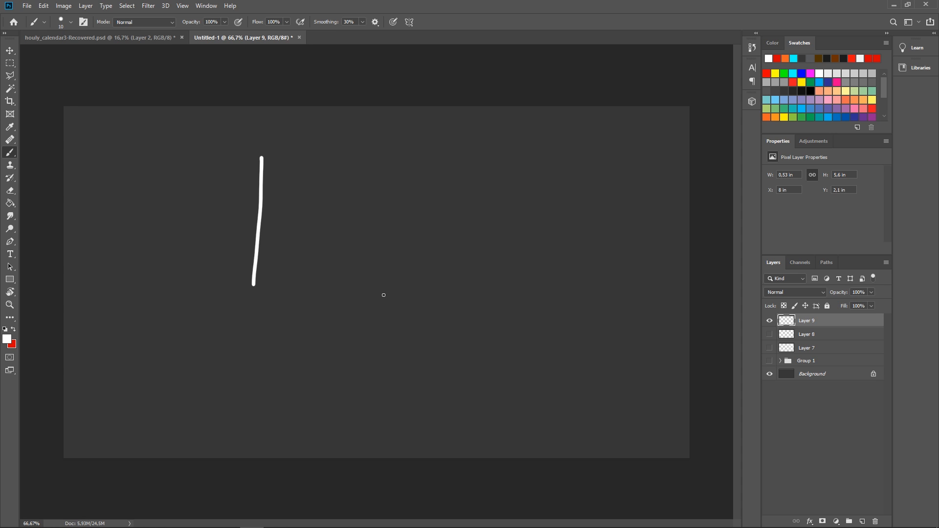
drag(376, 298, 505, 308)
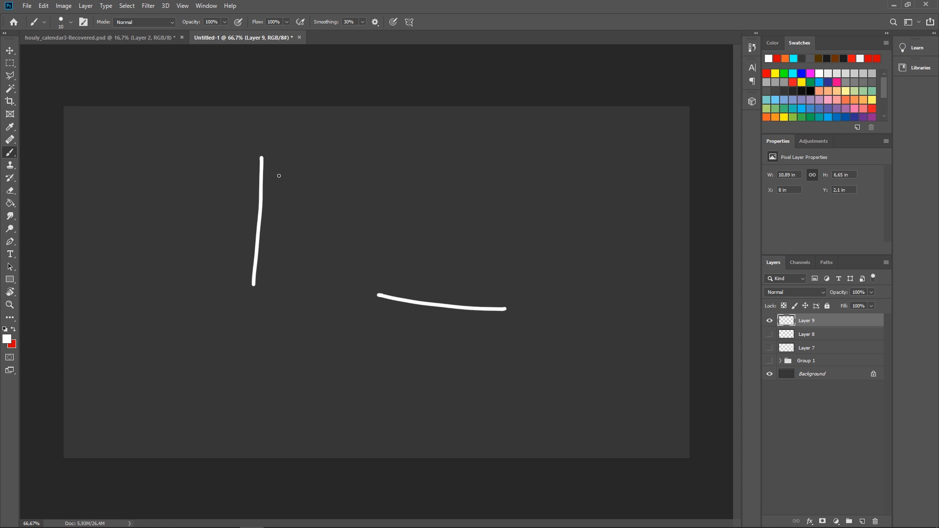
mouse_move(427, 316)
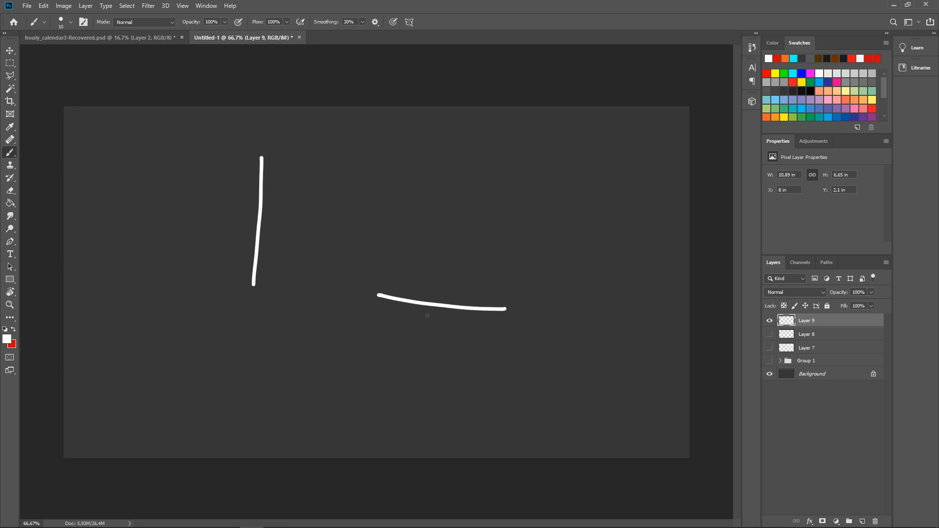
mouse_move(273, 163)
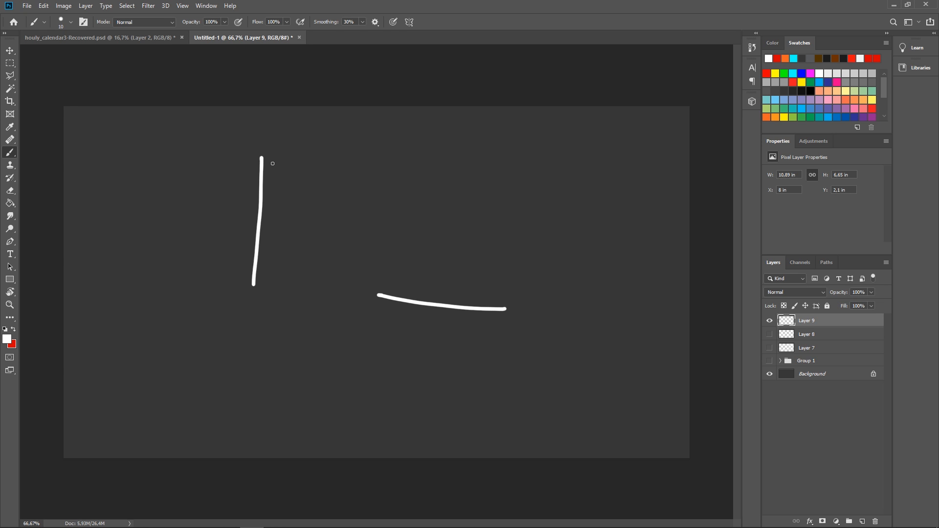
drag(270, 160, 370, 249)
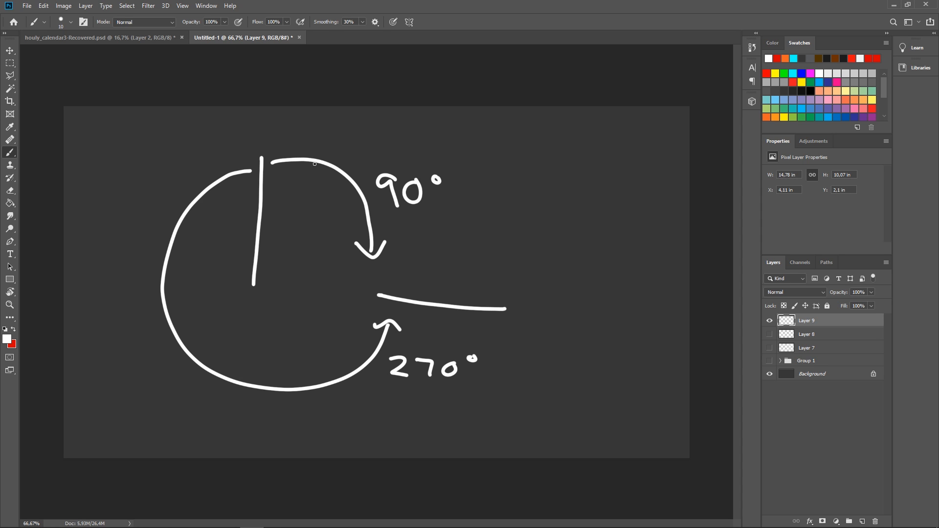
mouse_move(333, 200)
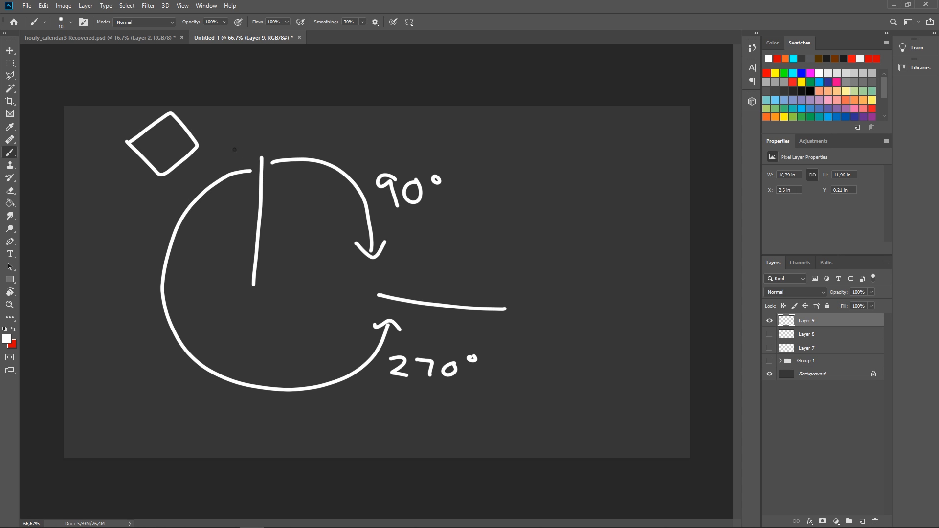
mouse_move(161, 130)
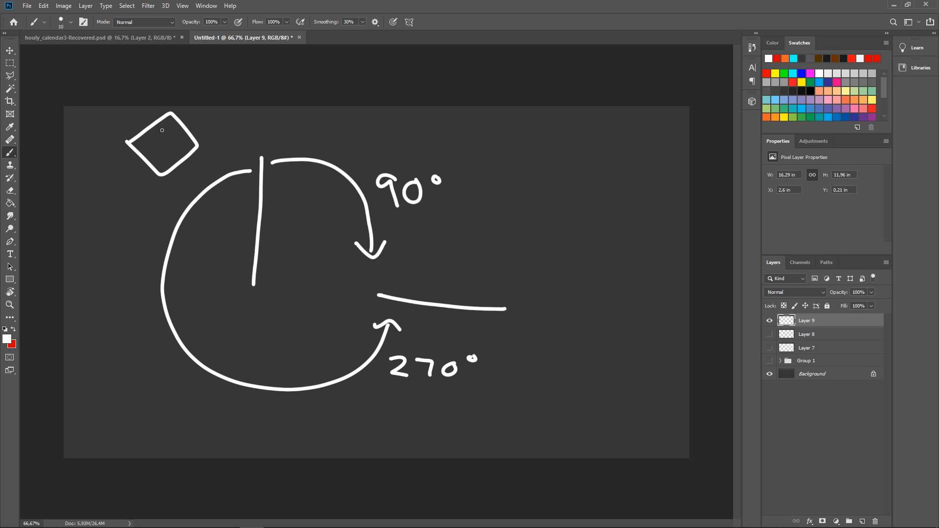
mouse_move(376, 309)
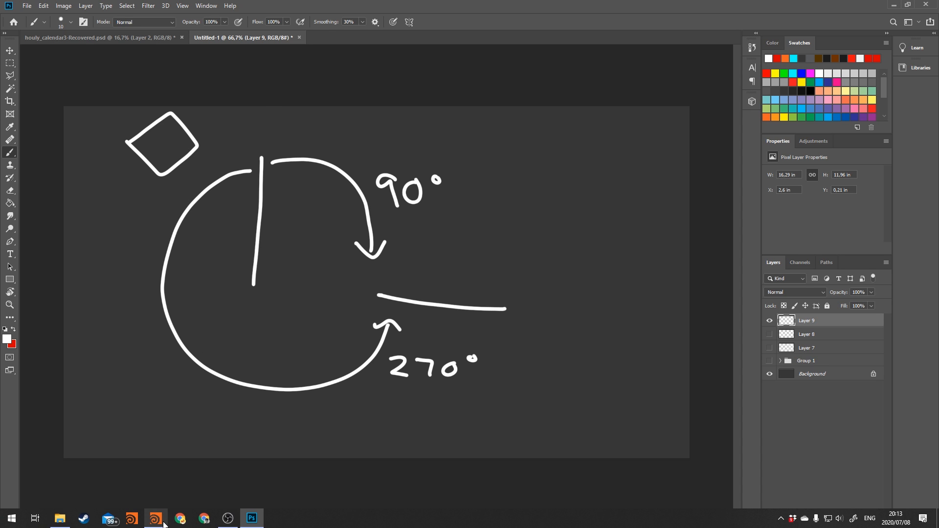
Step: Back in Houdini, play the full portal scene and turn the view to face the wall portal
click(154, 518)
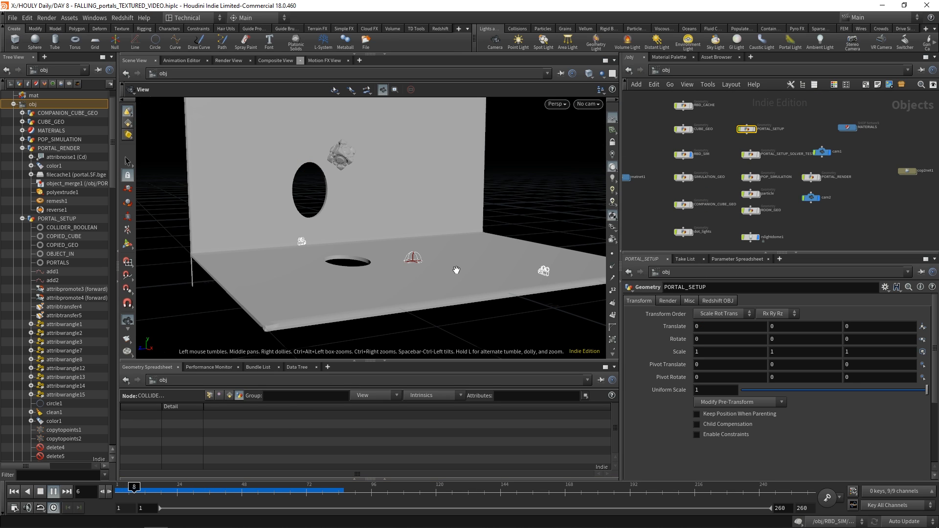
drag(133, 490, 356, 490)
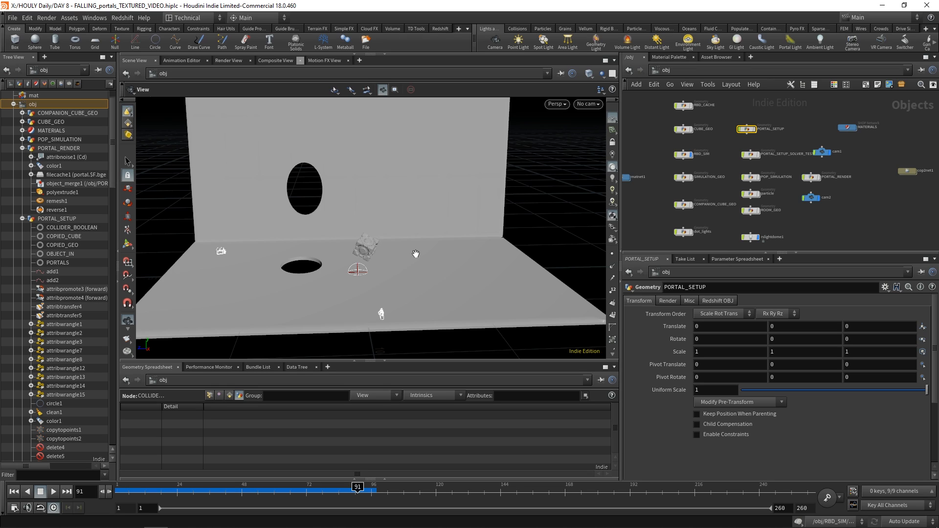
drag(416, 253, 380, 163)
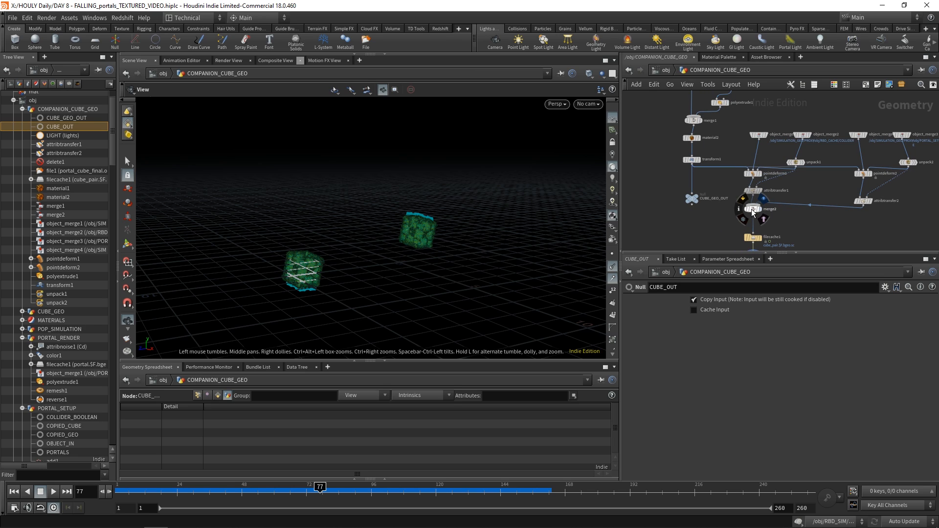
Step: Display merge2's cube pieces, go up to /obj and select COMPANION_CUBE_GEO
click(751, 209)
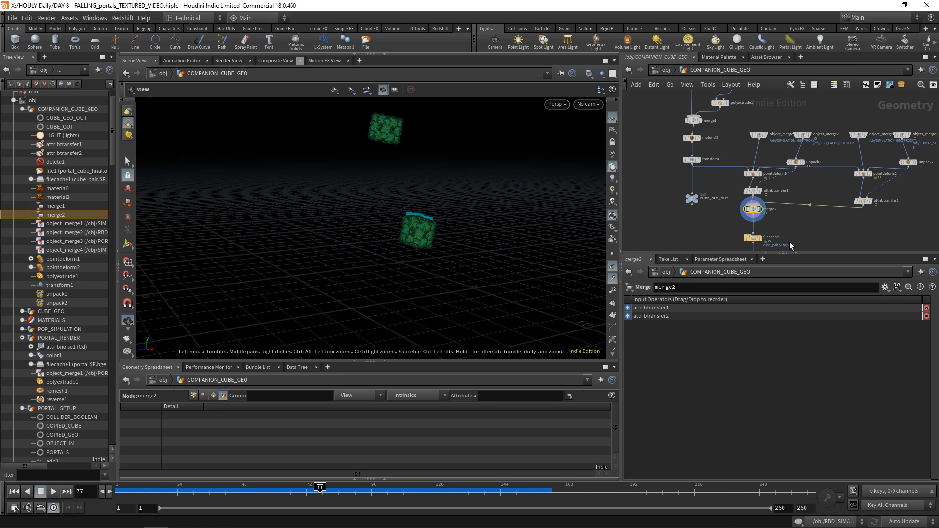
click(753, 226)
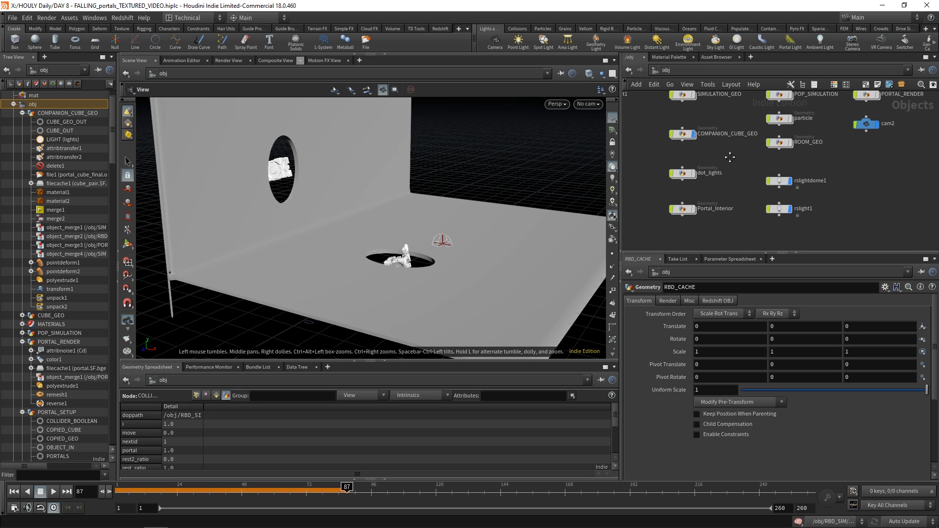
click(682, 134)
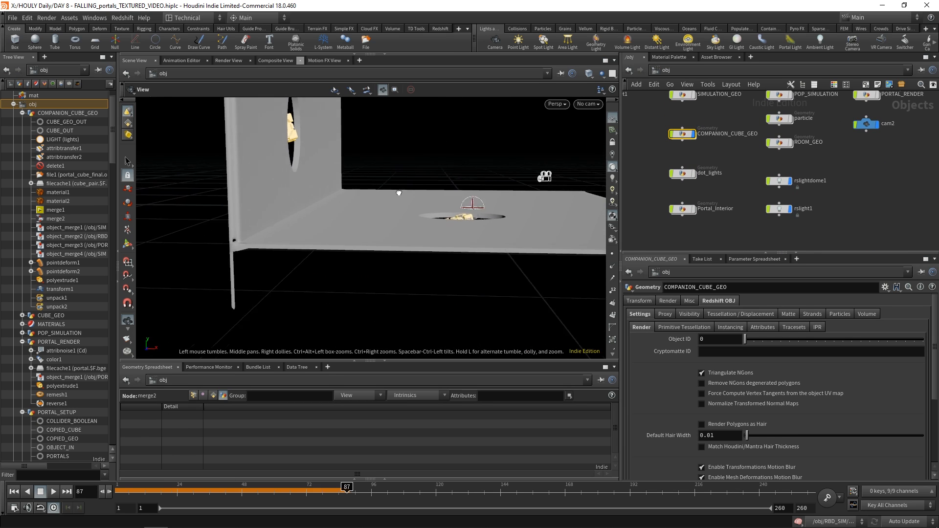
Step: Orbit across the floor portal and scrub the timeline to watch the pieces emerge
drag(398, 191, 498, 243)
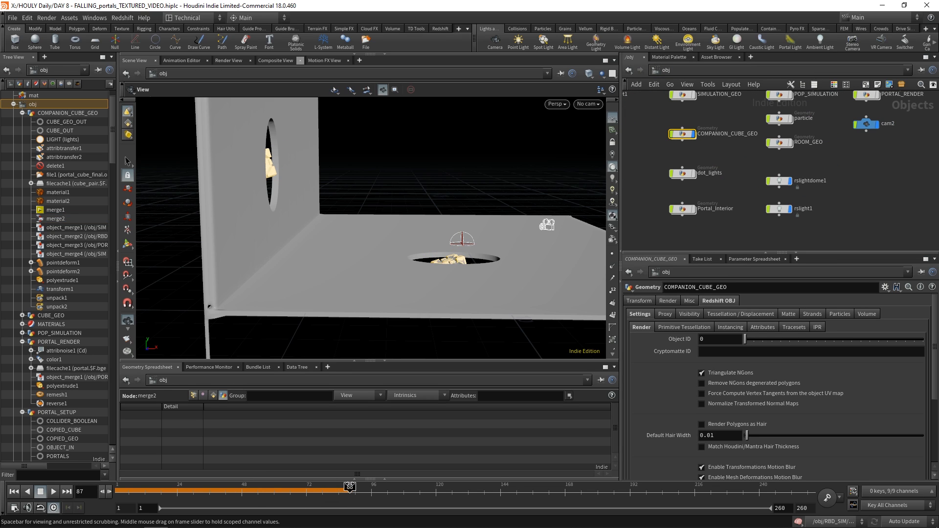
drag(349, 485, 321, 486)
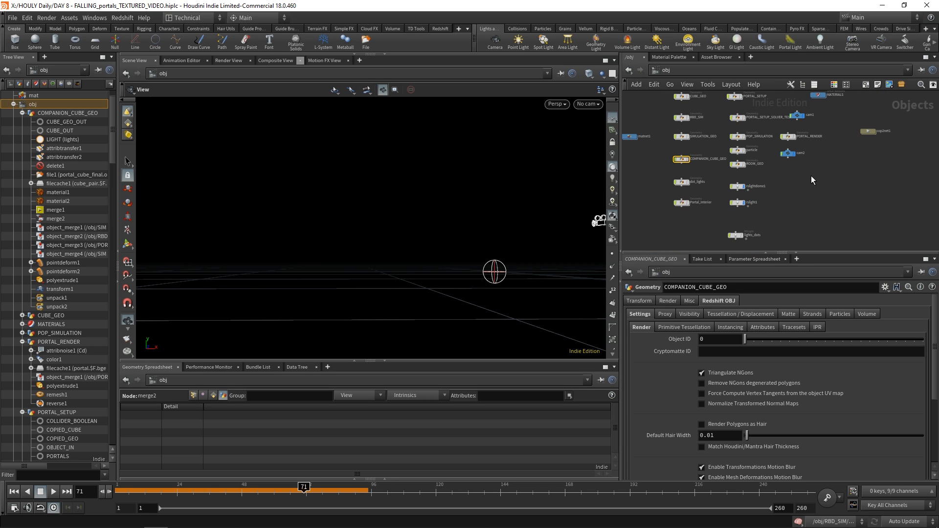
mouse_move(719, 173)
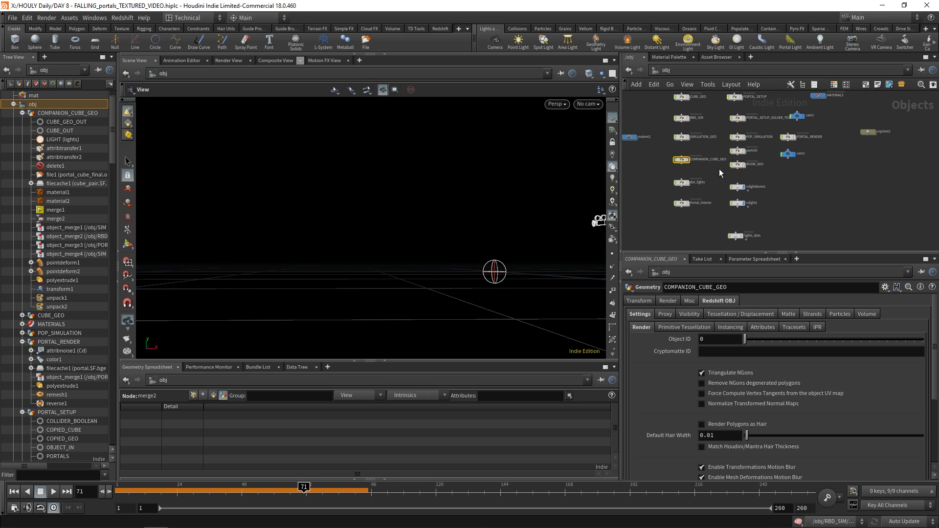